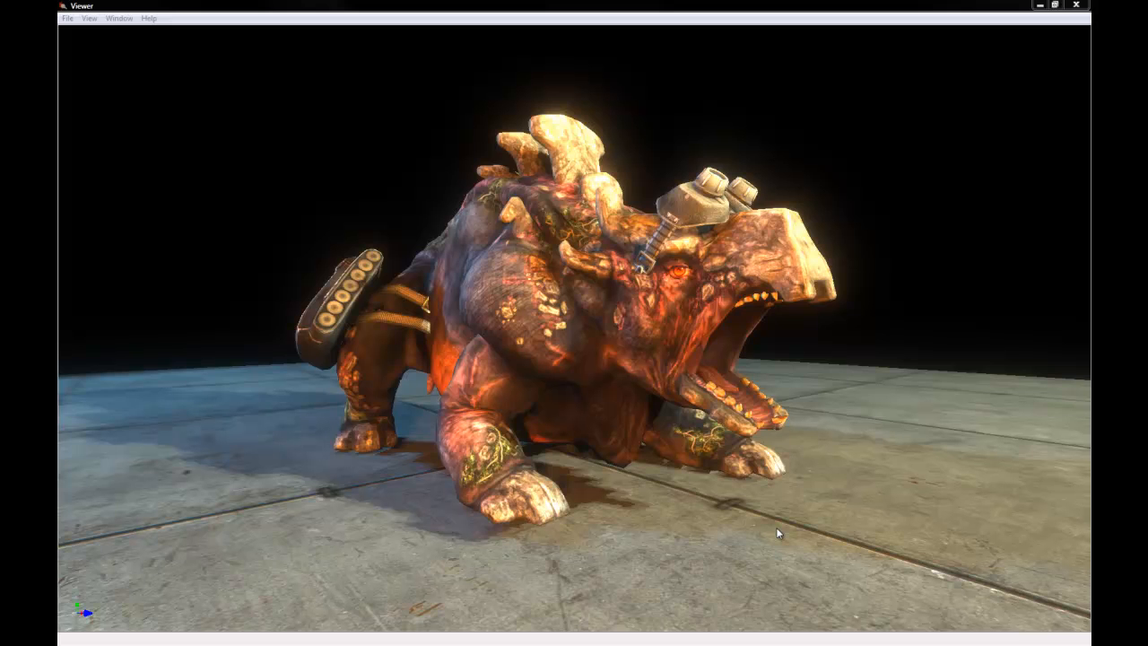
Step: Browse the Steam menus and dismiss the product activation dialog without entering a code
{"action": "left_click_drag", "start_coordinate": [778, 531], "coordinate": [762, 473]}
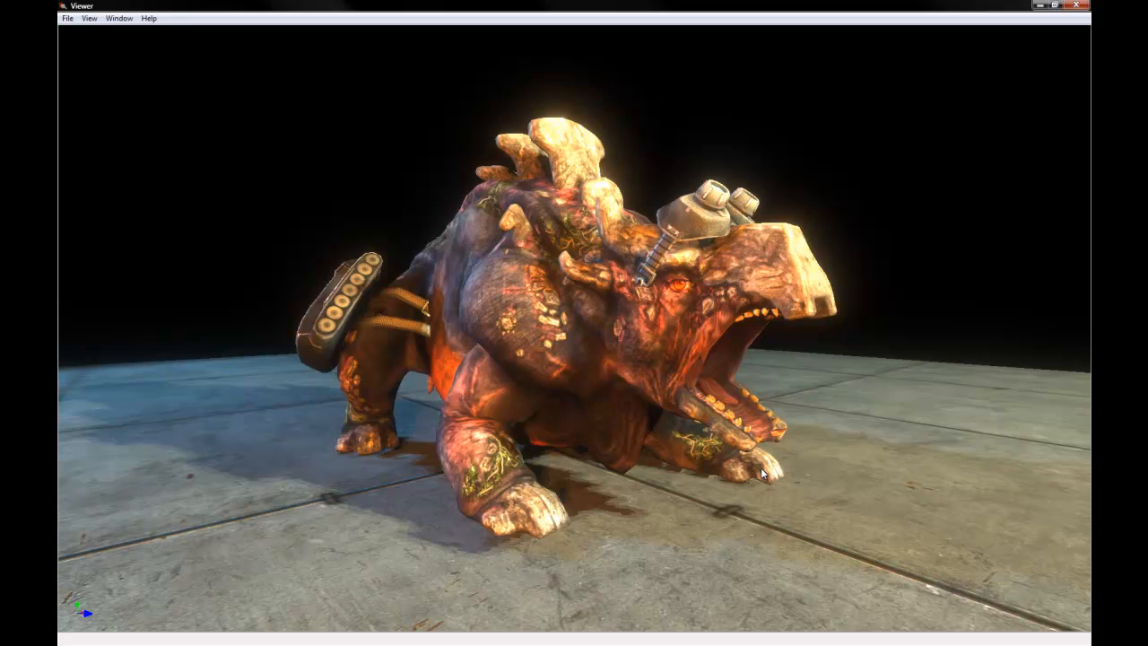
{"action": "mouse_move", "coordinate": [904, 477]}
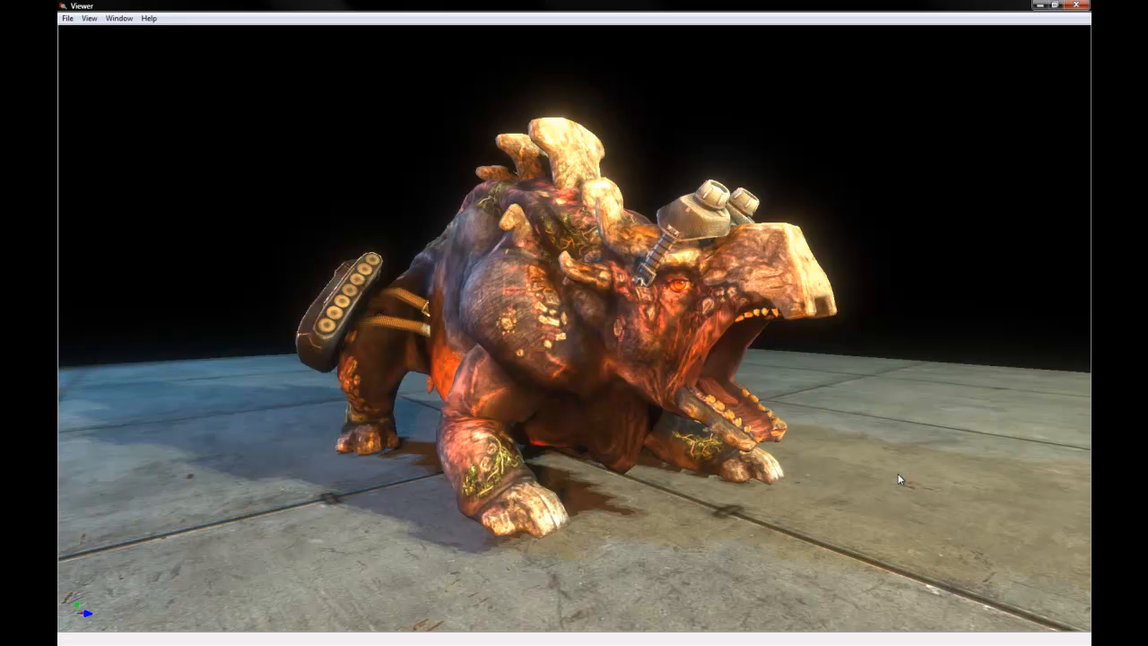
{"action": "mouse_move", "coordinate": [823, 457]}
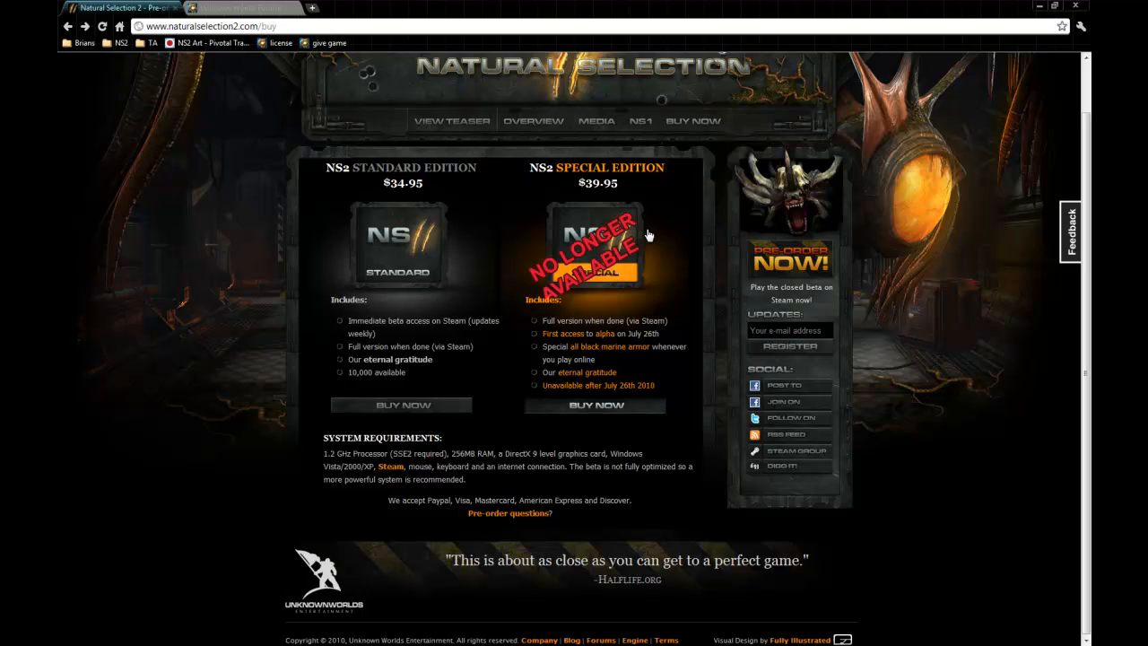
{"action": "mouse_move", "coordinate": [384, 259]}
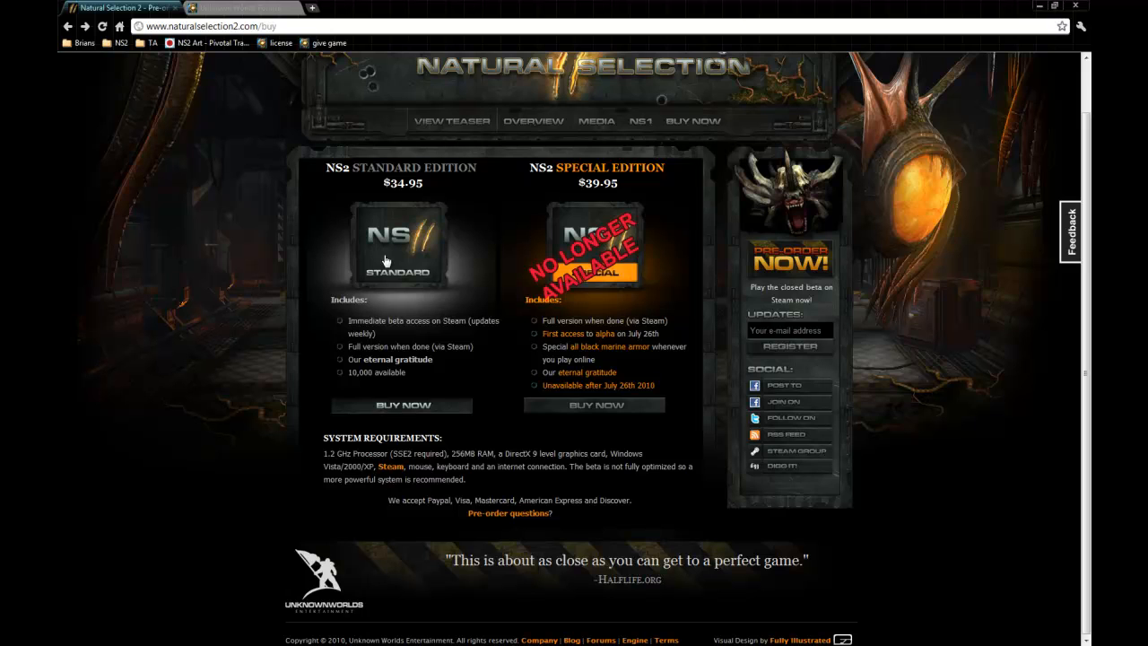
{"action": "mouse_move", "coordinate": [402, 255]}
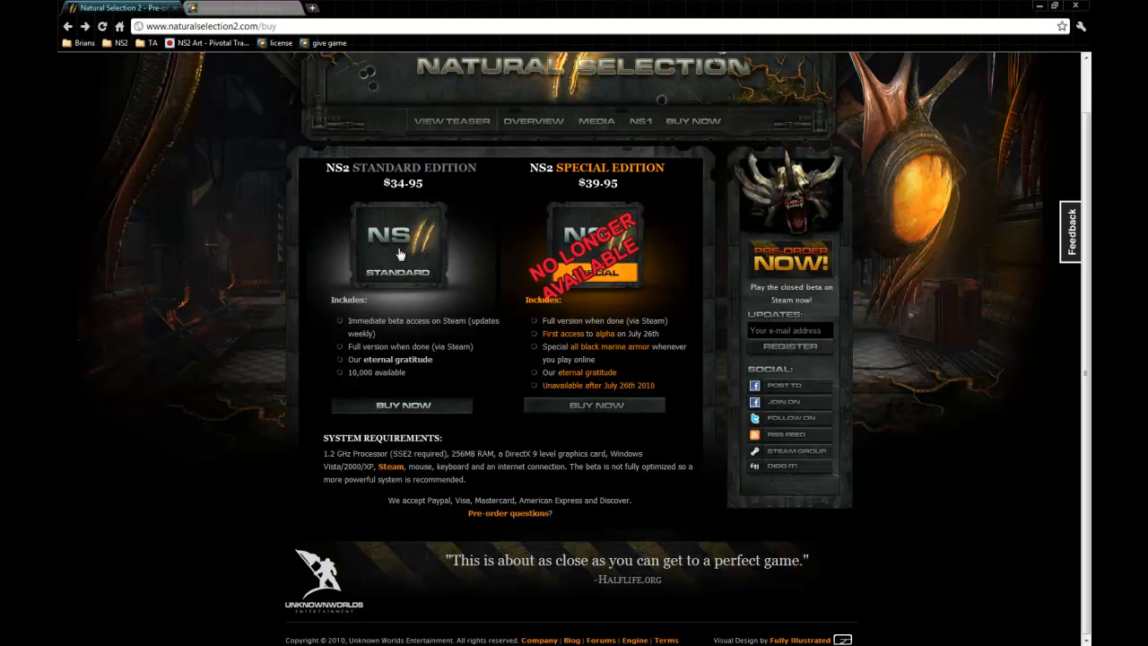
{"action": "mouse_move", "coordinate": [429, 273]}
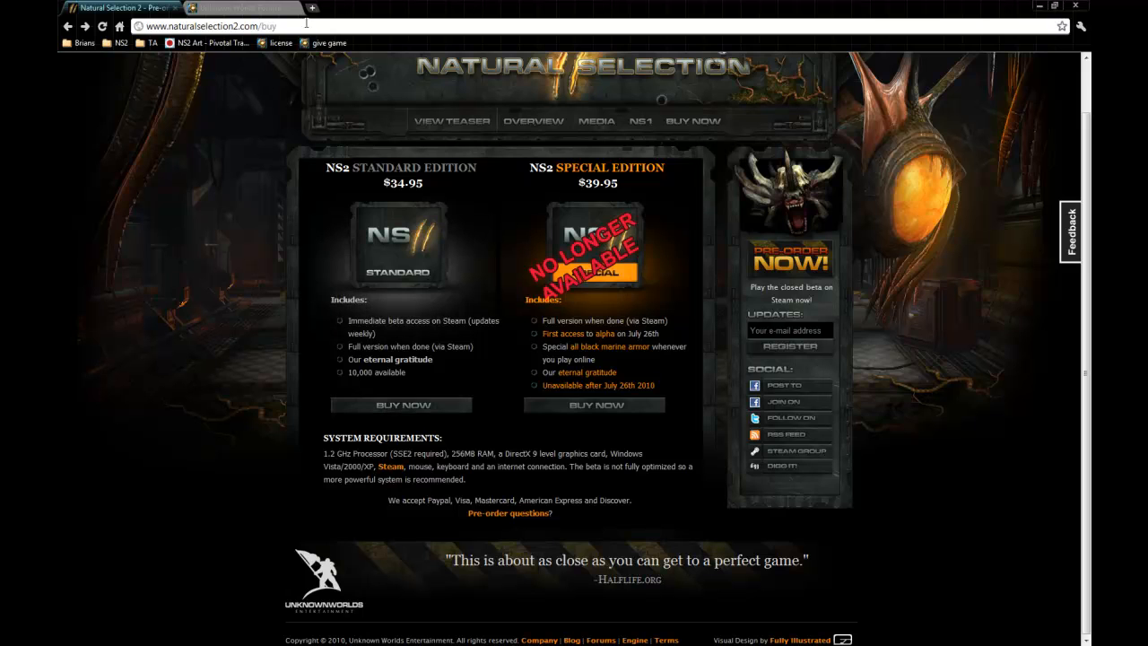
{"action": "mouse_move", "coordinate": [400, 272]}
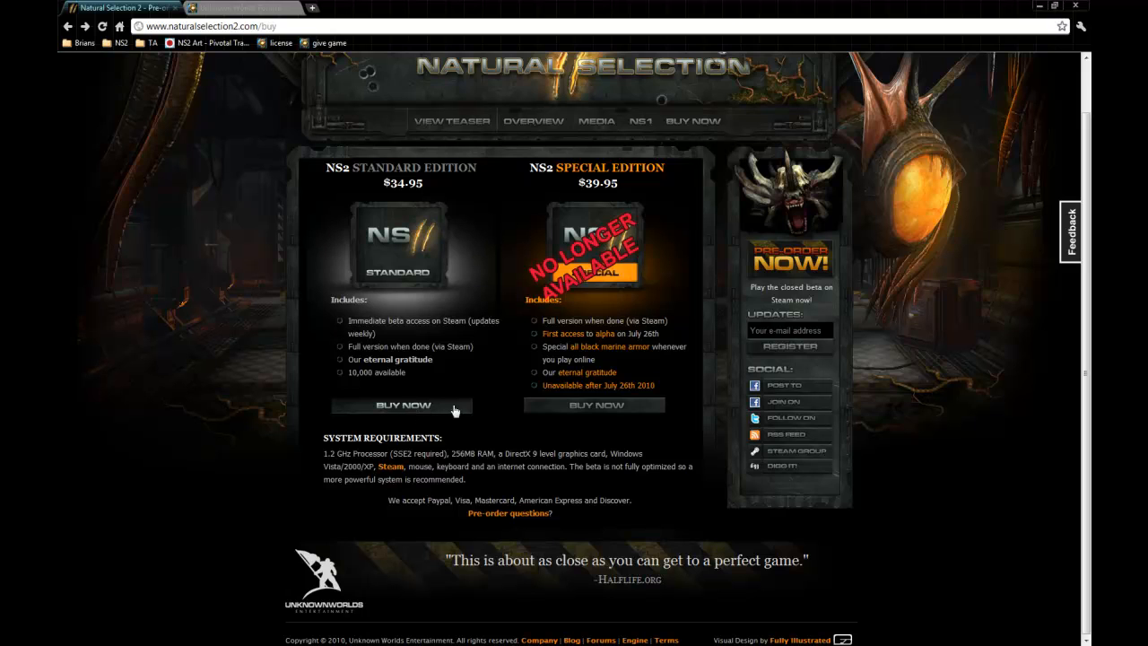
{"action": "mouse_move", "coordinate": [398, 312]}
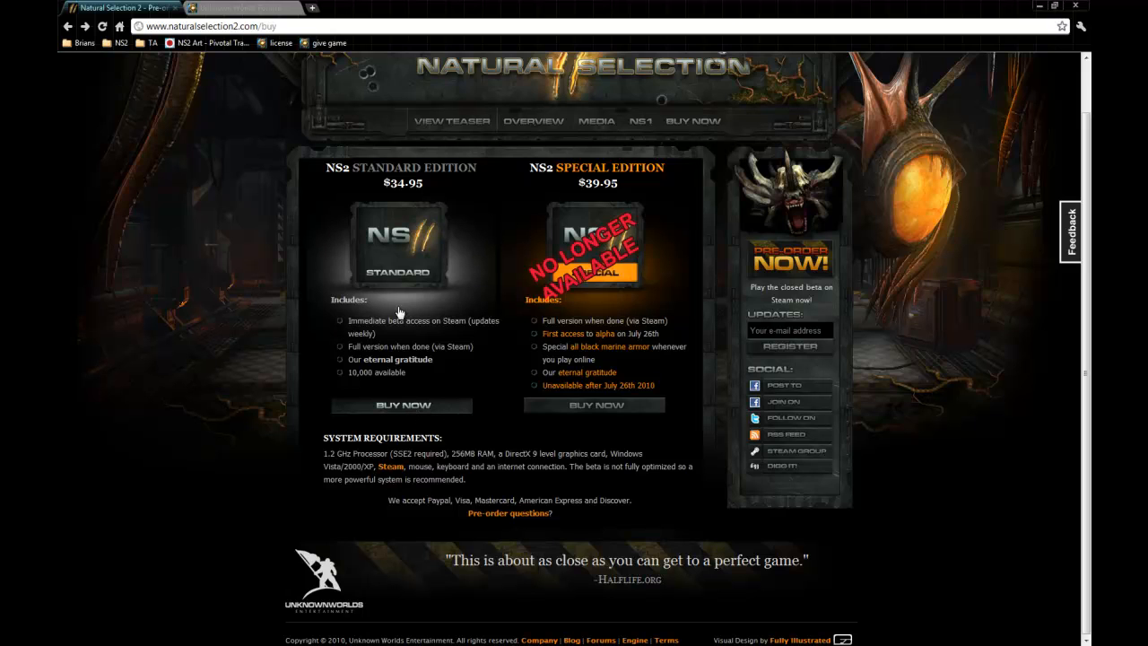
{"action": "mouse_move", "coordinate": [427, 300]}
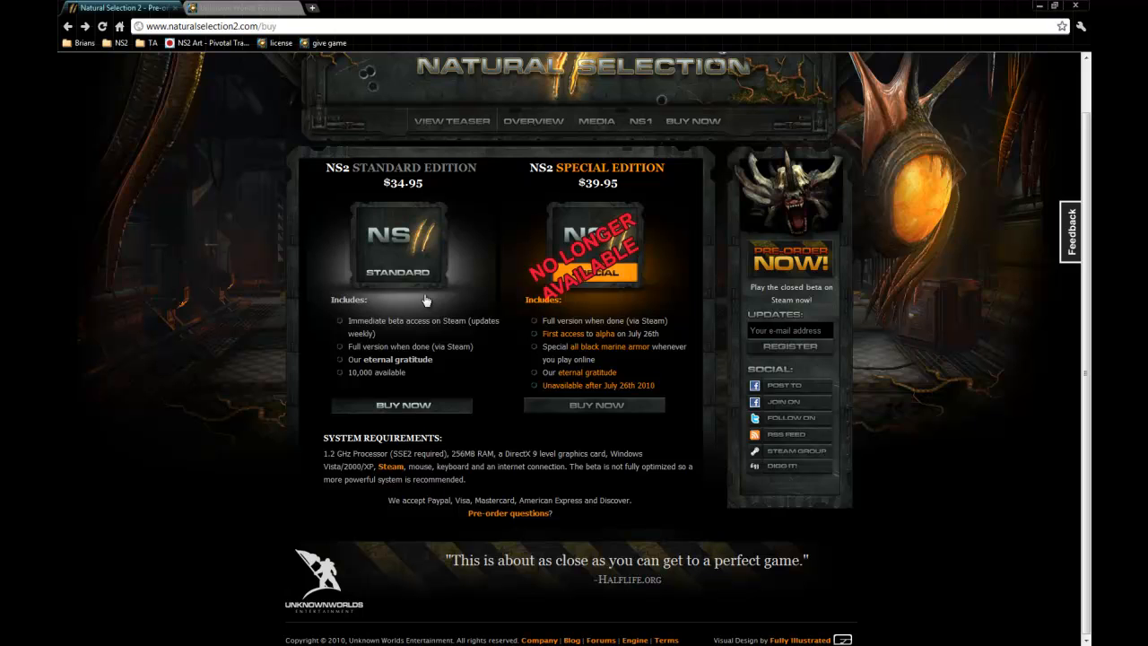
{"action": "mouse_move", "coordinate": [797, 435]}
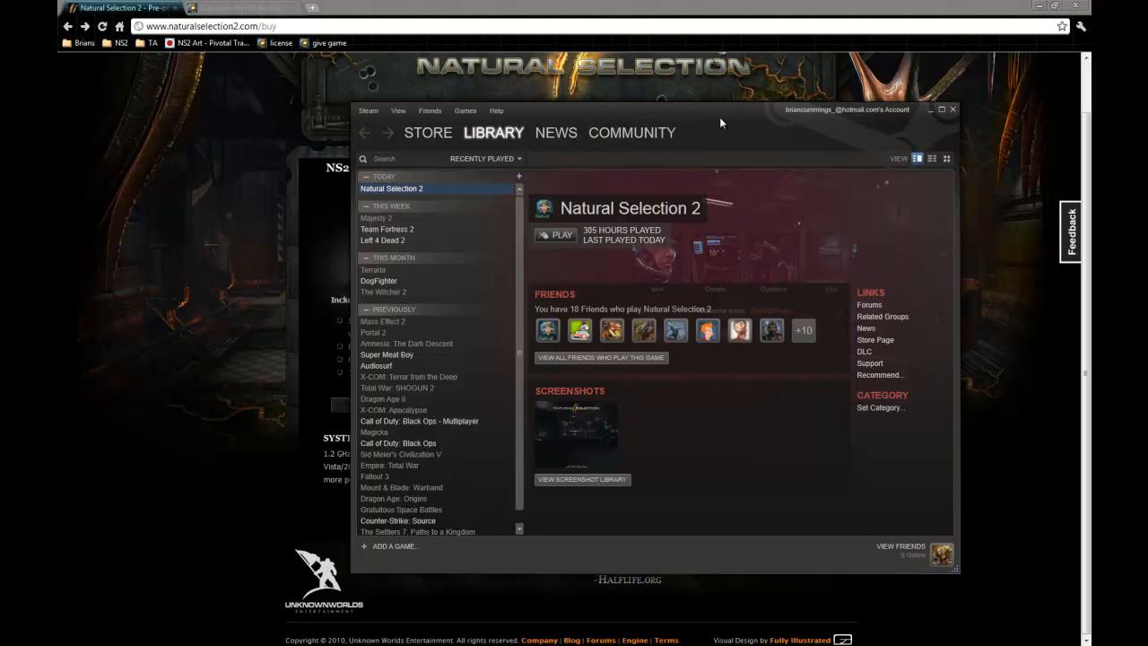
{"action": "left_click", "coordinate": [477, 109]}
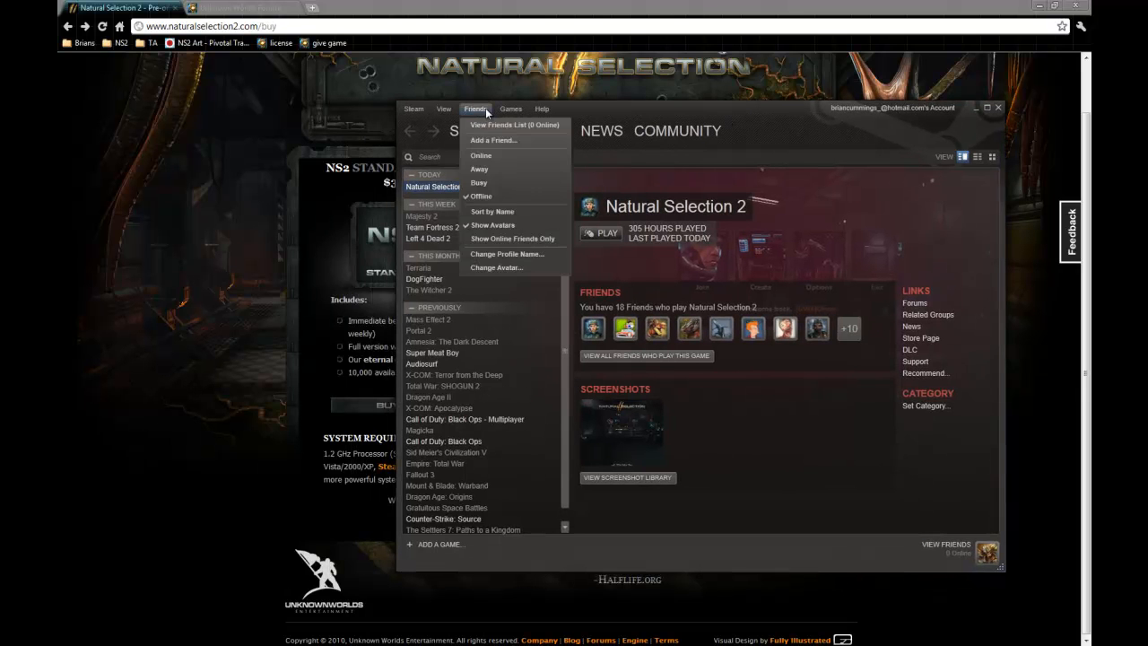
{"action": "left_click", "coordinate": [509, 109]}
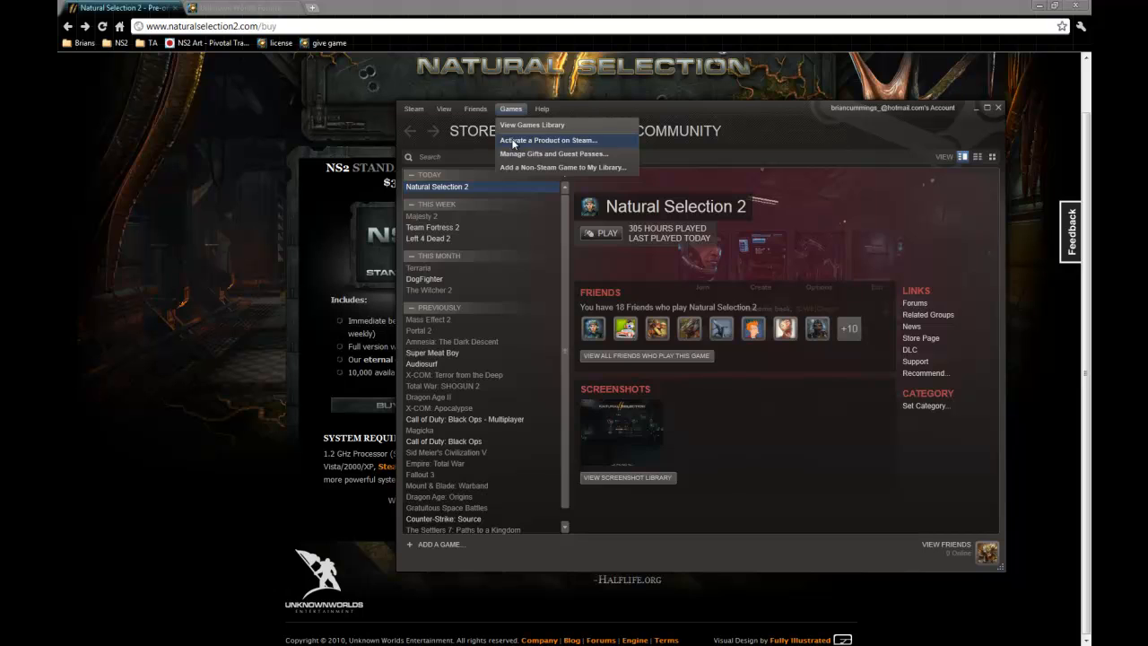
{"action": "left_click", "coordinate": [549, 140]}
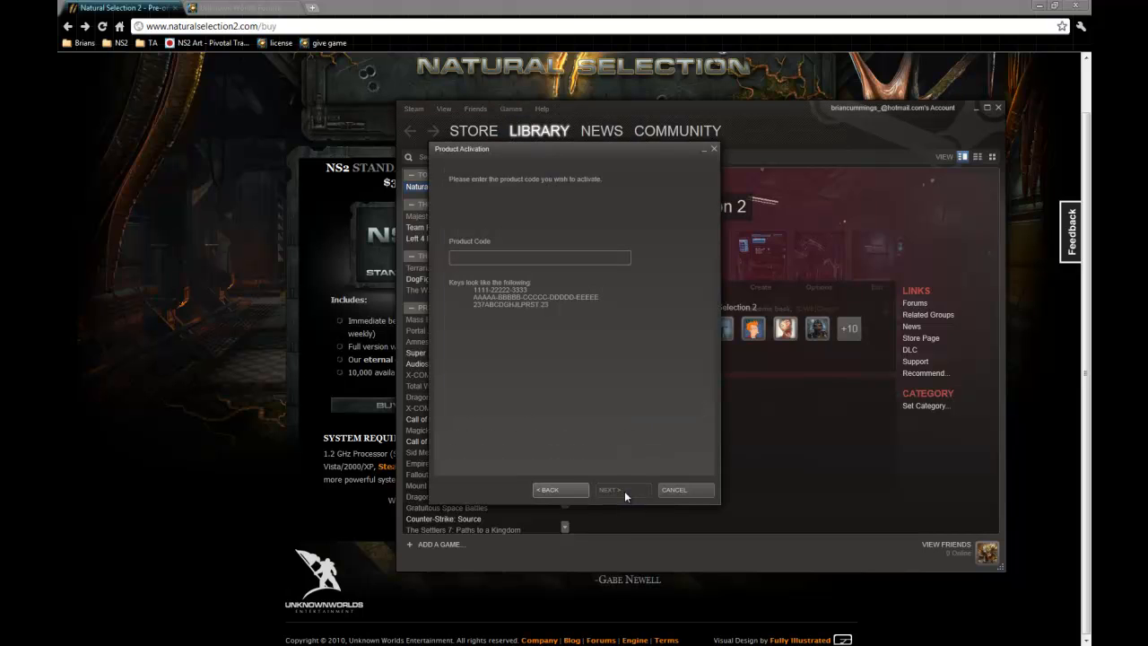
{"action": "left_click", "coordinate": [538, 258]}
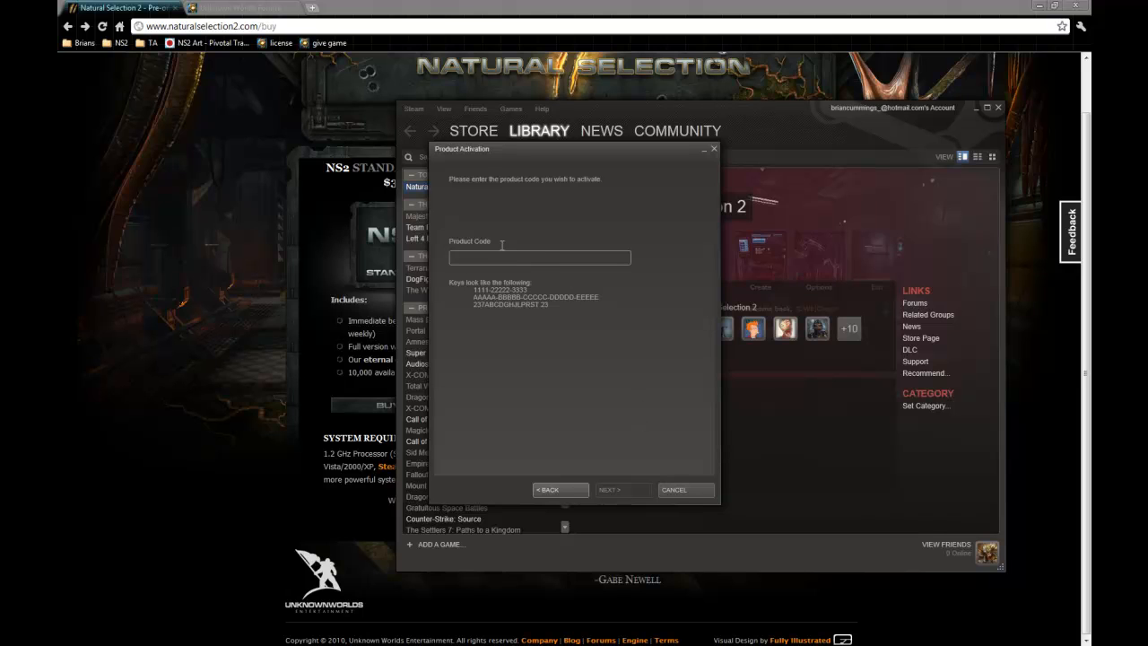
{"action": "left_click", "coordinate": [674, 490]}
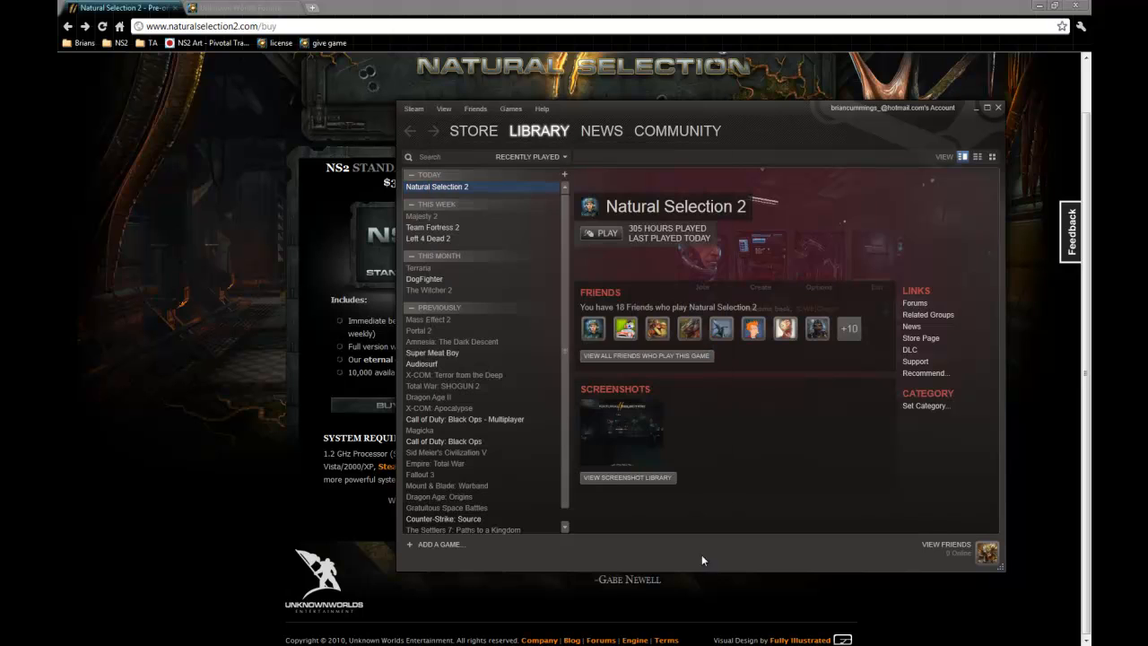
{"action": "mouse_move", "coordinate": [452, 186]}
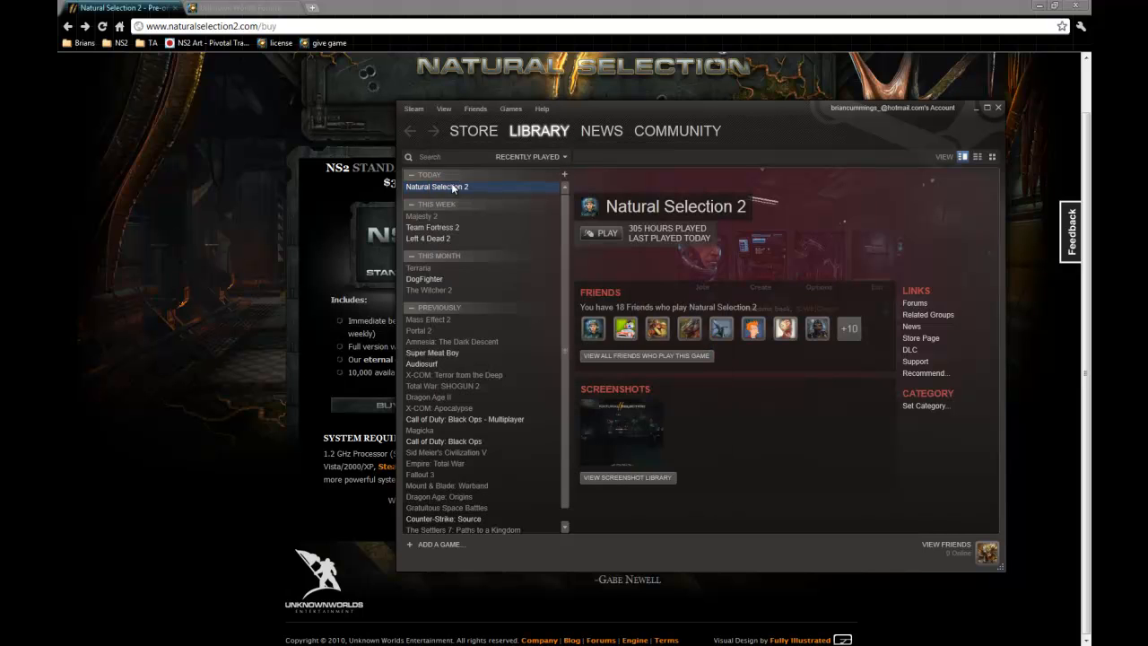
{"action": "mouse_move", "coordinate": [465, 196]}
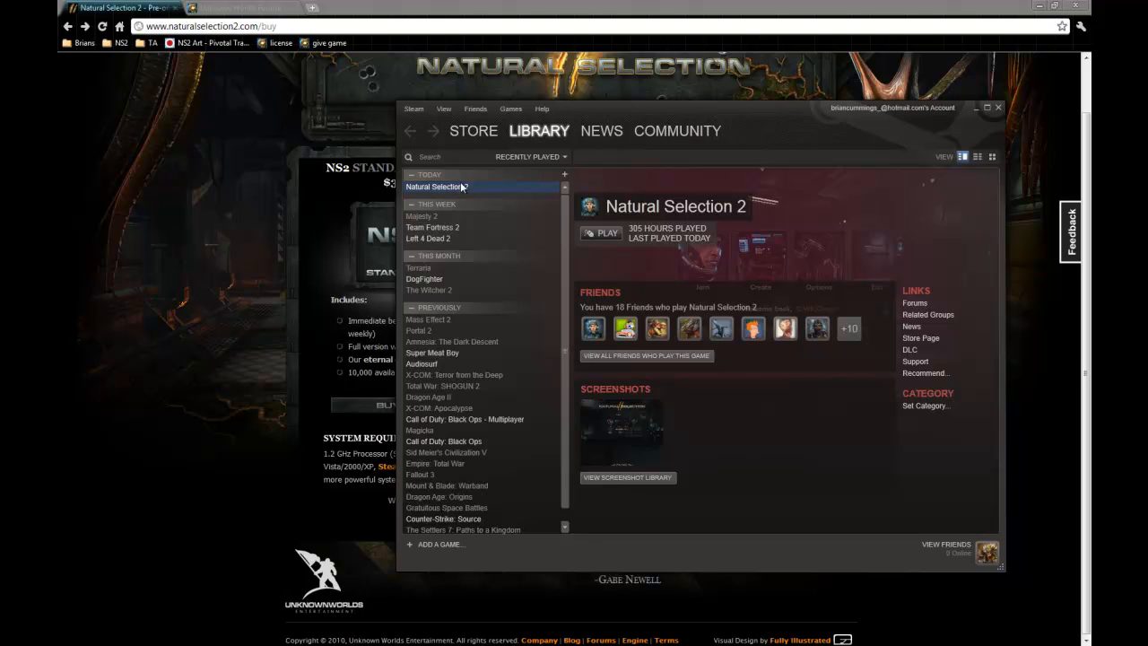
Step: Launch Natural Selection 2 from the library with the Run Launch Pad option
{"action": "left_click", "coordinate": [606, 233]}
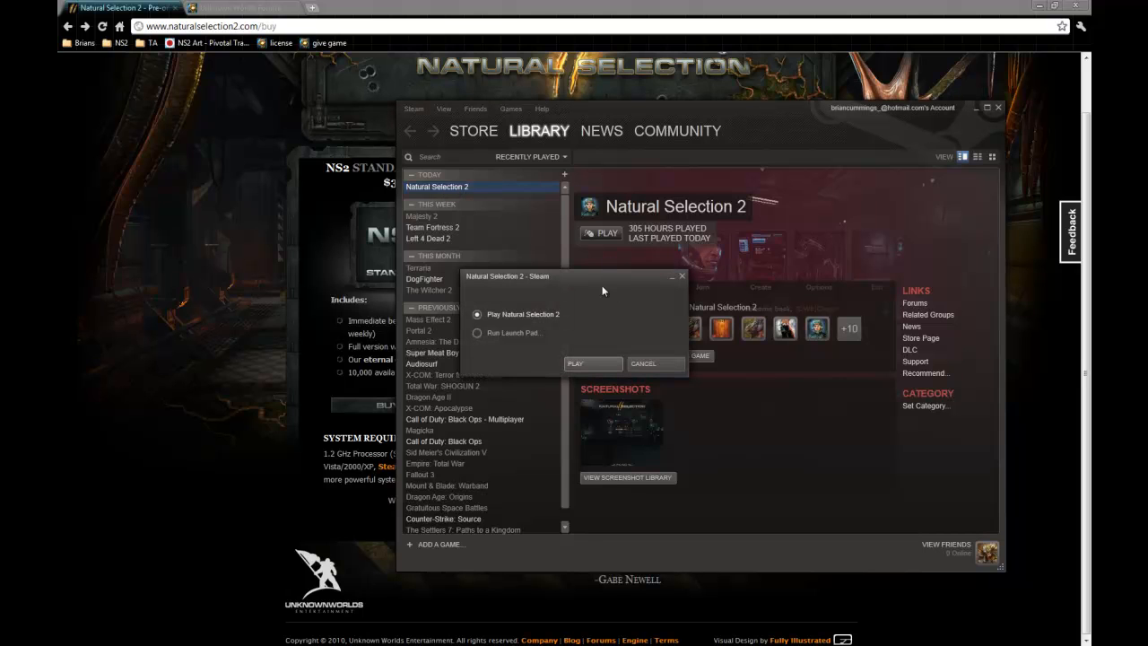
{"action": "mouse_move", "coordinate": [588, 312]}
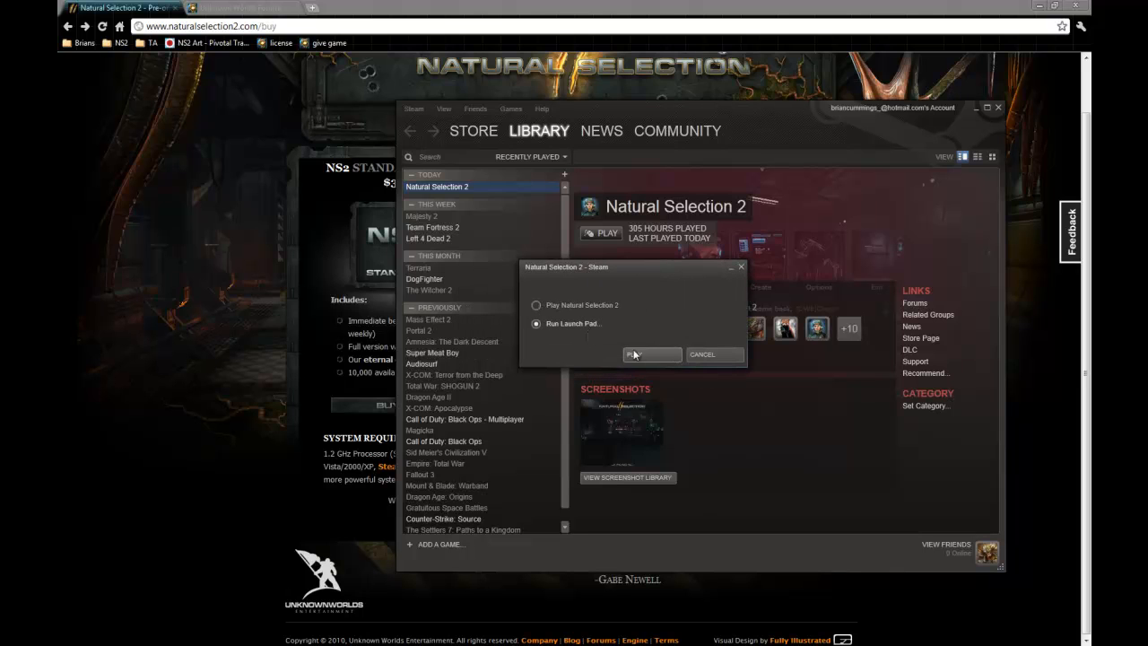
{"action": "mouse_move", "coordinate": [642, 359]}
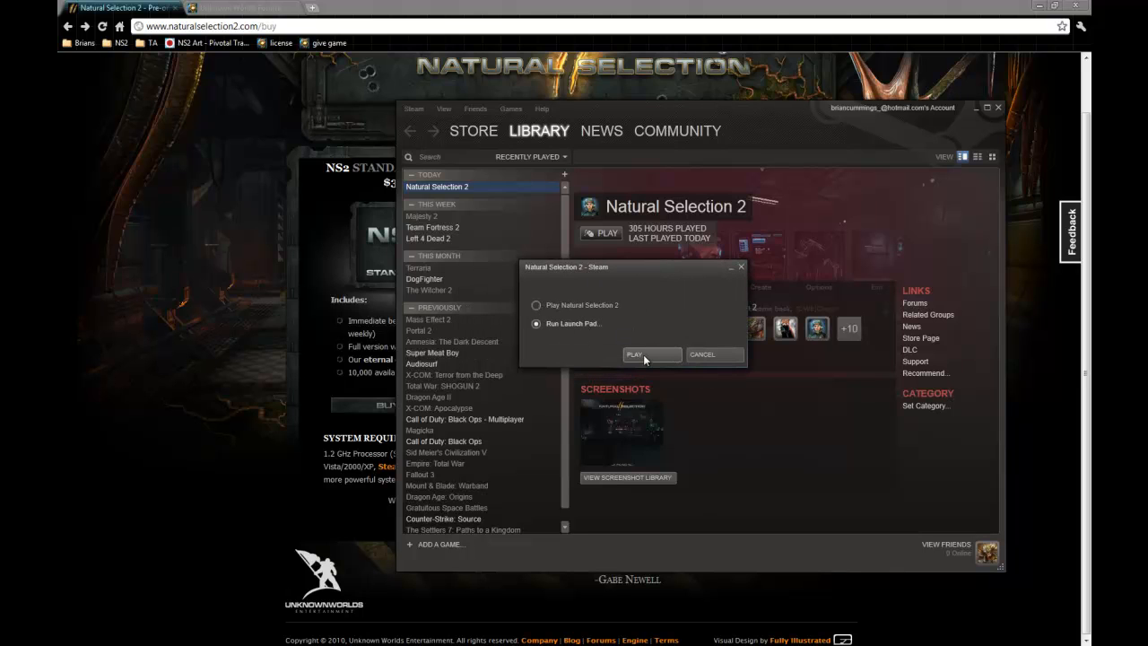
{"action": "left_click", "coordinate": [635, 355]}
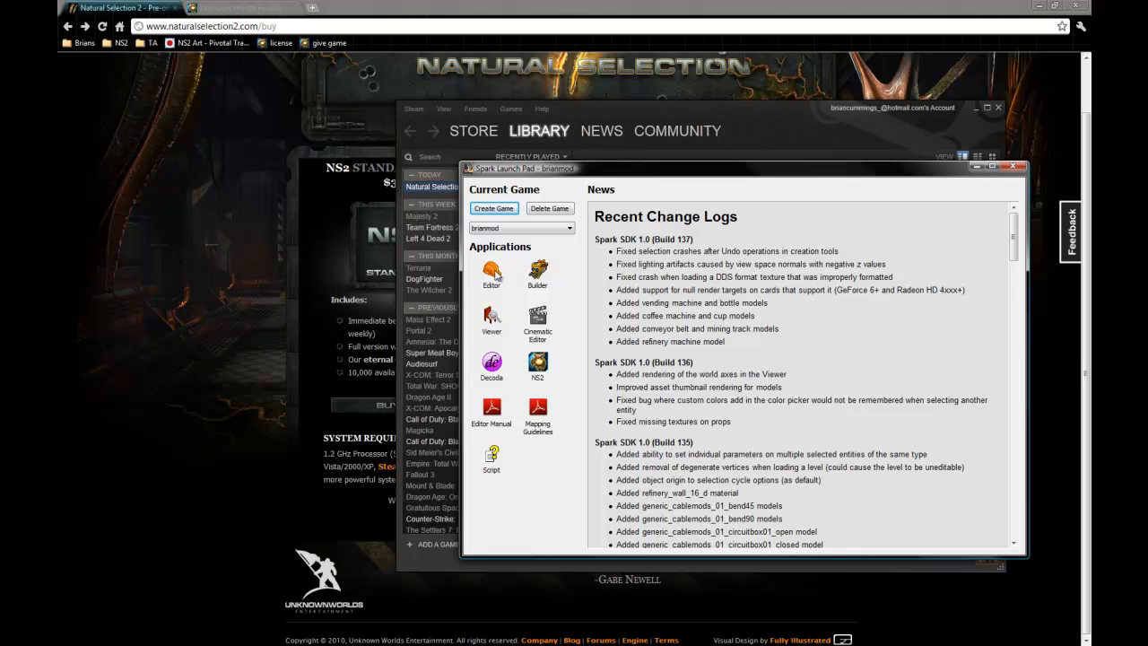
{"action": "left_click", "coordinate": [491, 272]}
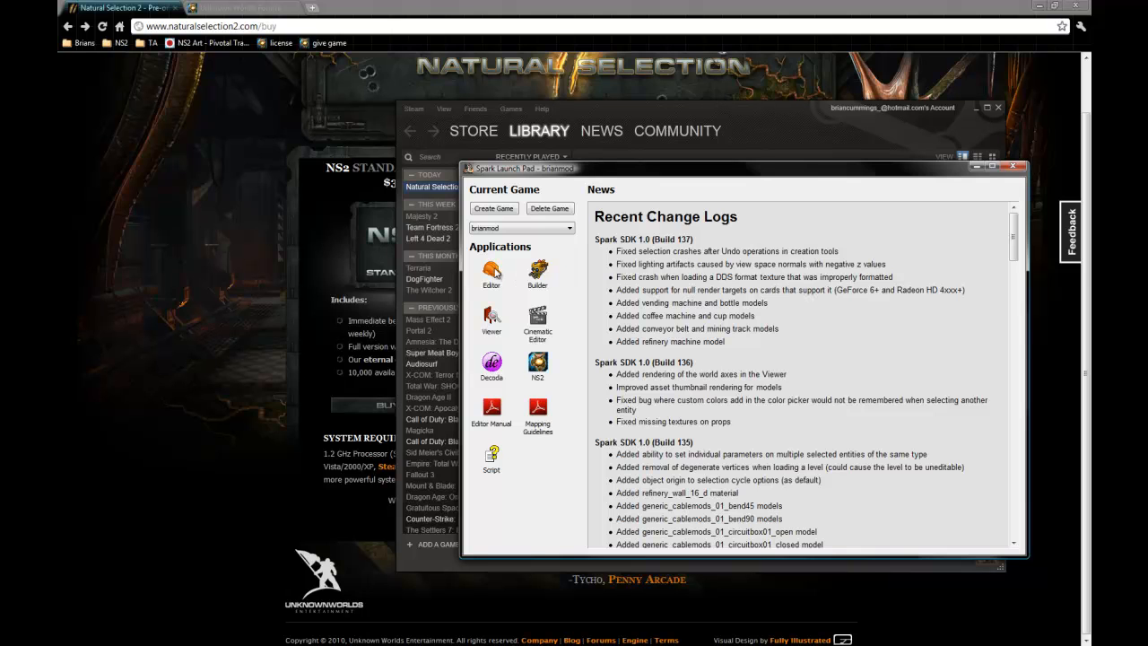
{"action": "mouse_move", "coordinate": [496, 273]}
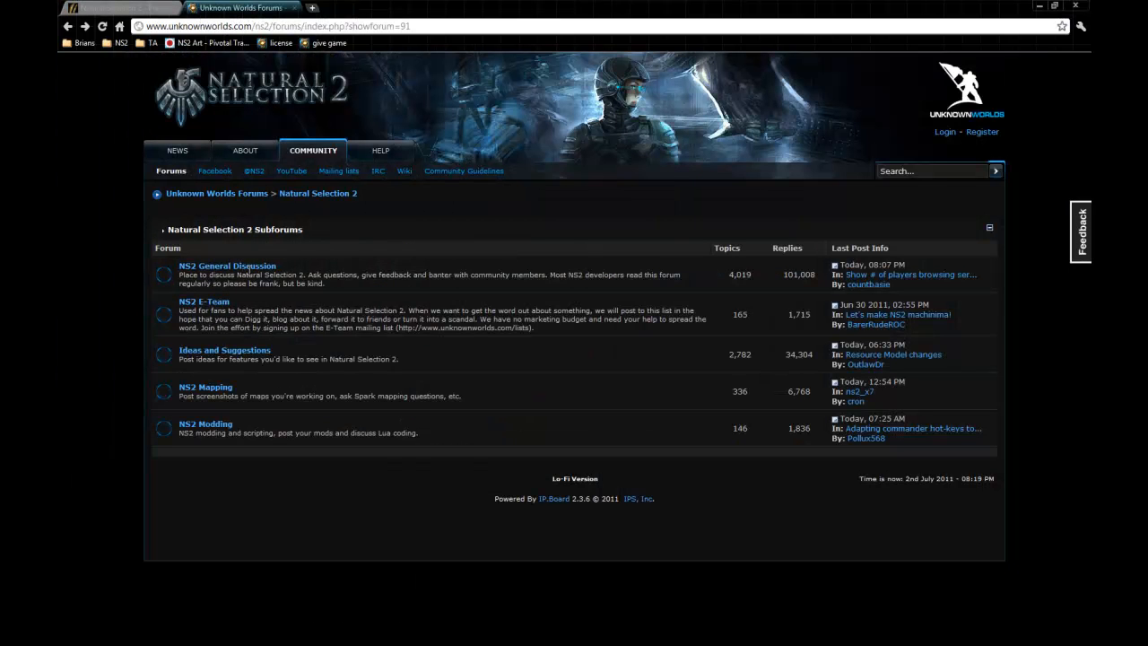
{"action": "mouse_move", "coordinate": [431, 396]}
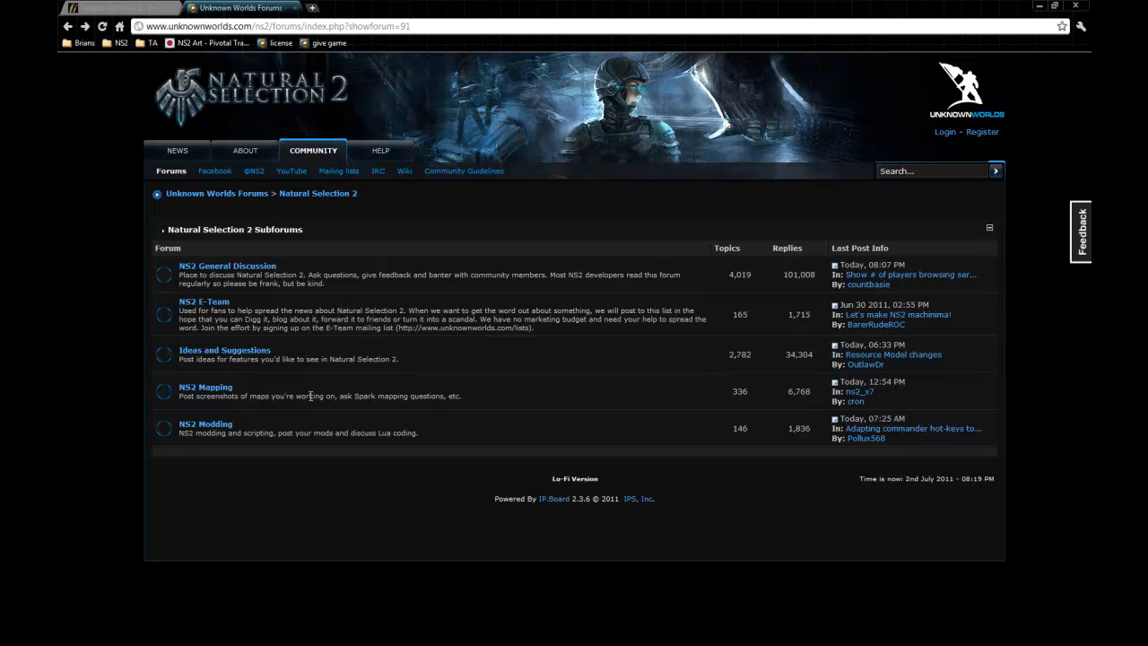
{"action": "mouse_move", "coordinate": [364, 397]}
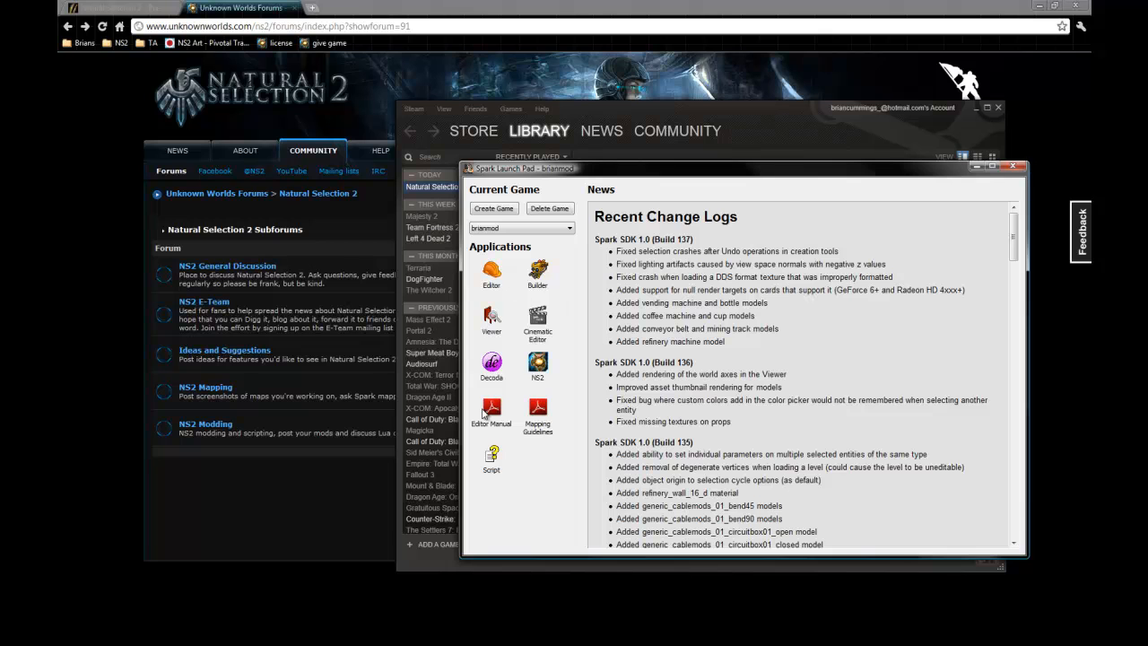
{"action": "mouse_move", "coordinate": [499, 273]}
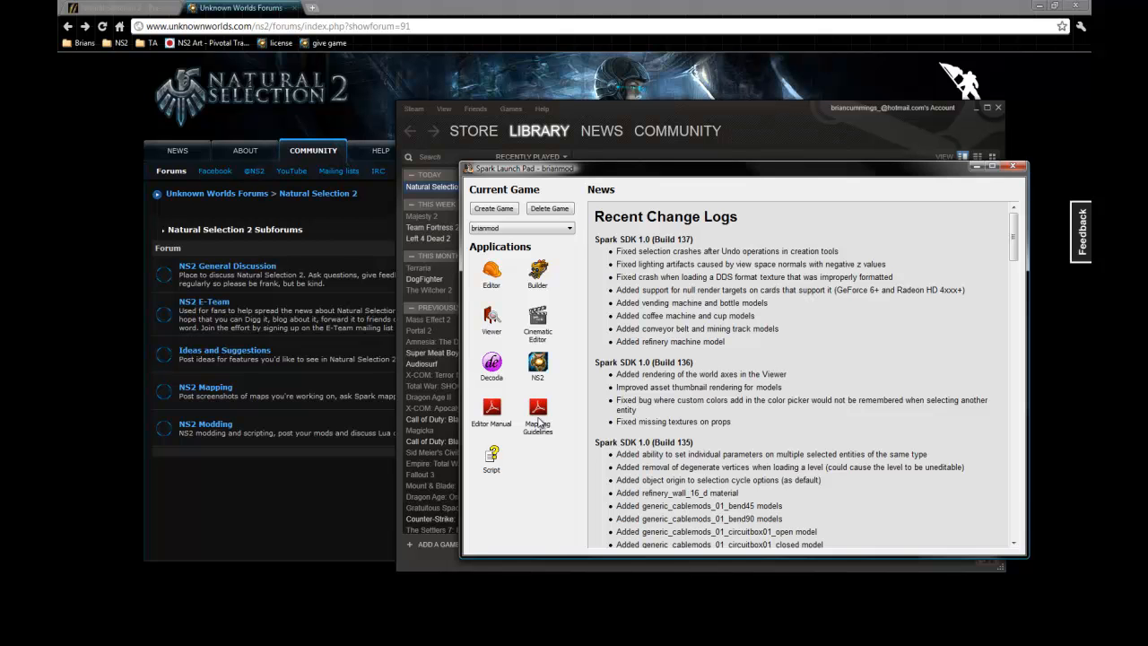
{"action": "mouse_move", "coordinate": [560, 349]}
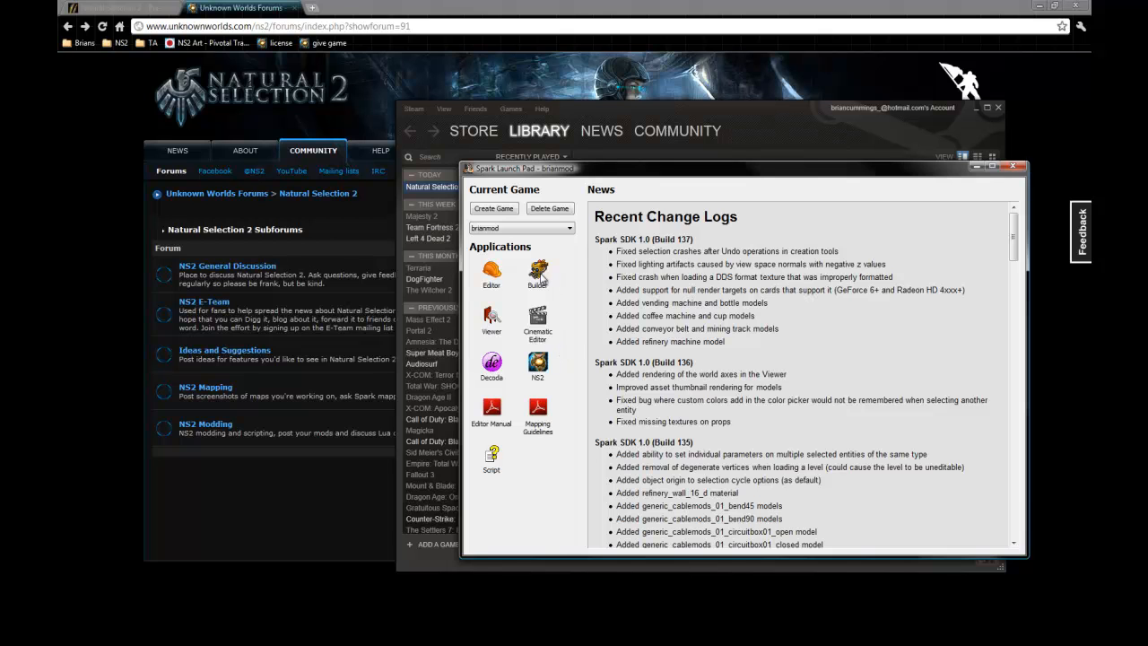
{"action": "mouse_move", "coordinate": [570, 272]}
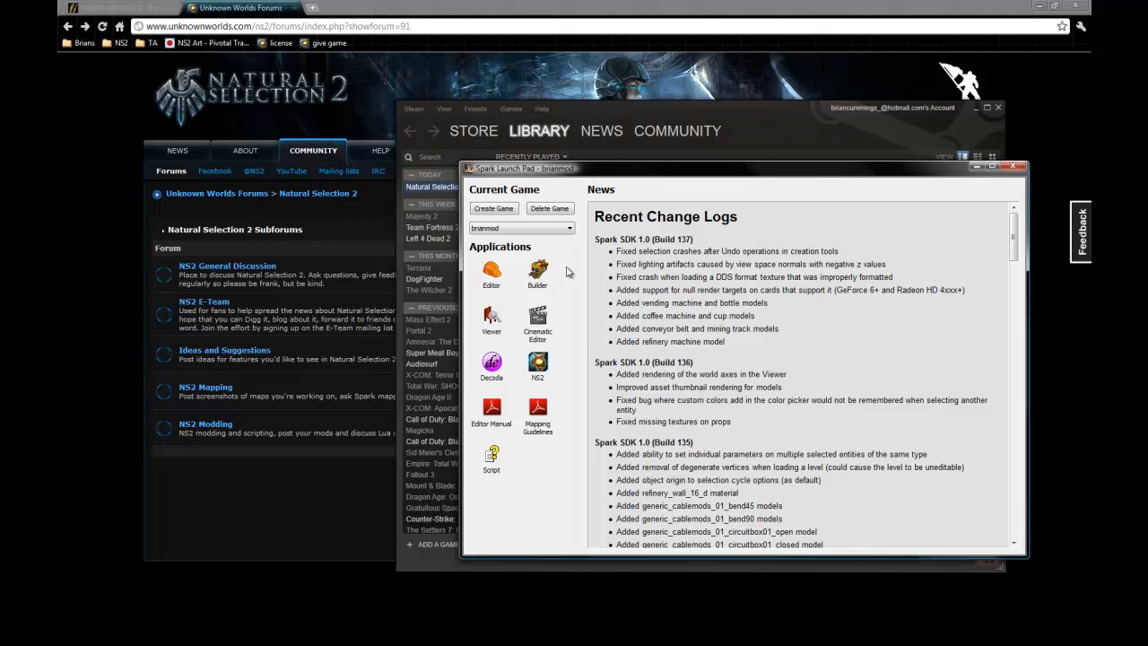
{"action": "mouse_move", "coordinate": [550, 325]}
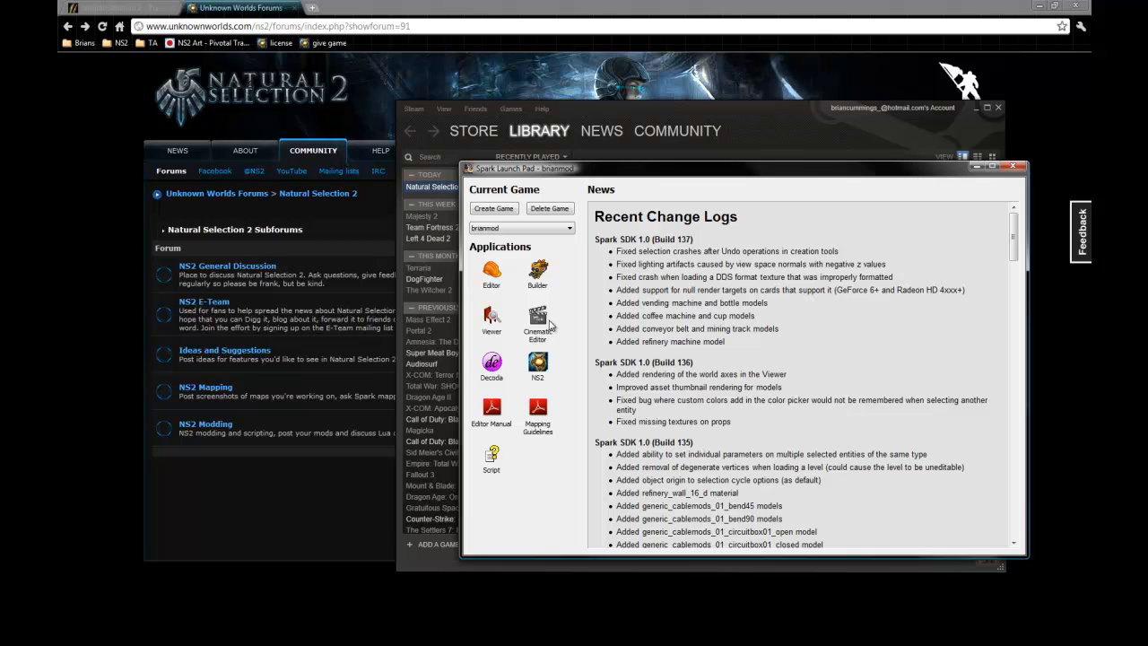
{"action": "mouse_move", "coordinate": [553, 330]}
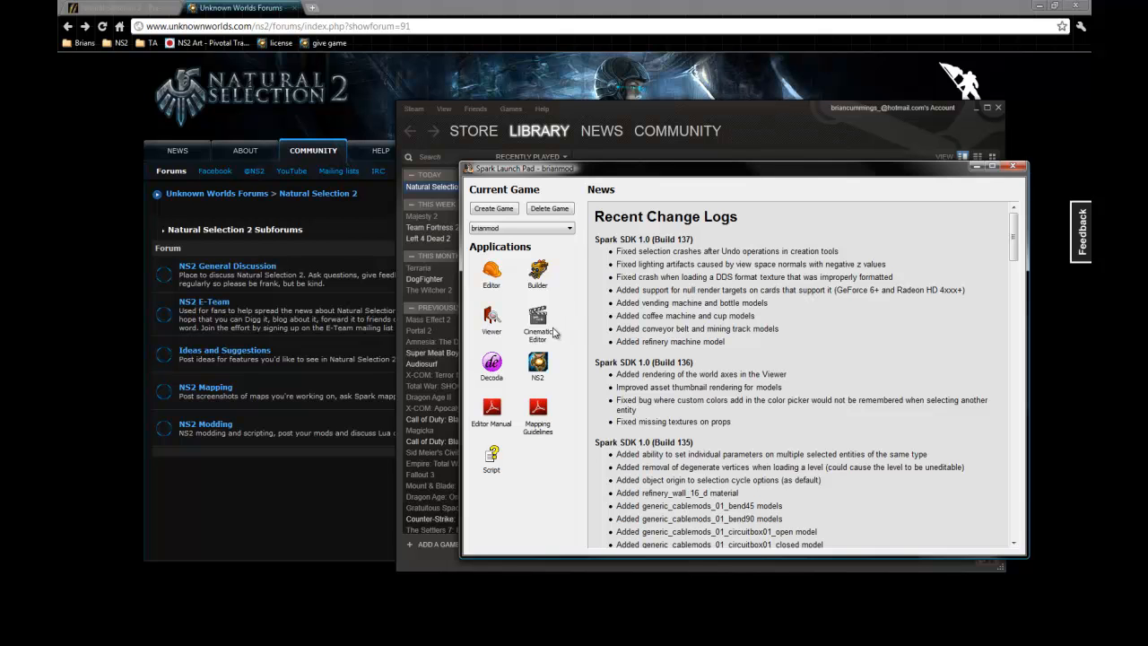
{"action": "mouse_move", "coordinate": [558, 327]}
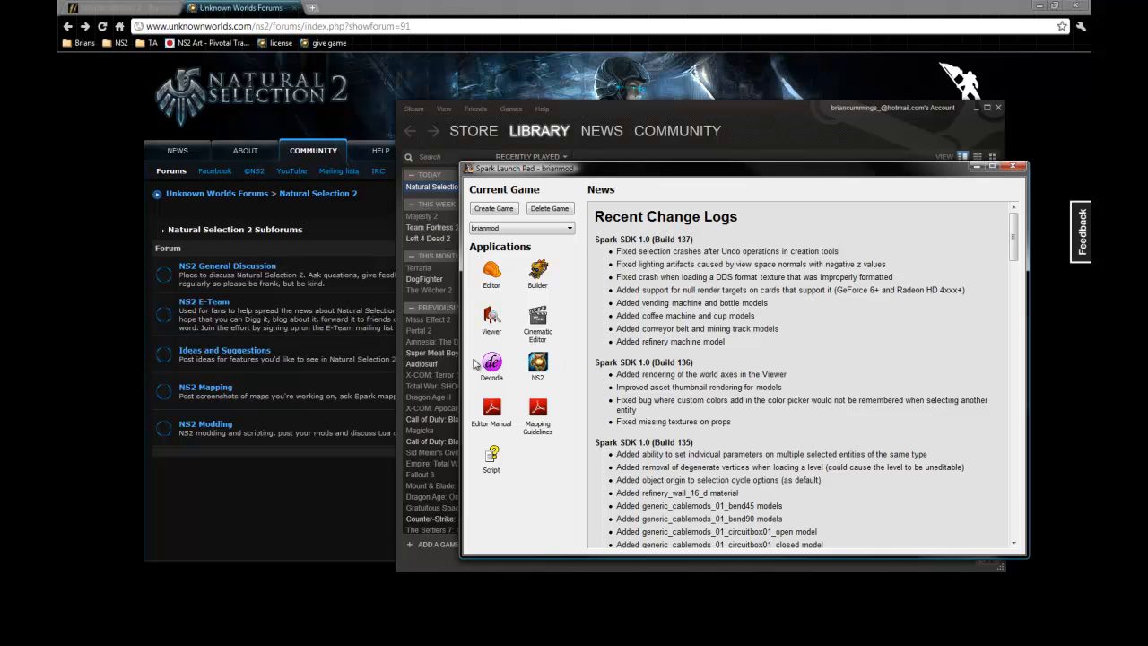
{"action": "mouse_move", "coordinate": [484, 431]}
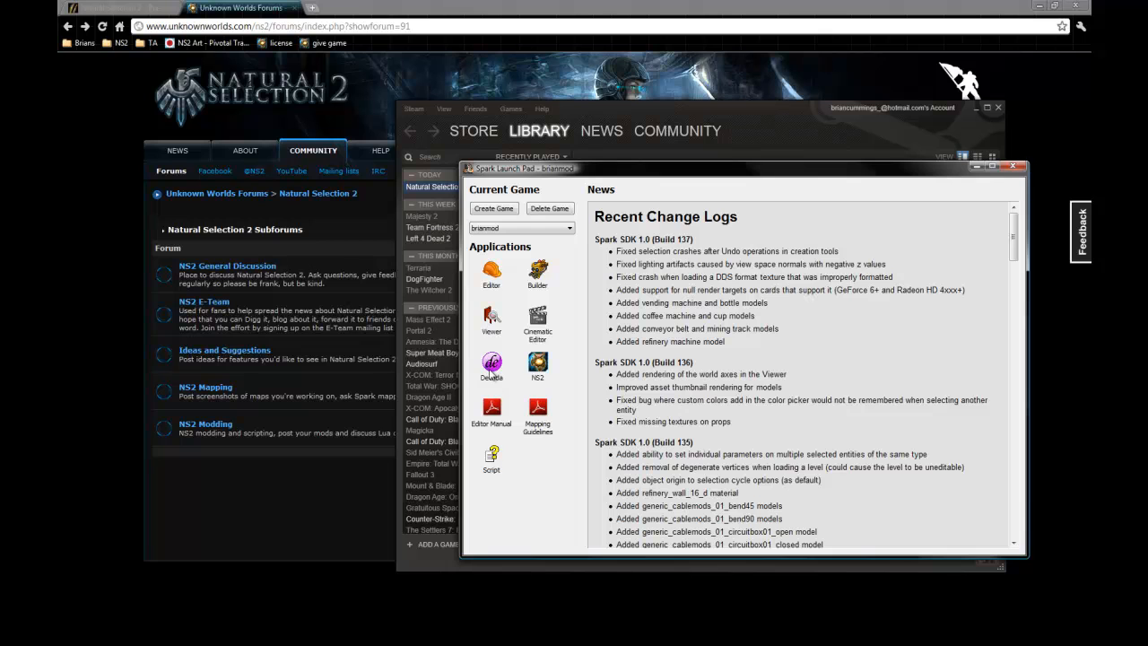
{"action": "mouse_move", "coordinate": [495, 474]}
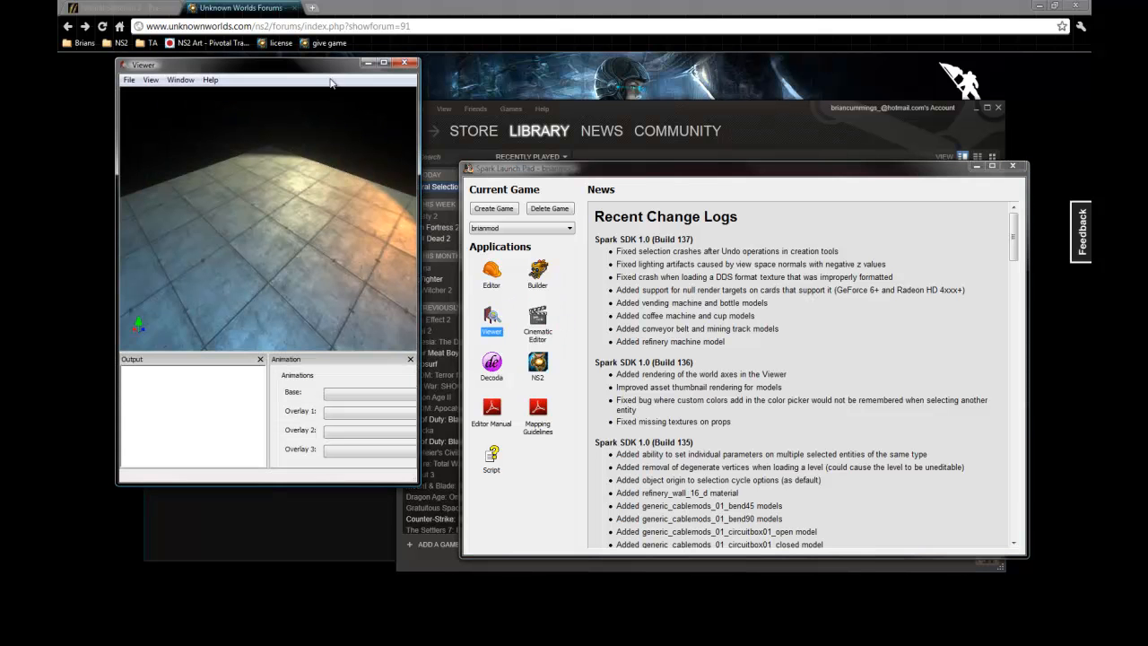
Step: Maximize the Spark Viewer window to fill the screen
{"action": "left_click", "coordinate": [384, 63]}
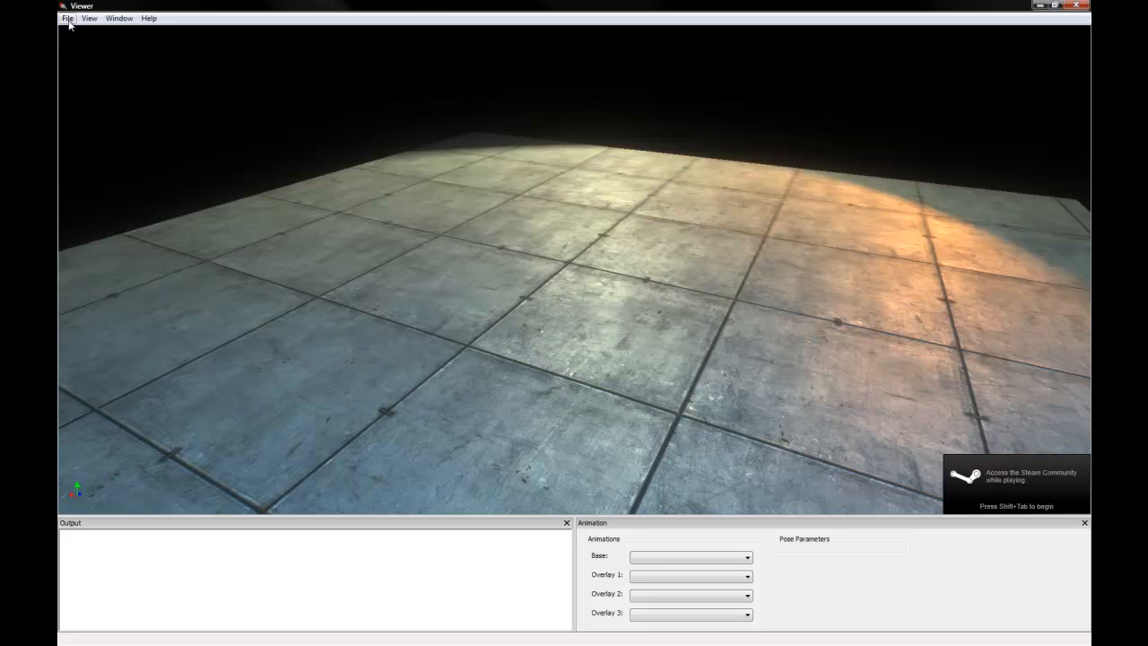
Step: Start File > Open and dismiss the 'Location is not available' warning
{"action": "left_click", "coordinate": [68, 18]}
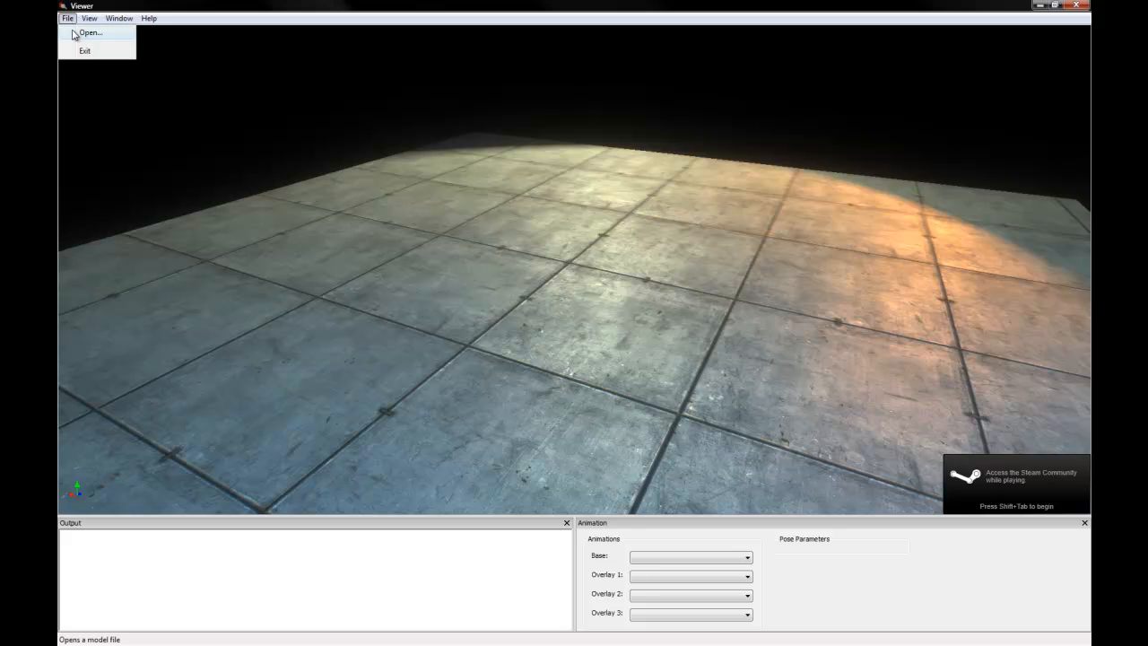
{"action": "left_click", "coordinate": [89, 32]}
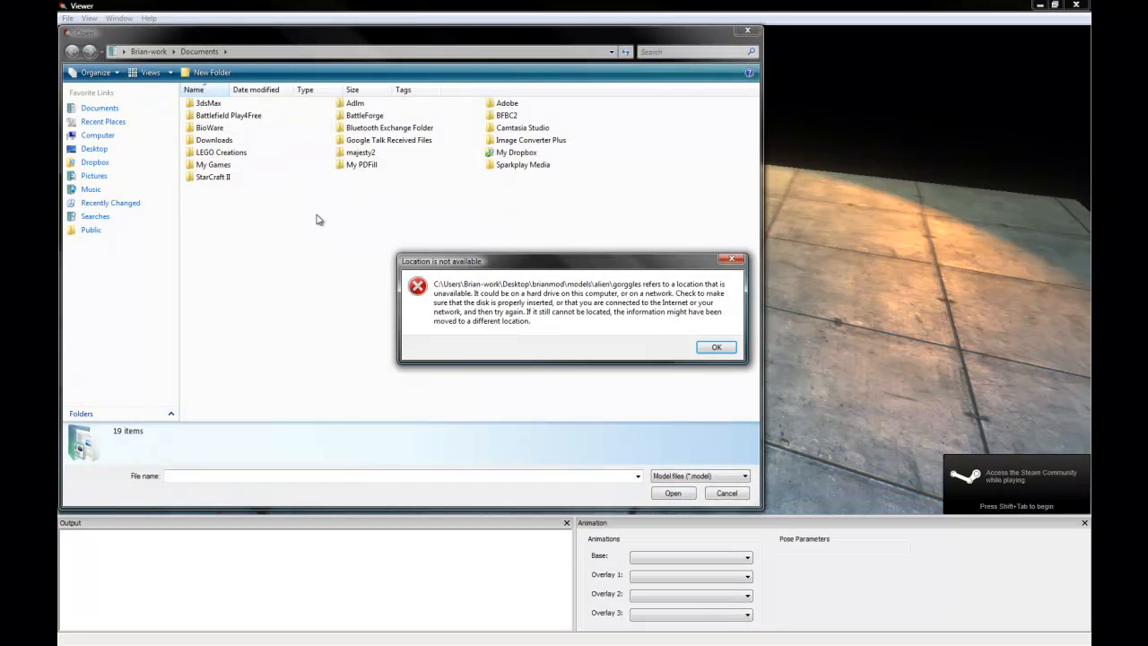
{"action": "left_click", "coordinate": [716, 348]}
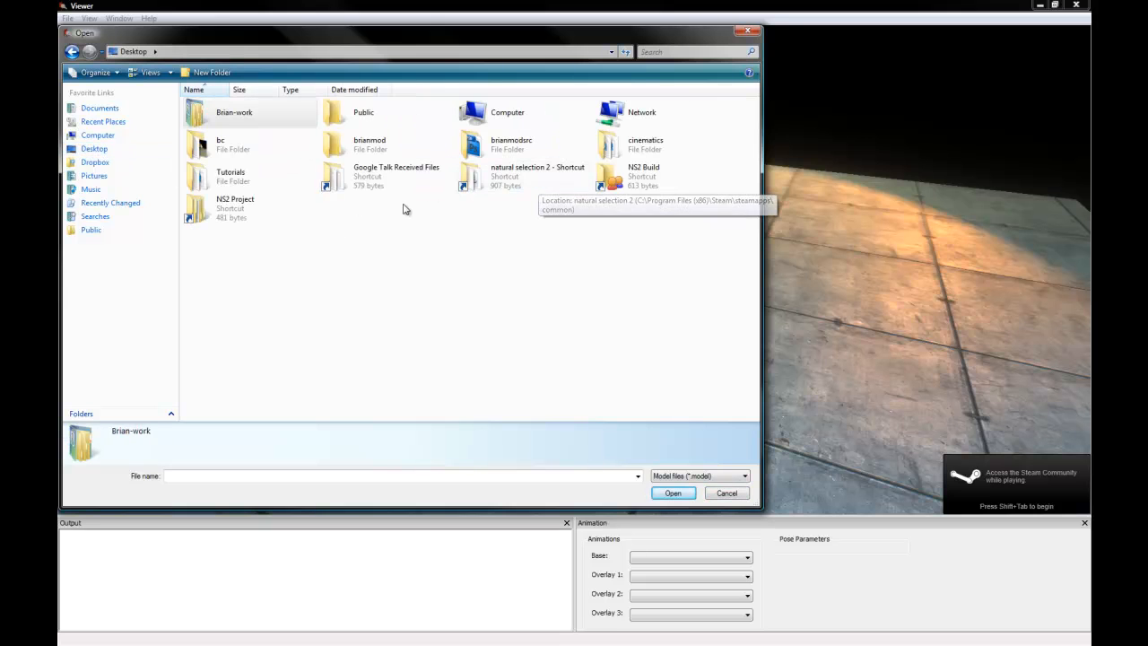
Step: Browse into natural selection 2 > ns2 > models > alien > gorge
{"action": "double_click", "coordinate": [538, 176]}
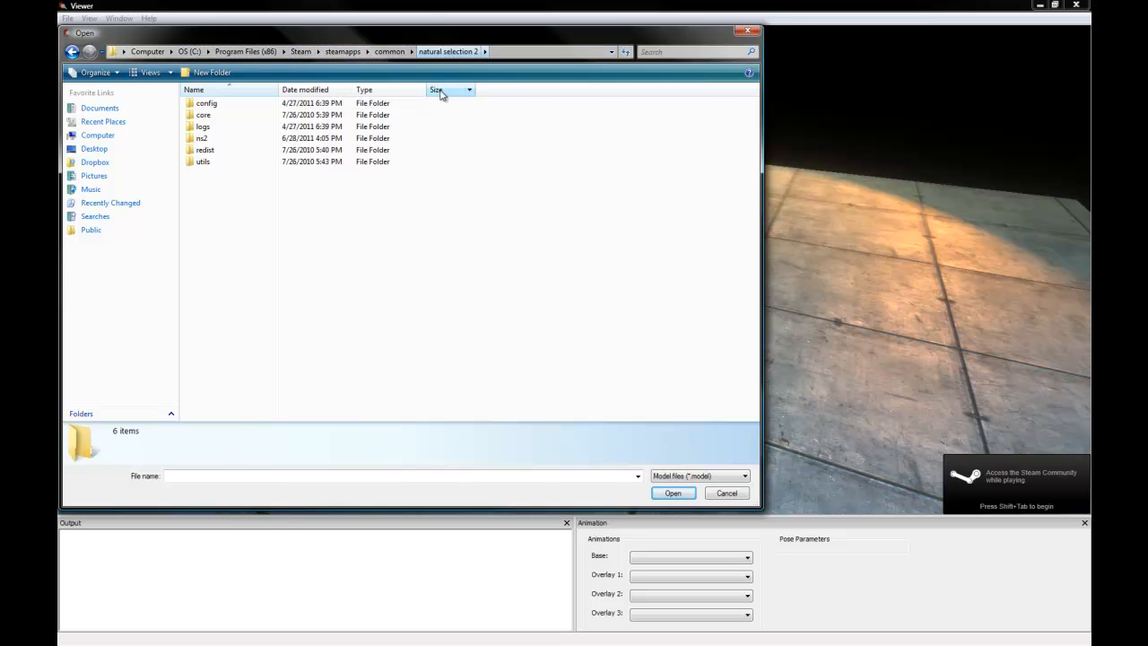
{"action": "left_click", "coordinate": [201, 138]}
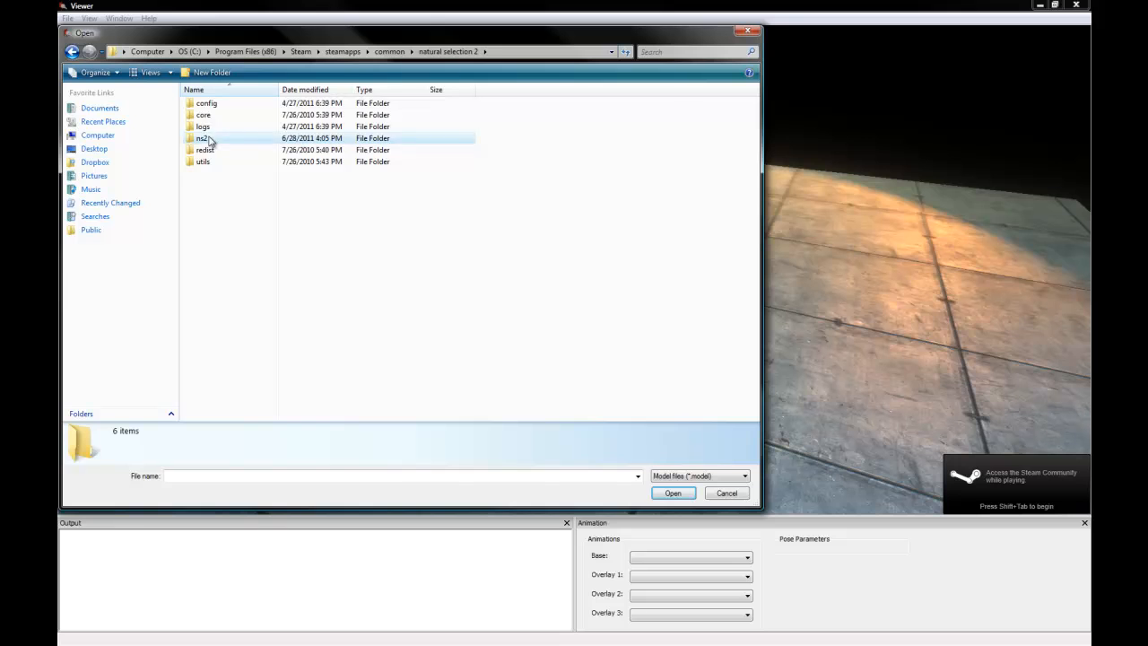
{"action": "double_click", "coordinate": [205, 138]}
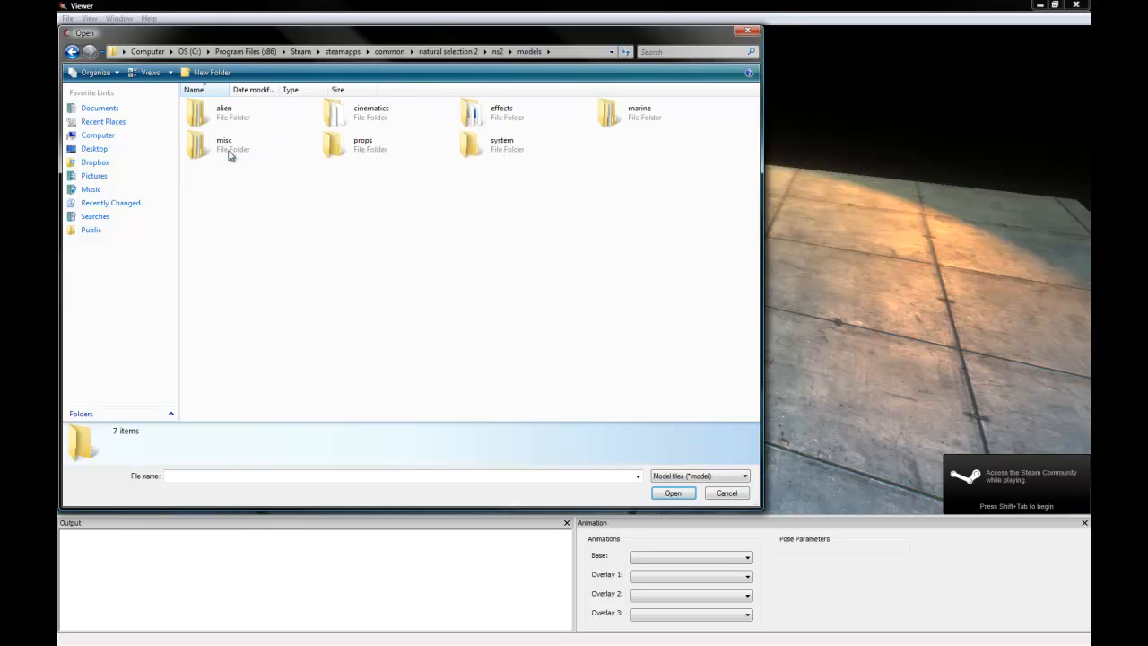
{"action": "mouse_move", "coordinate": [510, 165]}
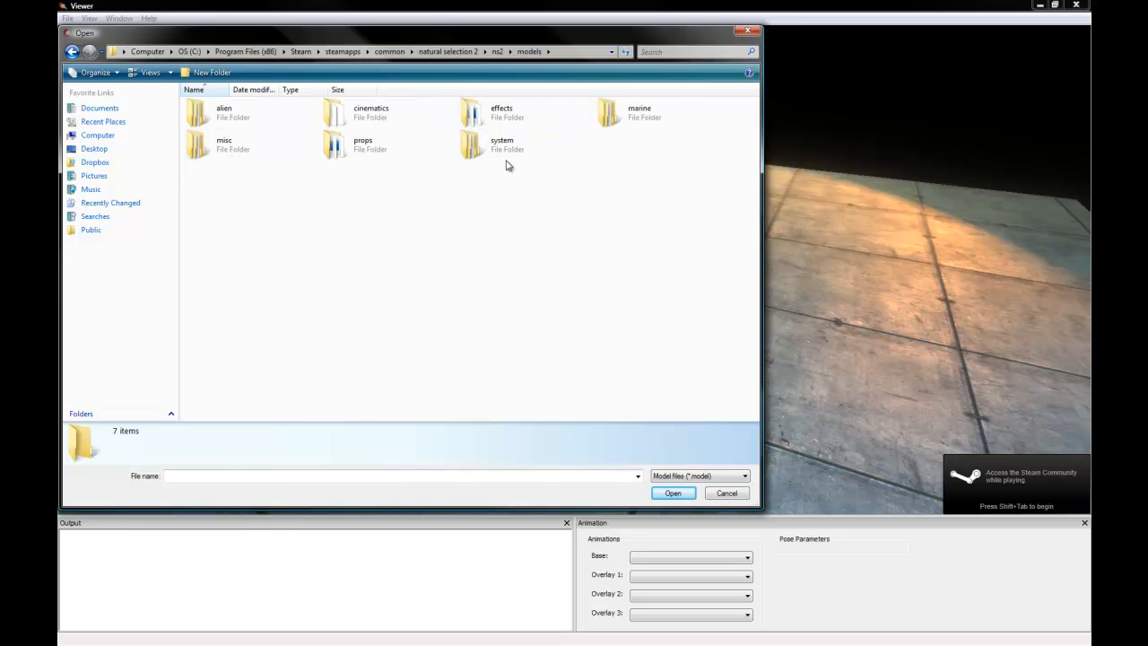
{"action": "double_click", "coordinate": [222, 111]}
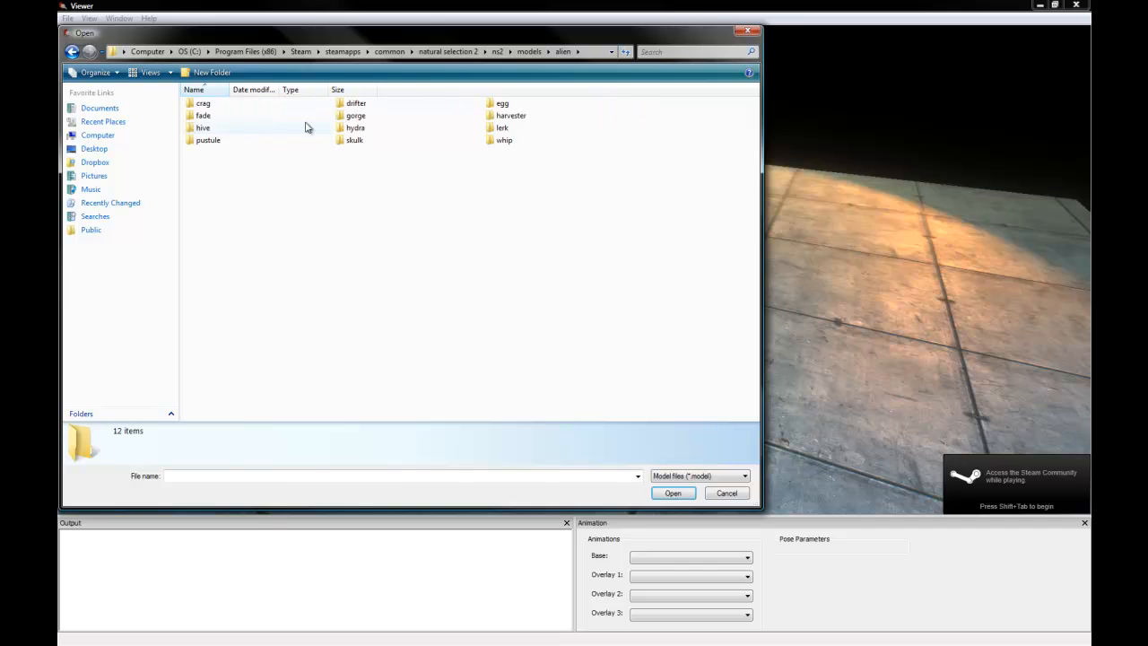
{"action": "double_click", "coordinate": [355, 115]}
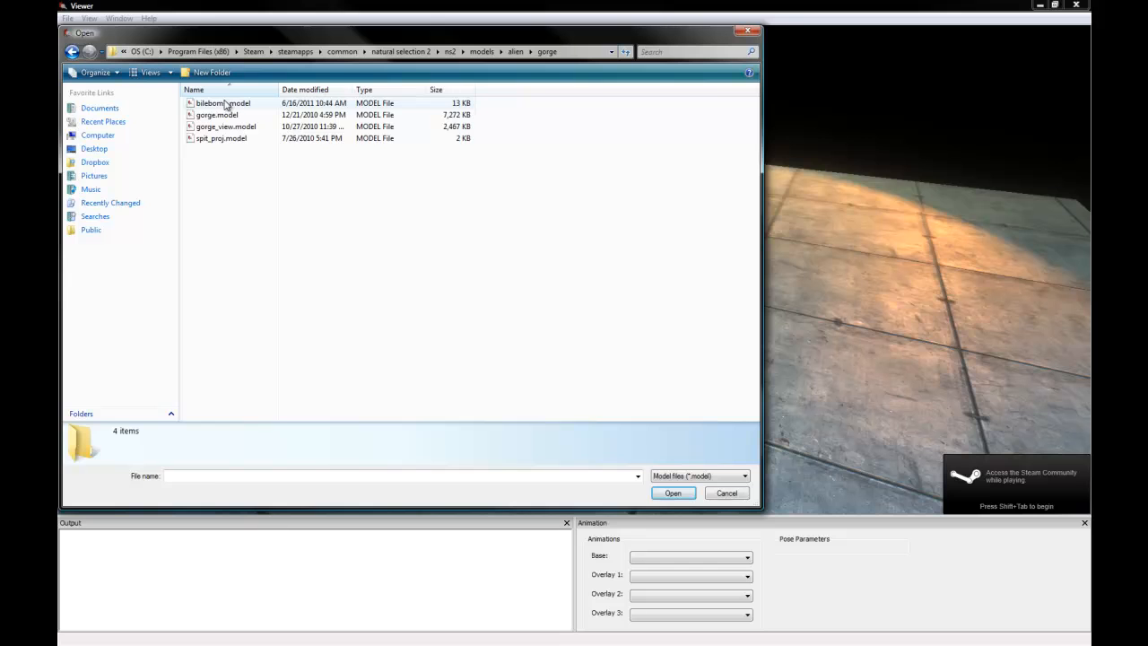
Step: Select gorge.model among the gorge model files and load it in the viewer
{"action": "left_click", "coordinate": [222, 103]}
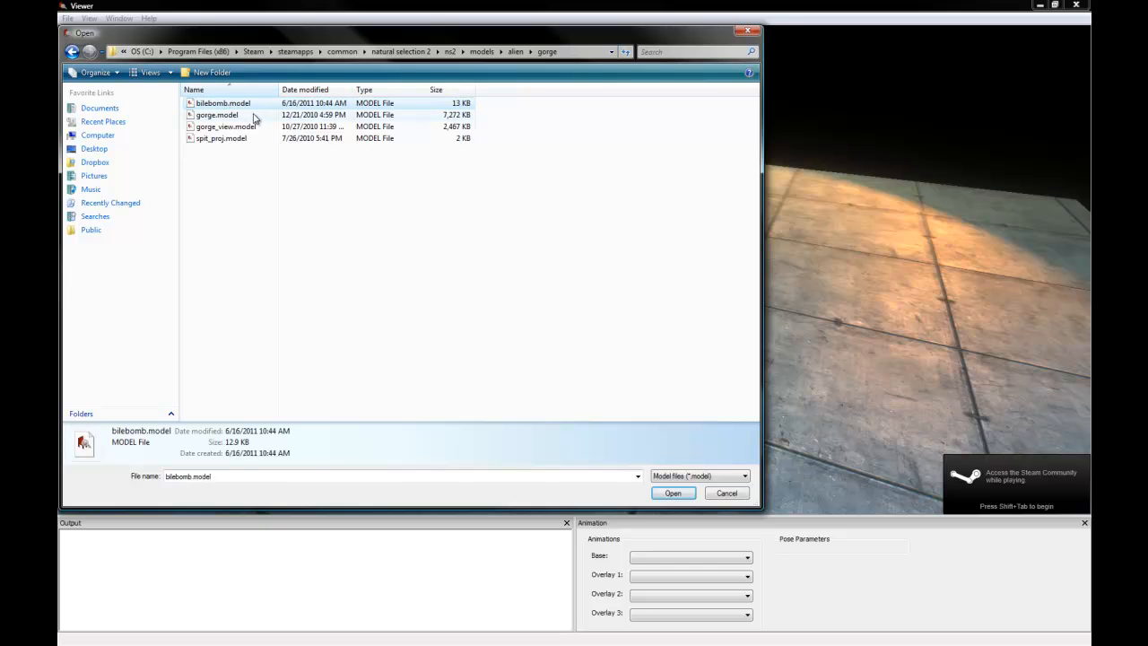
{"action": "left_click", "coordinate": [215, 115]}
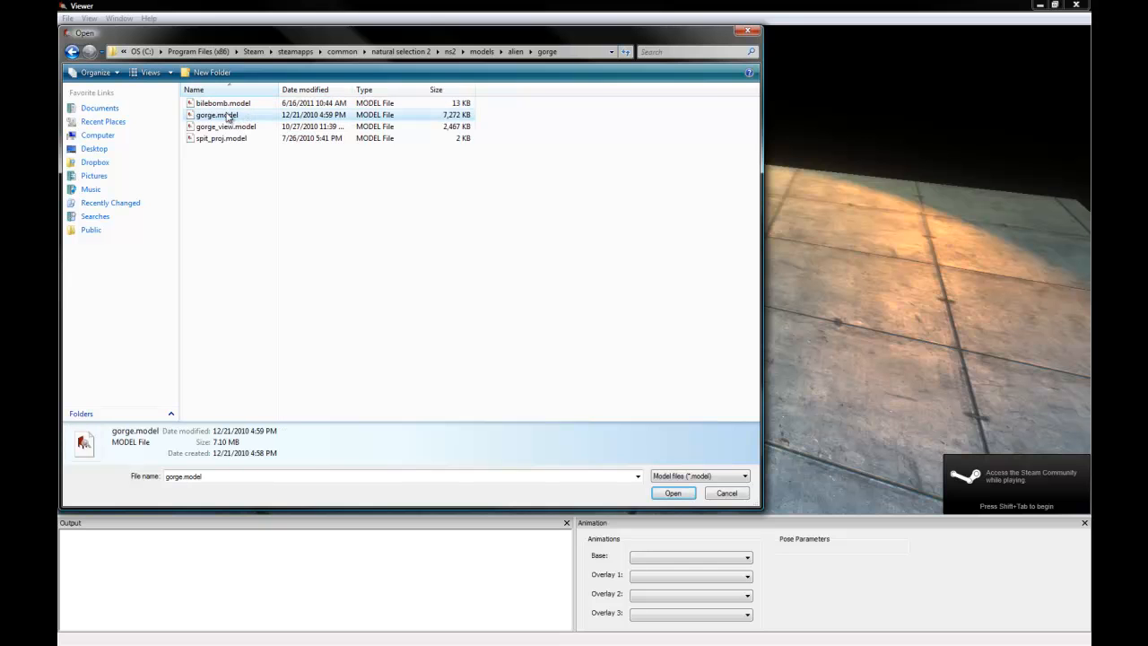
{"action": "left_click", "coordinate": [226, 126]}
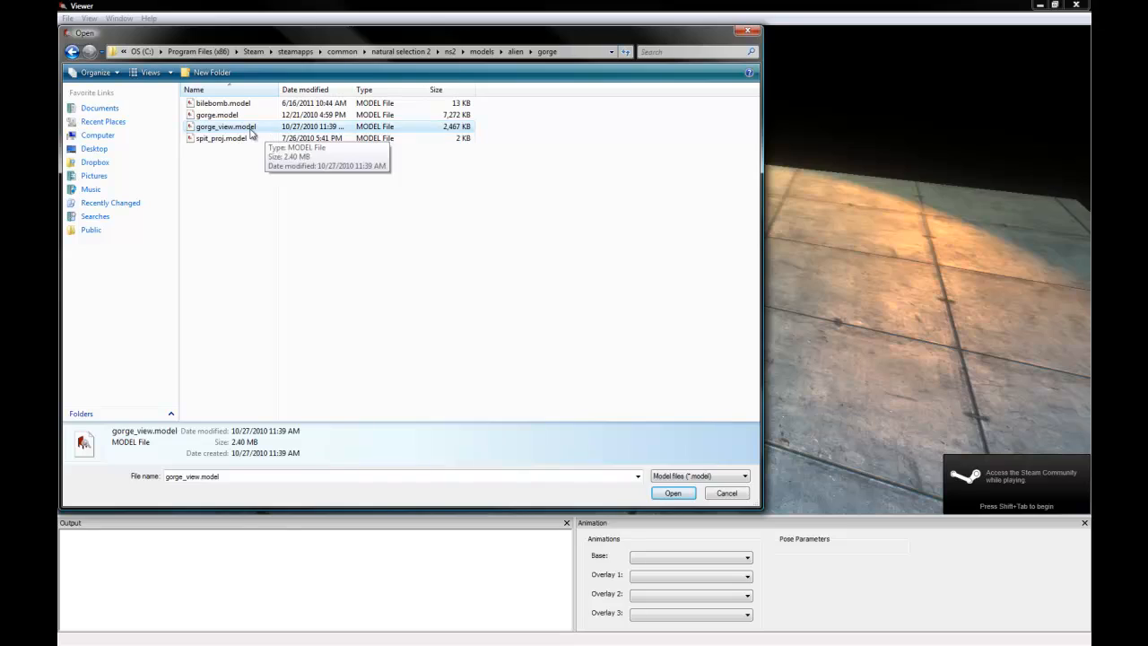
{"action": "left_click", "coordinate": [671, 492]}
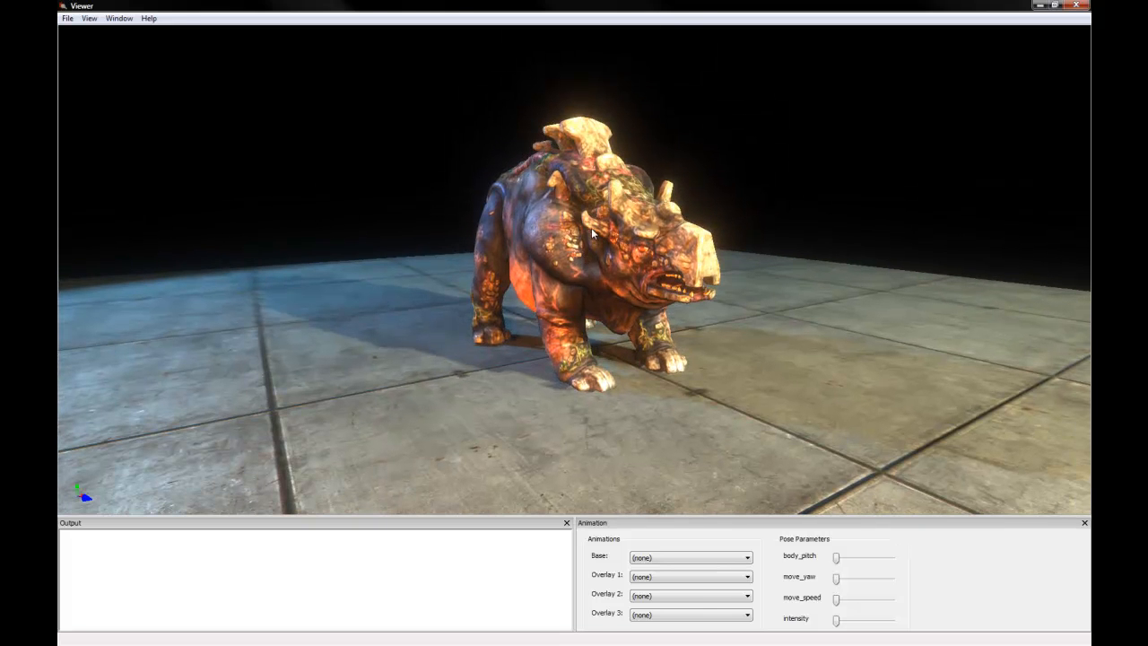
{"action": "mouse_move", "coordinate": [583, 251]}
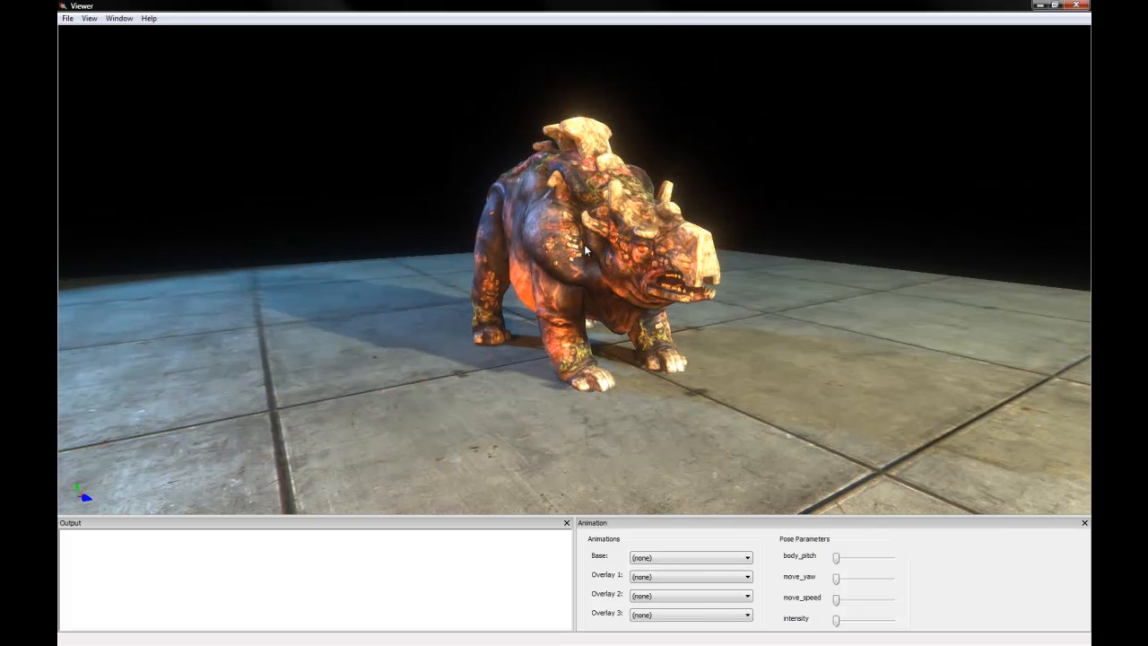
Step: Orbit the camera around the loaded Gorge model on the tiled floor
{"action": "left_click_drag", "start_coordinate": [583, 251], "coordinate": [221, 248]}
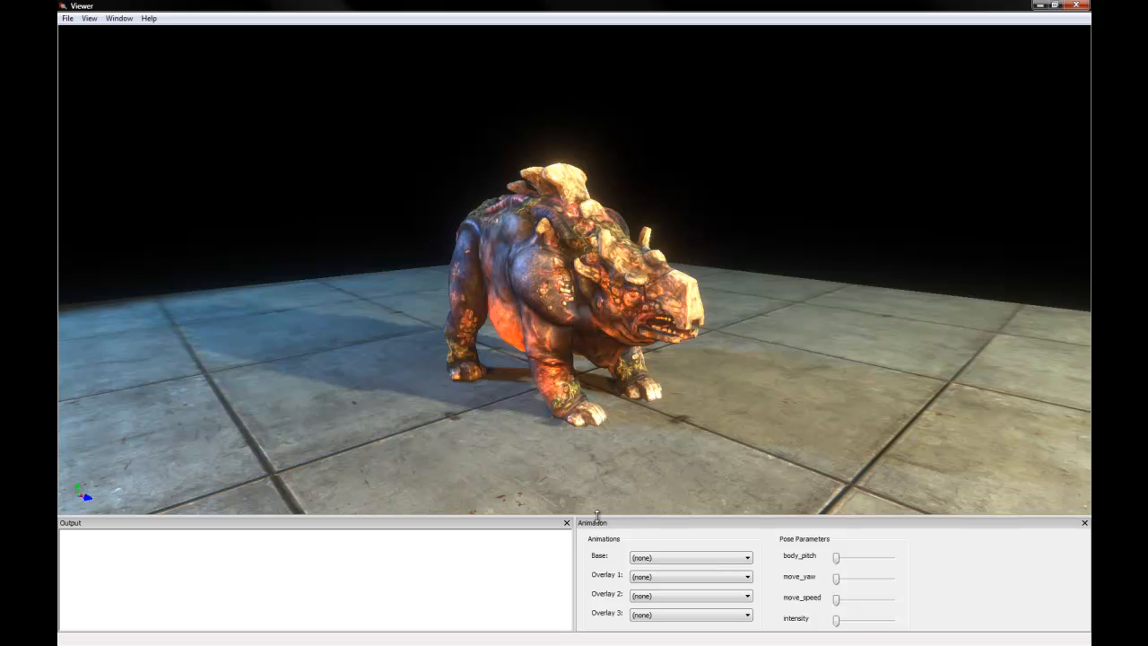
{"action": "mouse_move", "coordinate": [596, 537]}
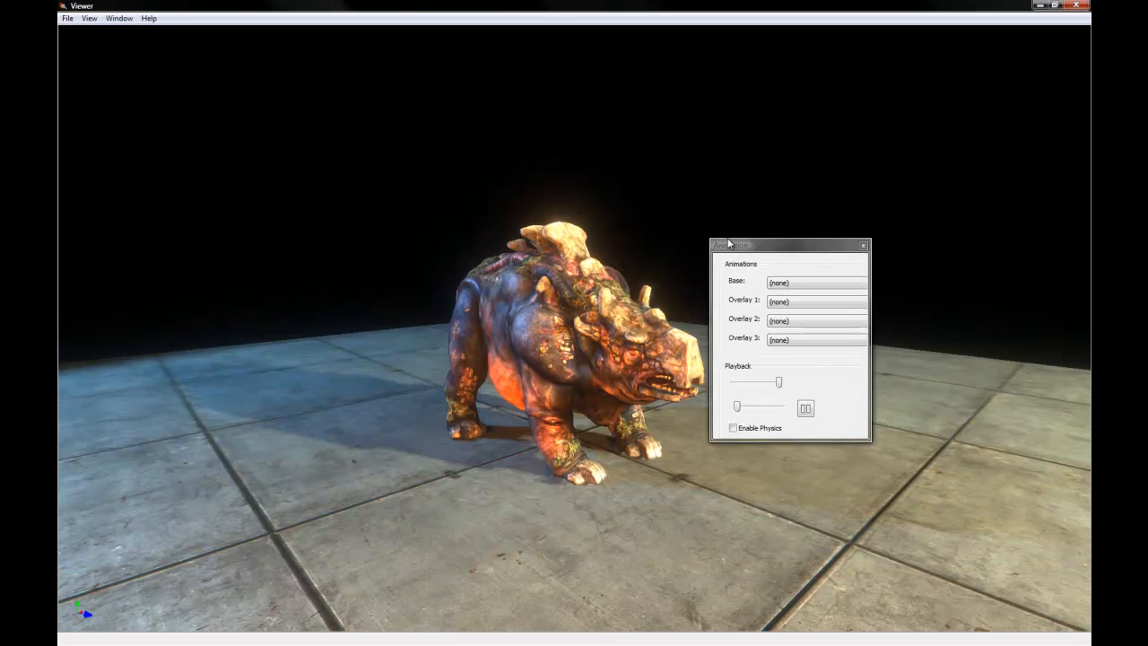
Step: Widen the Animations window to reveal Pose Parameters and move it aside
{"action": "left_click_drag", "start_coordinate": [732, 244], "coordinate": [739, 233]}
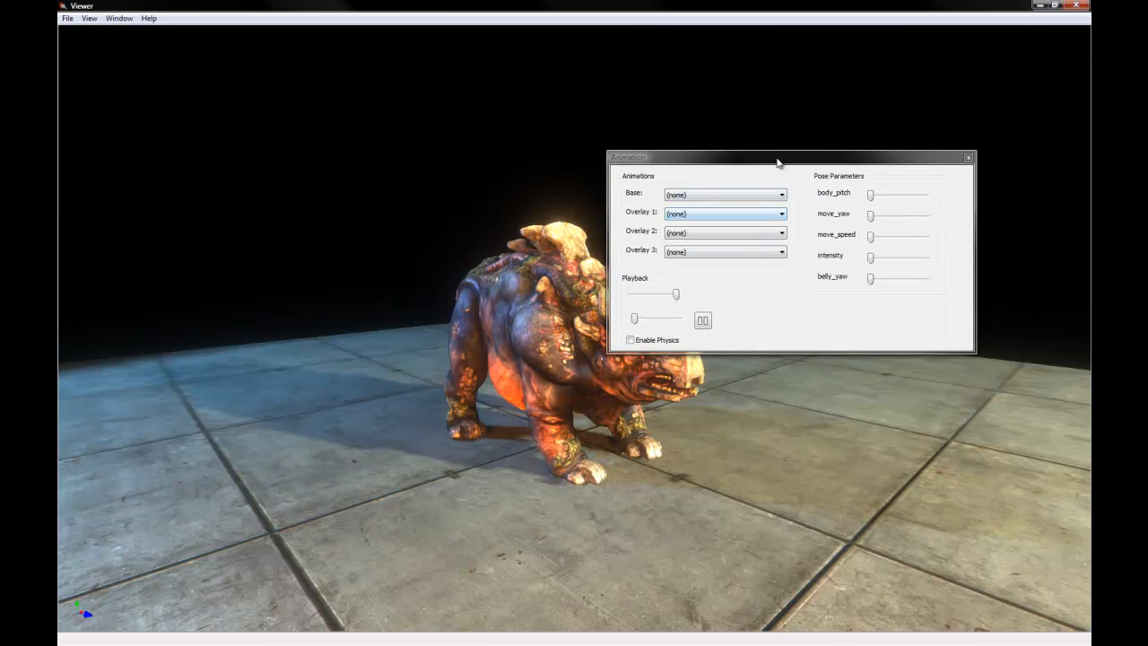
{"action": "left_click_drag", "start_coordinate": [779, 158], "coordinate": [841, 149]}
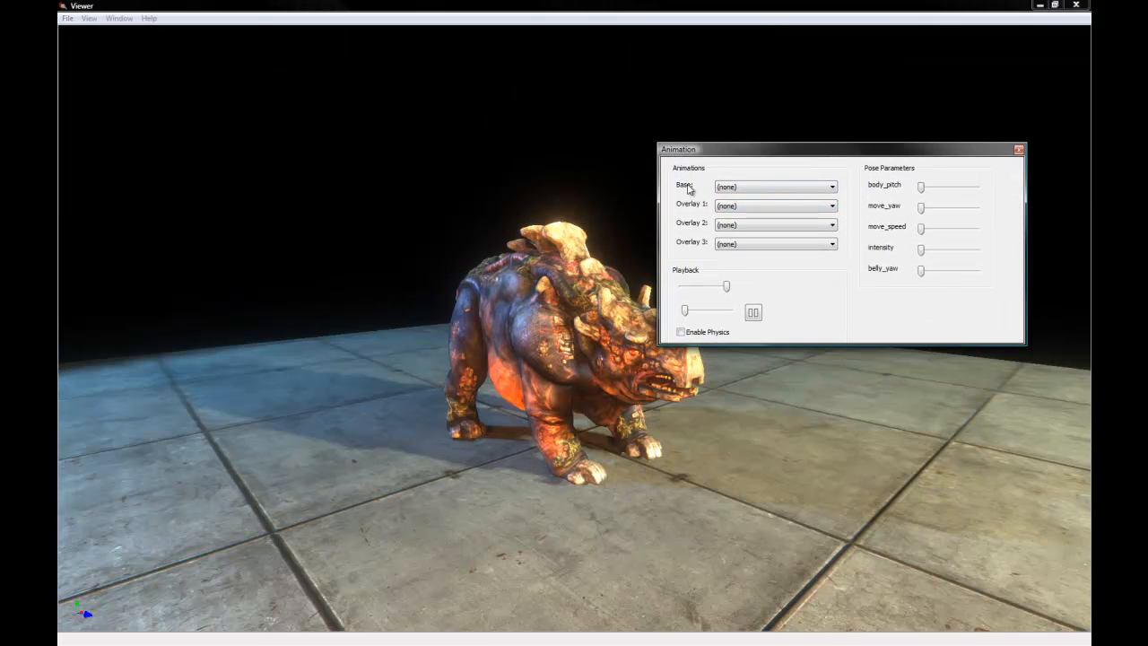
Step: Set the Gorge's base animation to idle and play it
{"action": "left_click", "coordinate": [775, 187]}
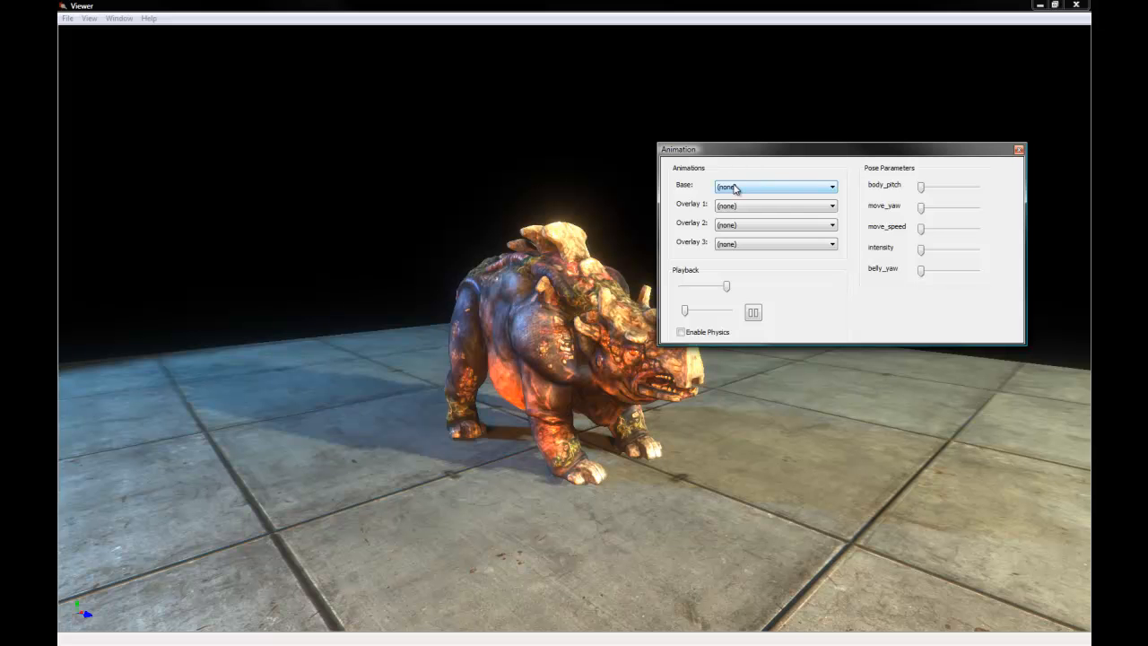
{"action": "left_click", "coordinate": [831, 185]}
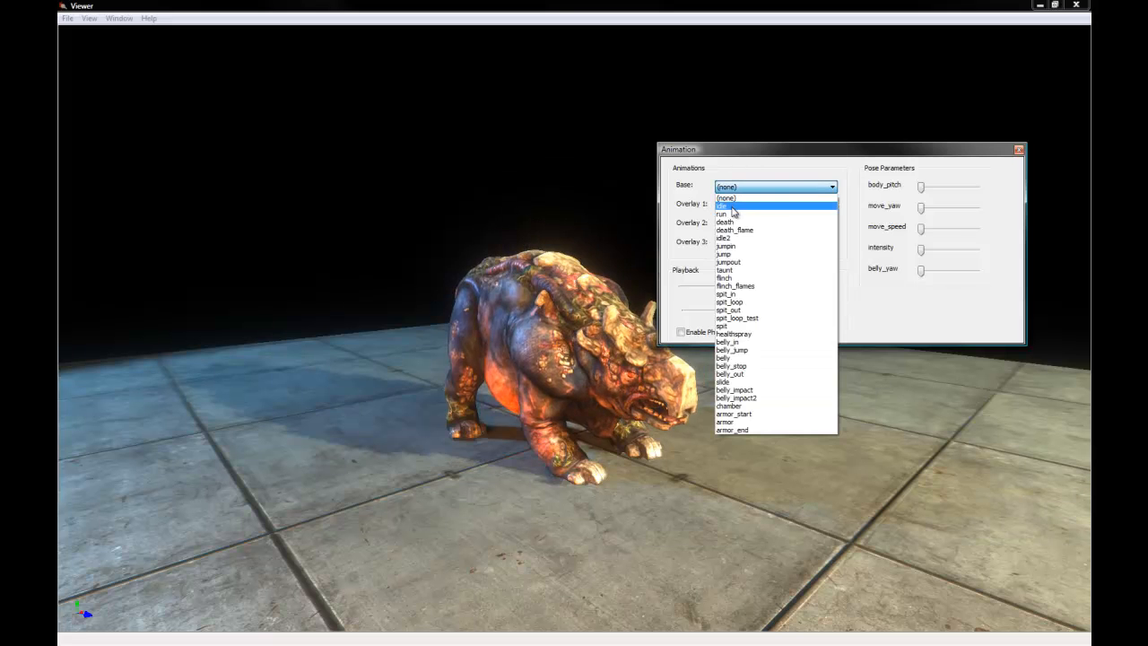
{"action": "left_click", "coordinate": [721, 207]}
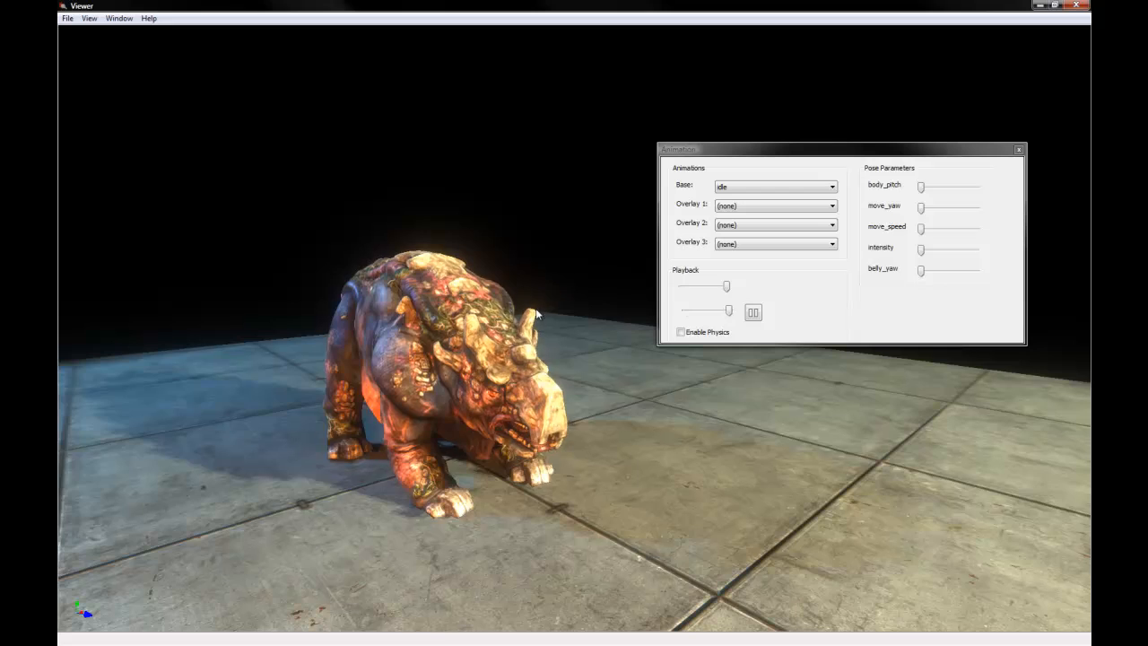
{"action": "left_click", "coordinate": [753, 312]}
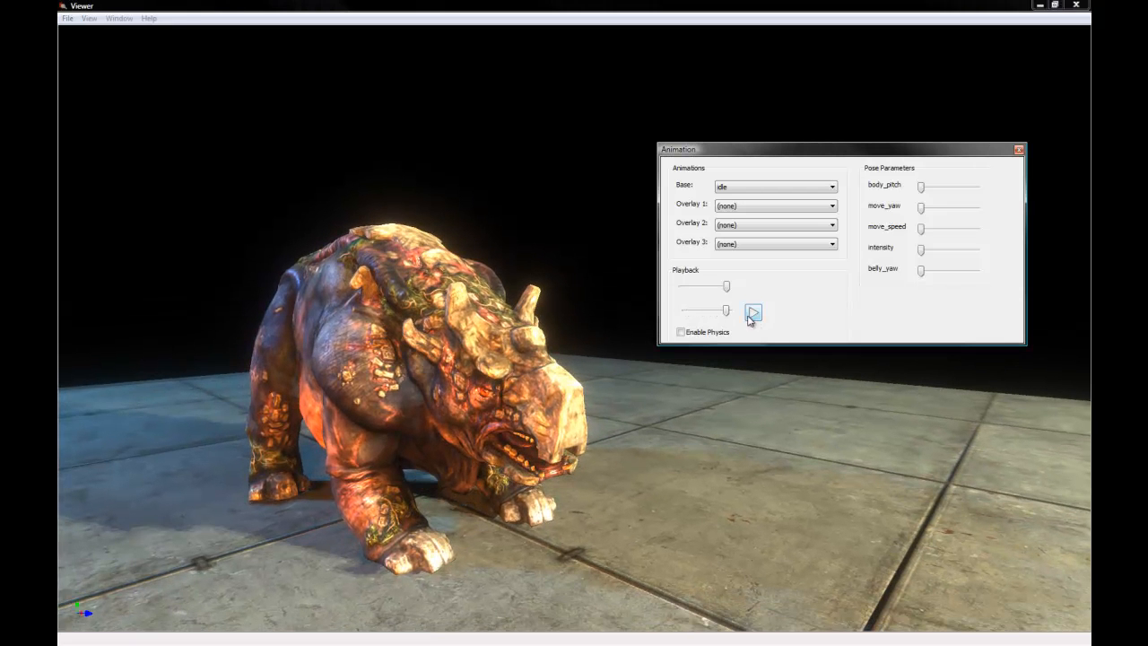
{"action": "left_click", "coordinate": [753, 312]}
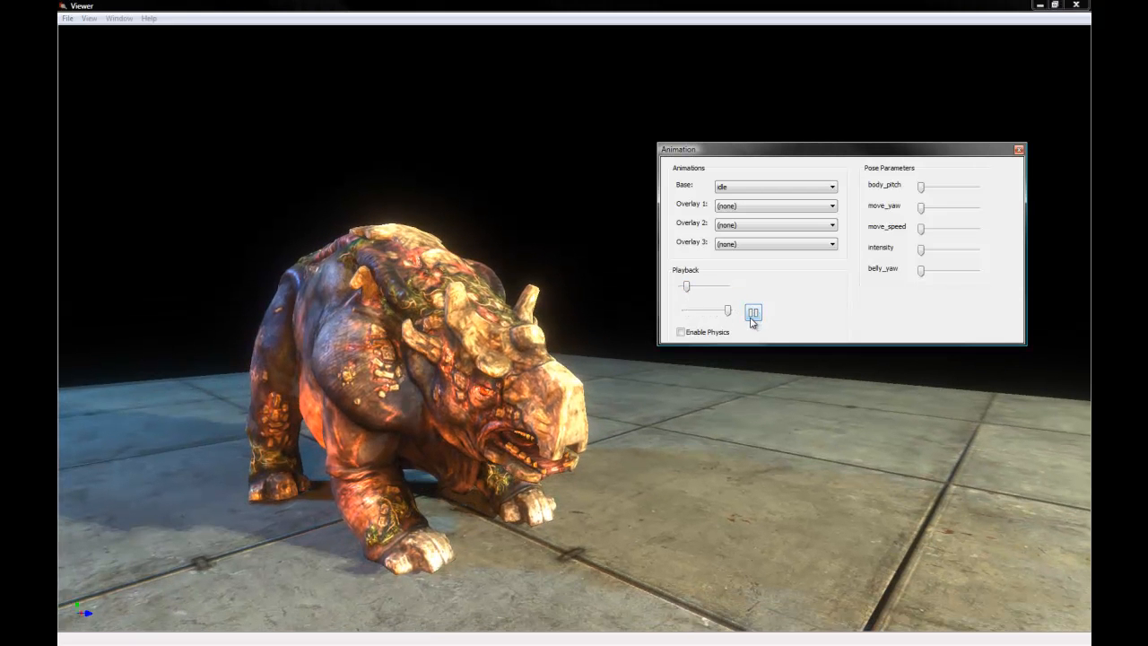
{"action": "left_click", "coordinate": [753, 312]}
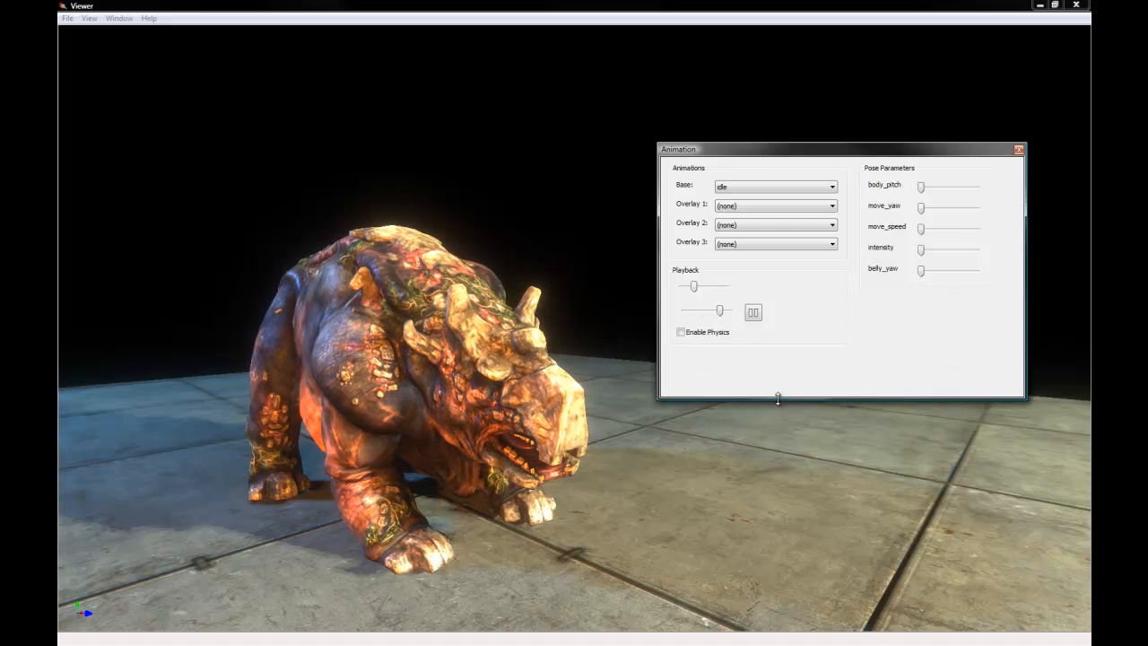
Step: Try another base animation such as idle2, then set the base animation to run
{"action": "left_click", "coordinate": [830, 187]}
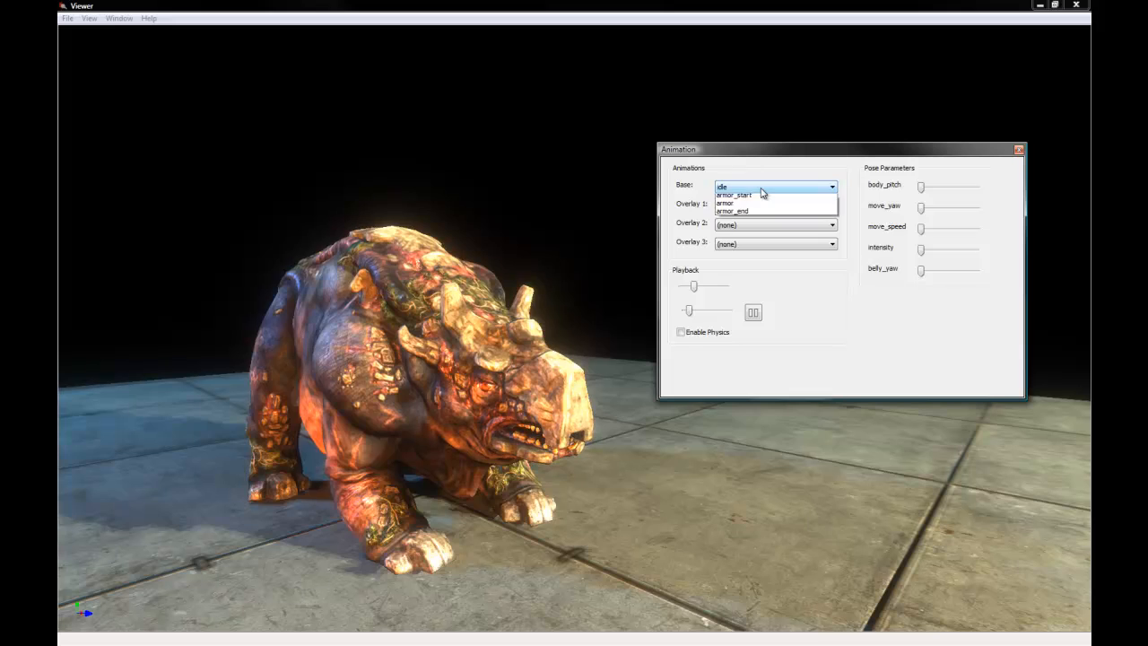
{"action": "left_click", "coordinate": [830, 185]}
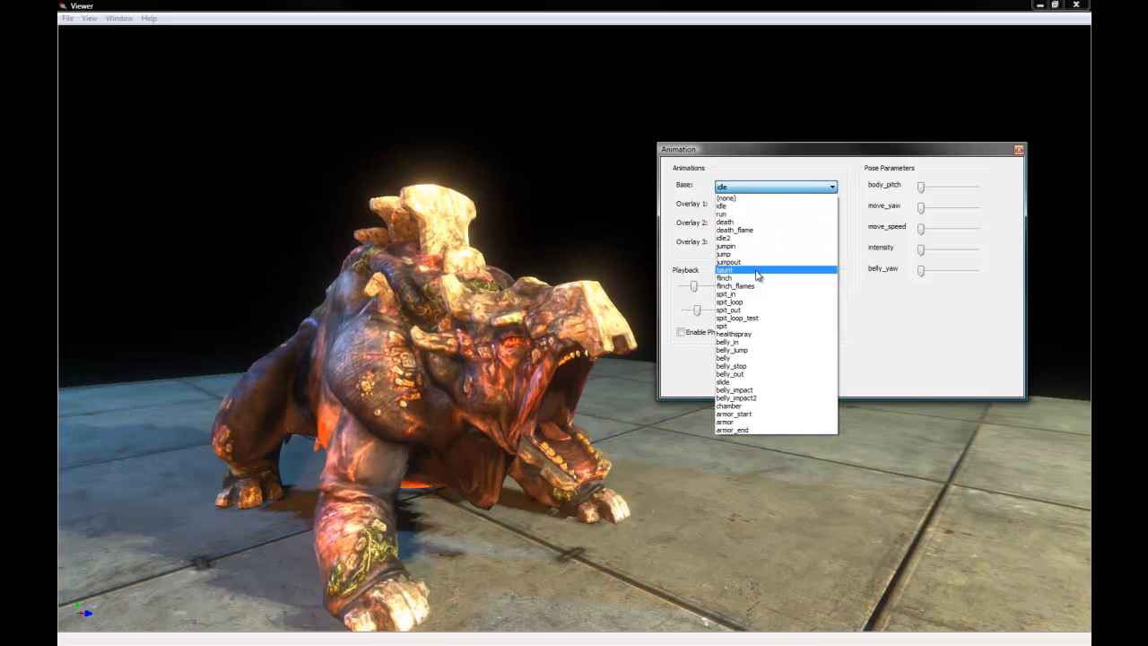
{"action": "left_click", "coordinate": [725, 270]}
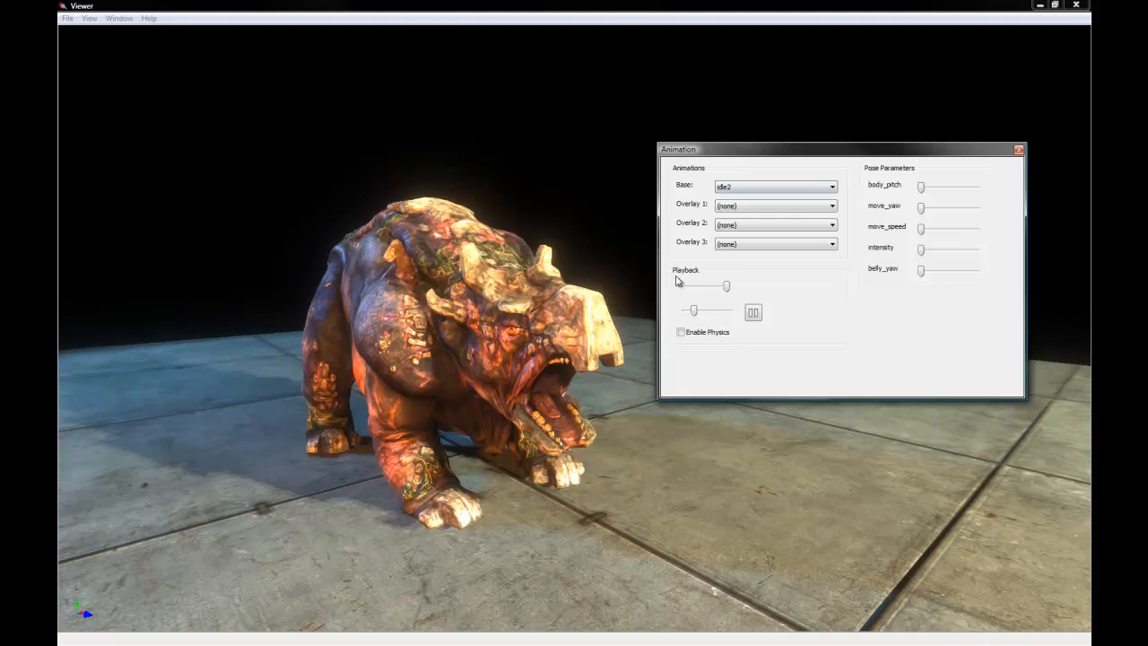
{"action": "left_click", "coordinate": [832, 185]}
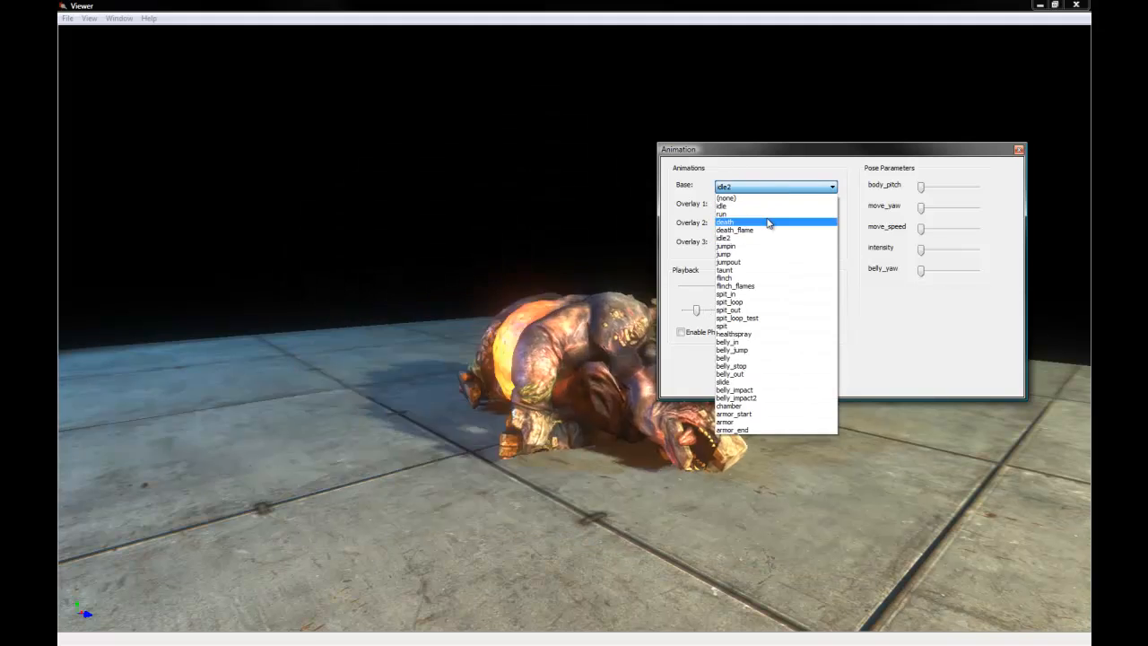
{"action": "left_click", "coordinate": [721, 213]}
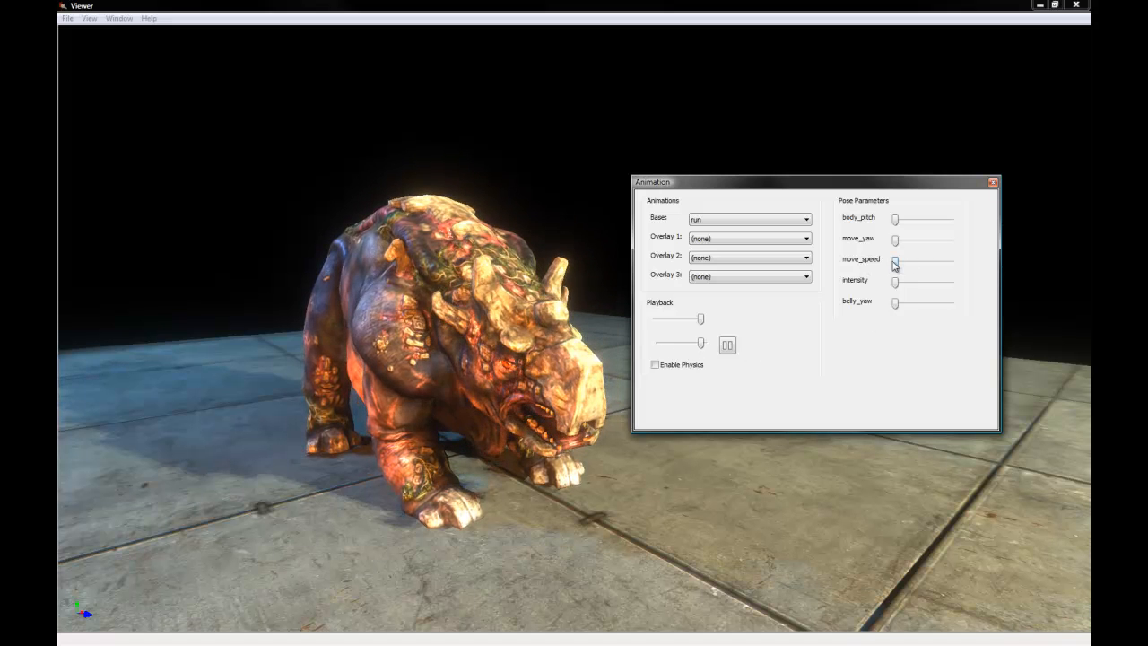
Step: Adjust move_speed to a middle value and move_yaw back near centre, then close the Animations window
{"action": "left_click_drag", "start_coordinate": [894, 260], "coordinate": [951, 260]}
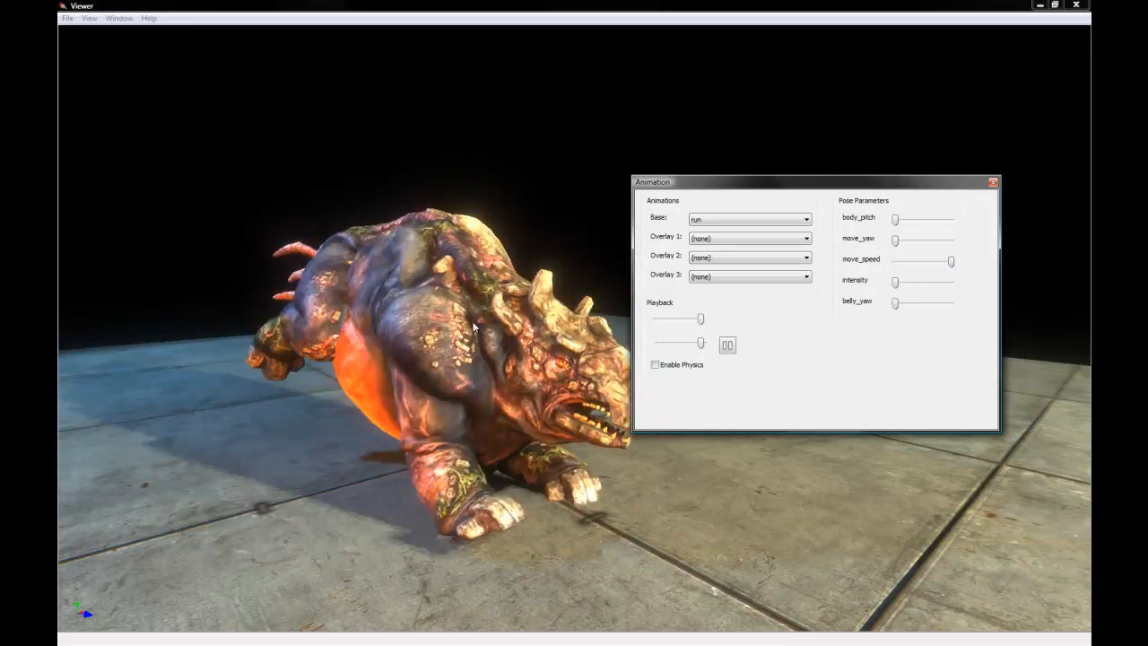
{"action": "left_click_drag", "start_coordinate": [950, 262], "coordinate": [929, 262]}
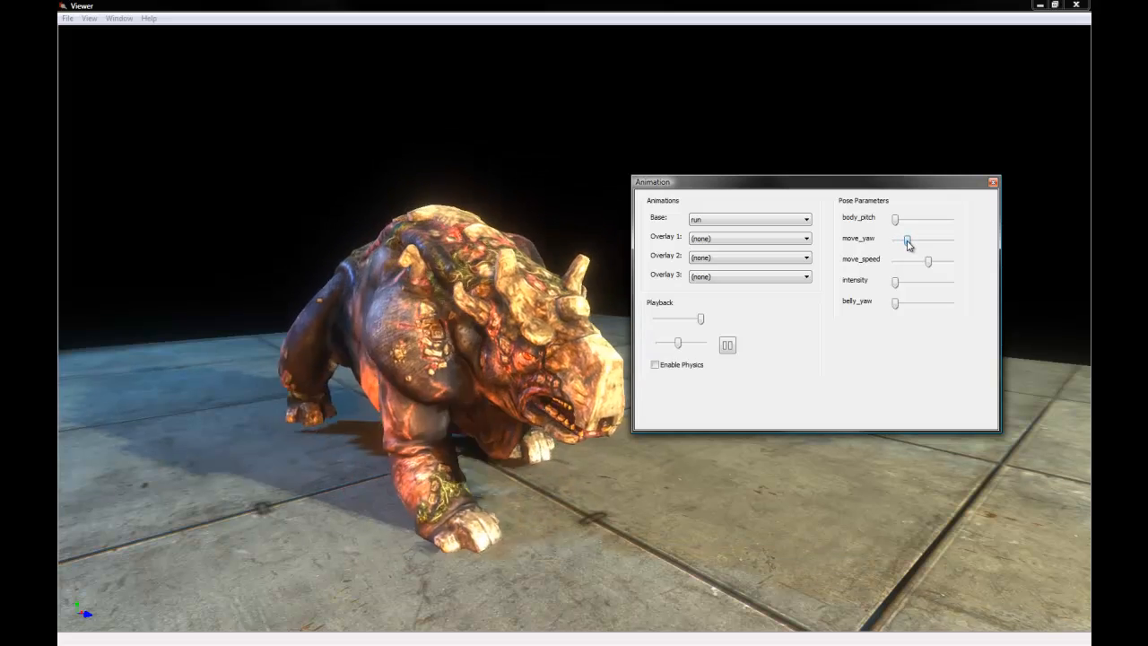
{"action": "left_click_drag", "start_coordinate": [907, 242], "coordinate": [940, 242]}
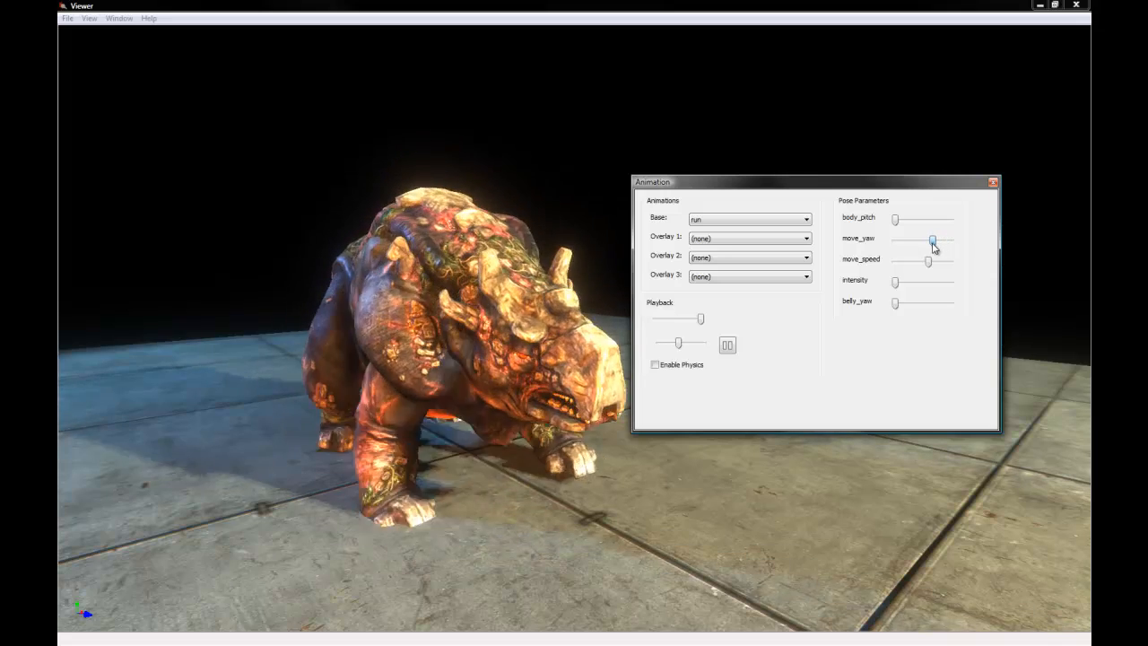
{"action": "left_click_drag", "start_coordinate": [933, 240], "coordinate": [930, 240]}
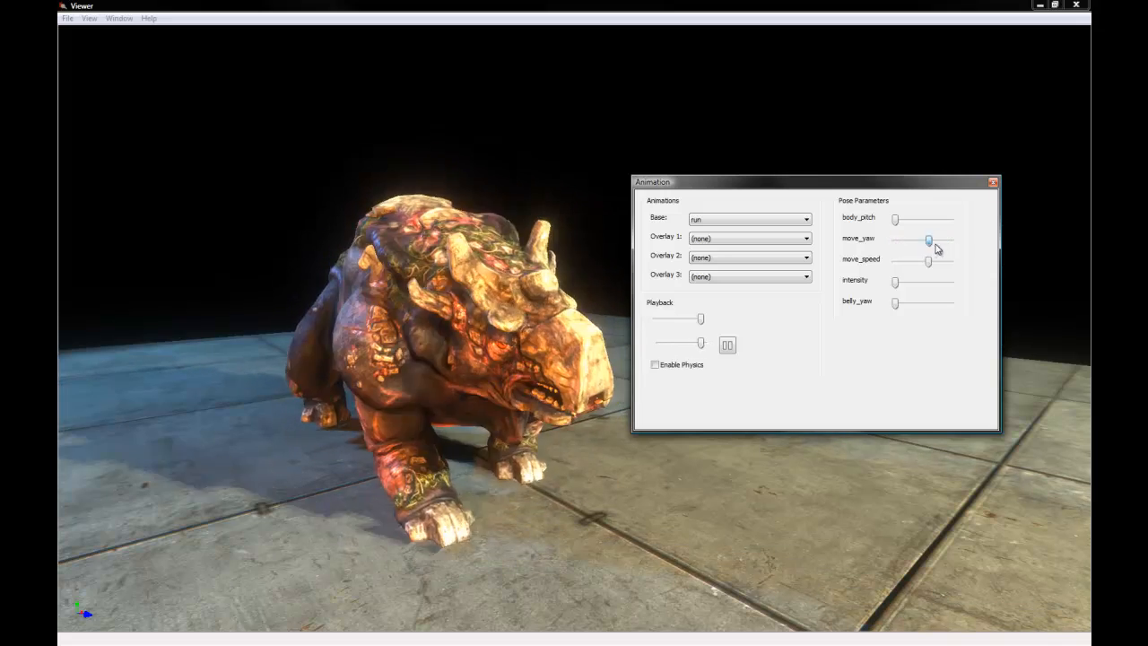
{"action": "left_click_drag", "start_coordinate": [929, 240], "coordinate": [904, 240]}
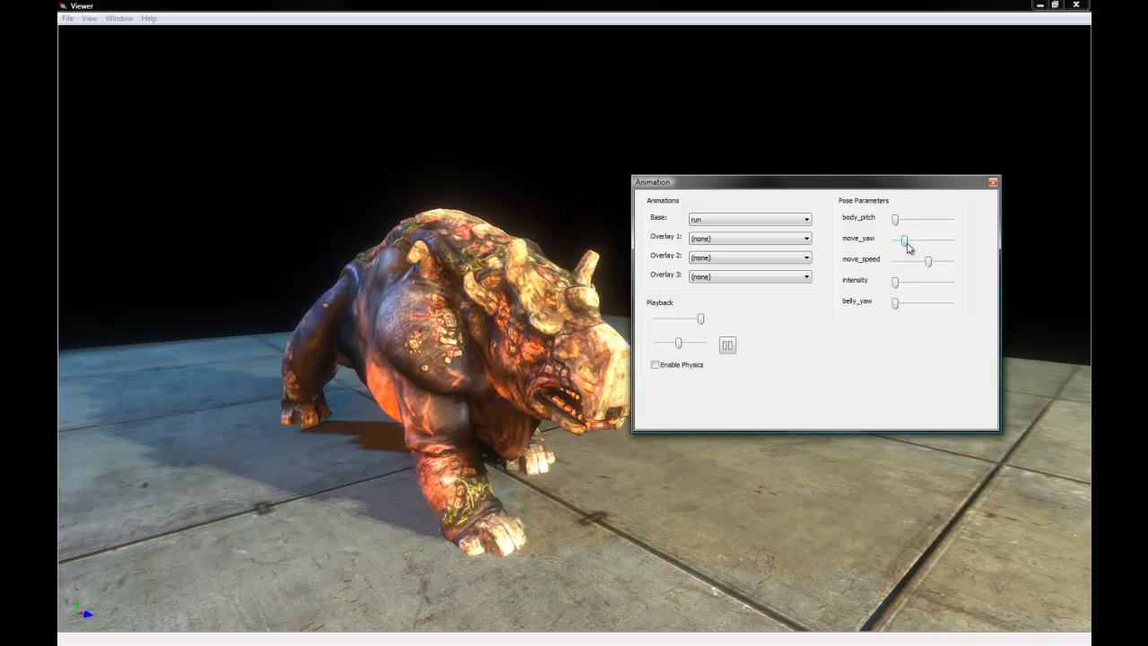
{"action": "left_click_drag", "start_coordinate": [906, 241], "coordinate": [904, 240]}
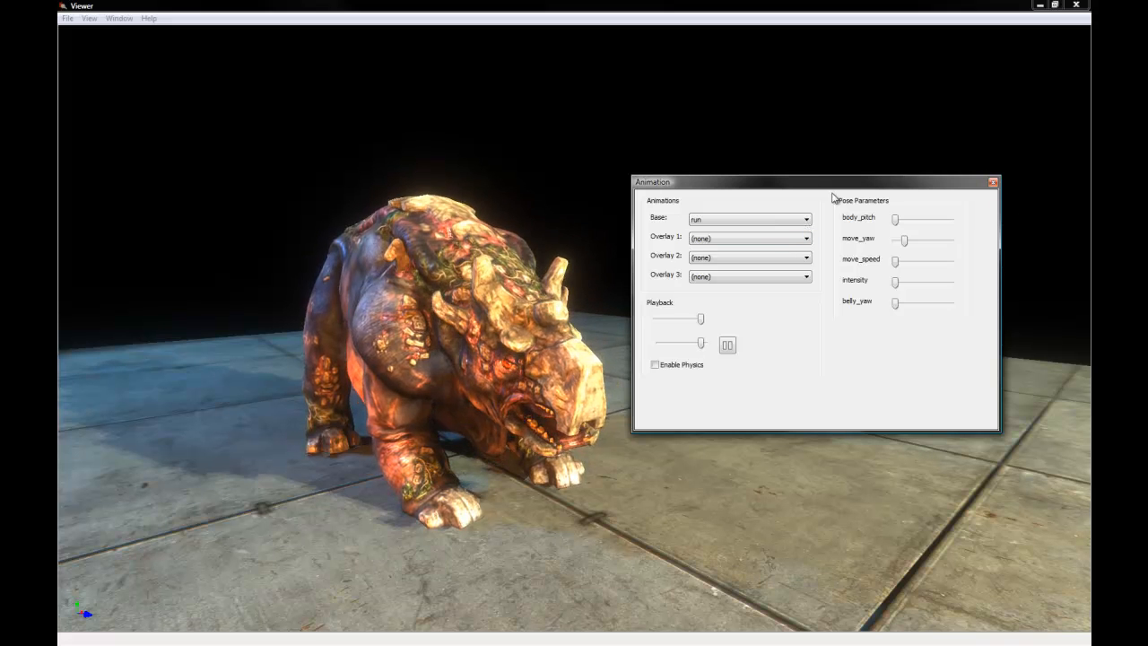
{"action": "left_click", "coordinate": [993, 183]}
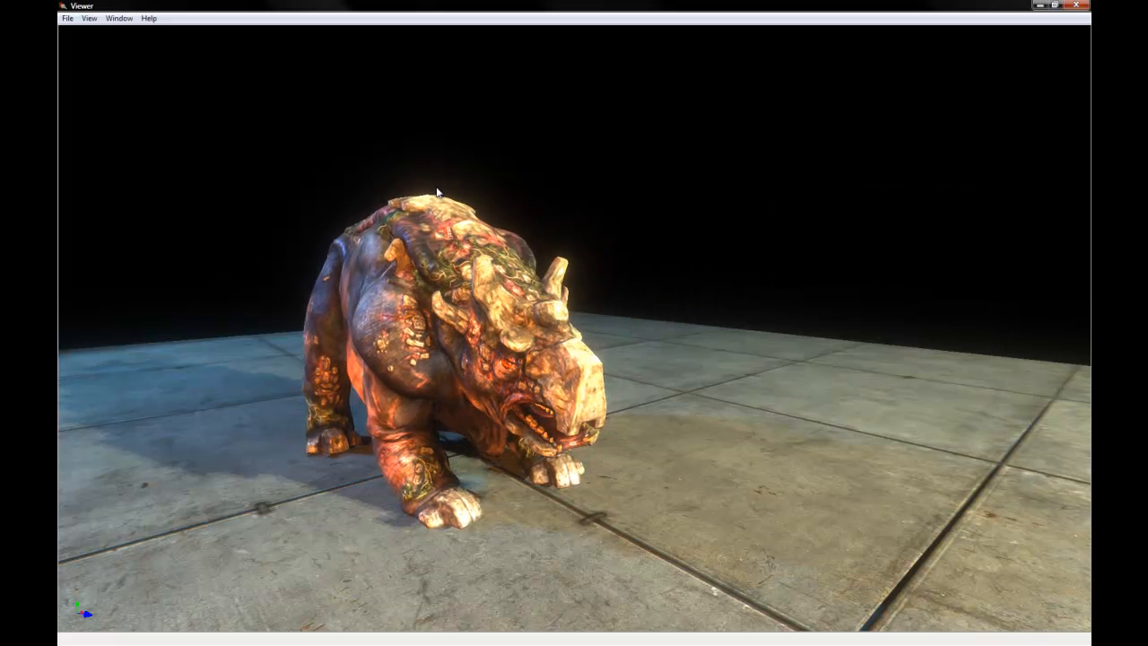
{"action": "left_click", "coordinate": [90, 18]}
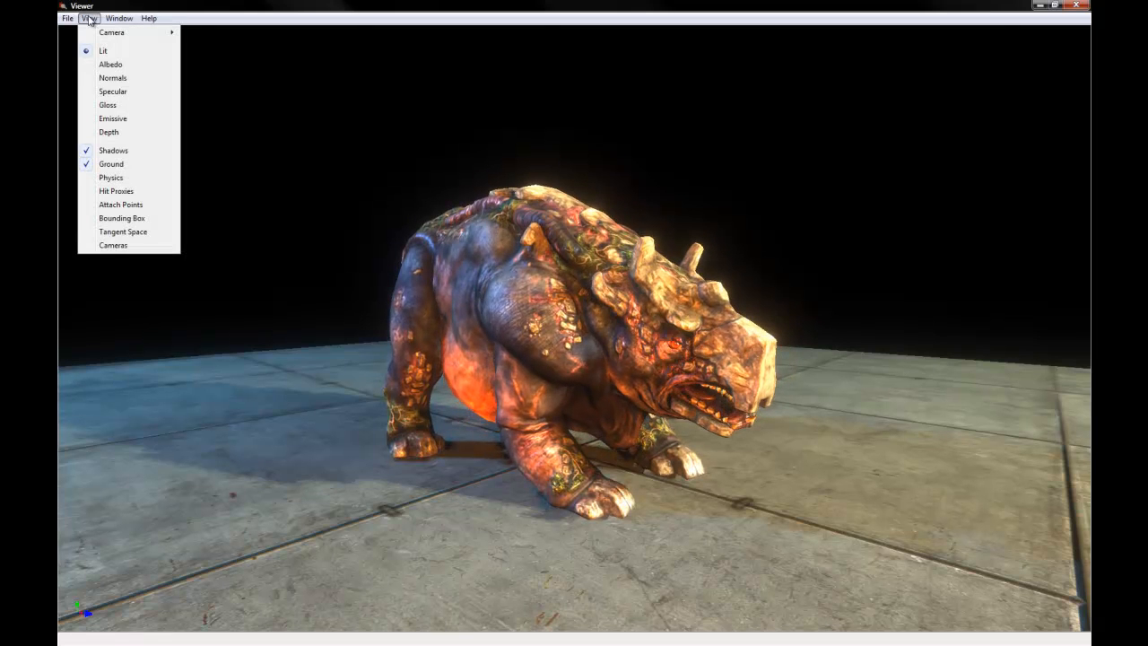
{"action": "mouse_move", "coordinate": [111, 64]}
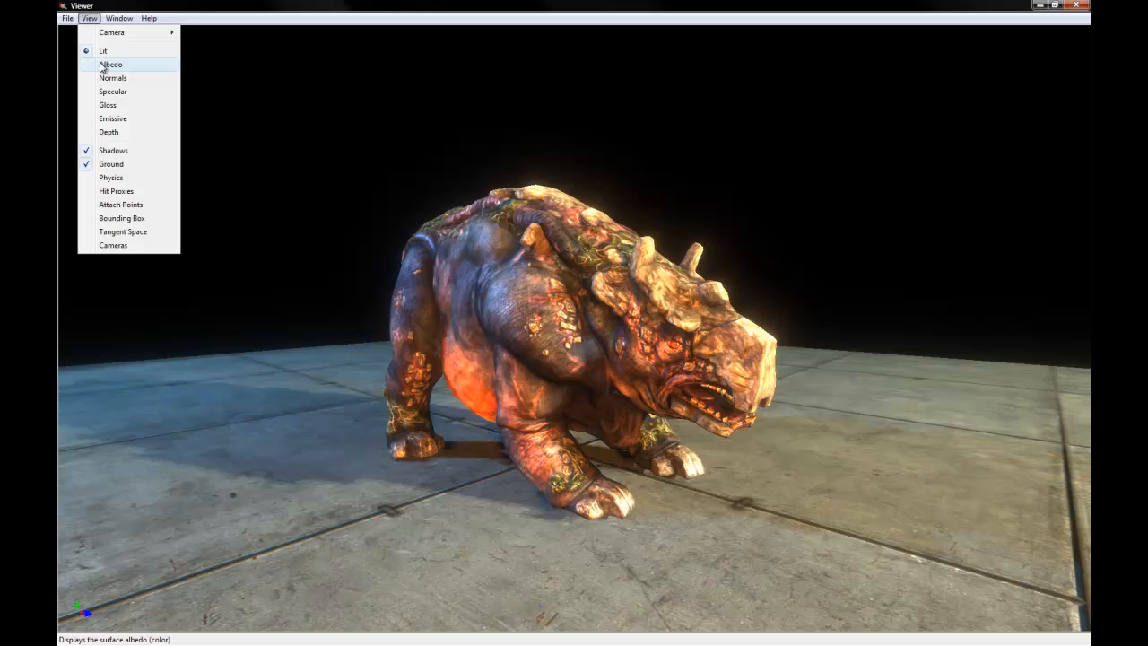
{"action": "mouse_move", "coordinate": [104, 50]}
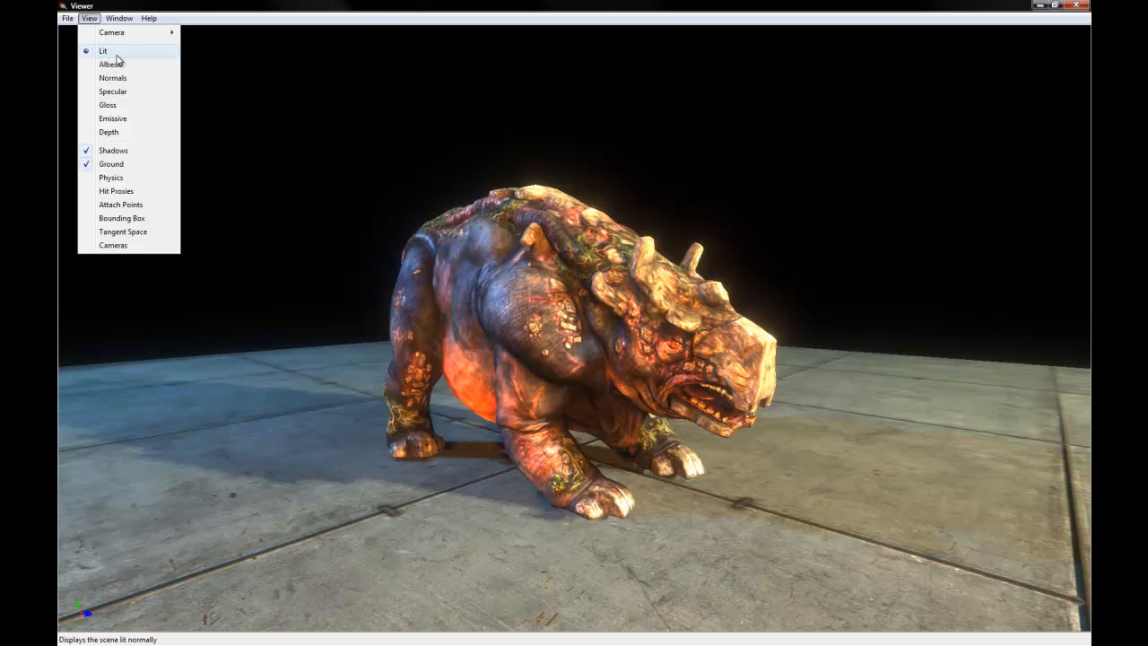
{"action": "mouse_move", "coordinate": [122, 56]}
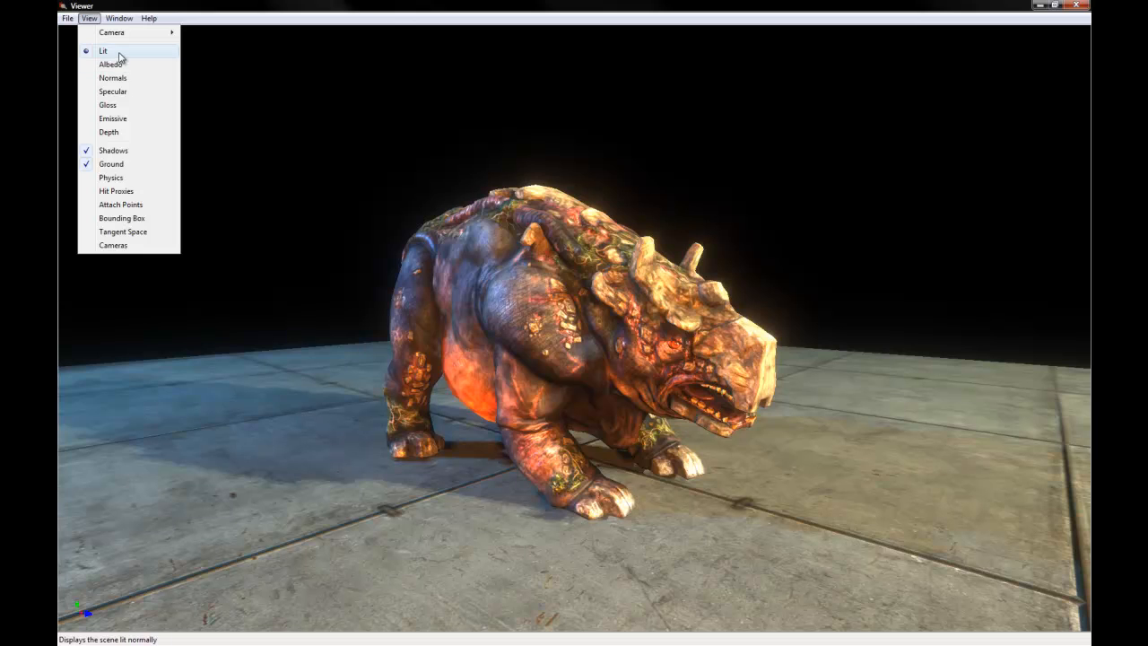
{"action": "left_click", "coordinate": [111, 64]}
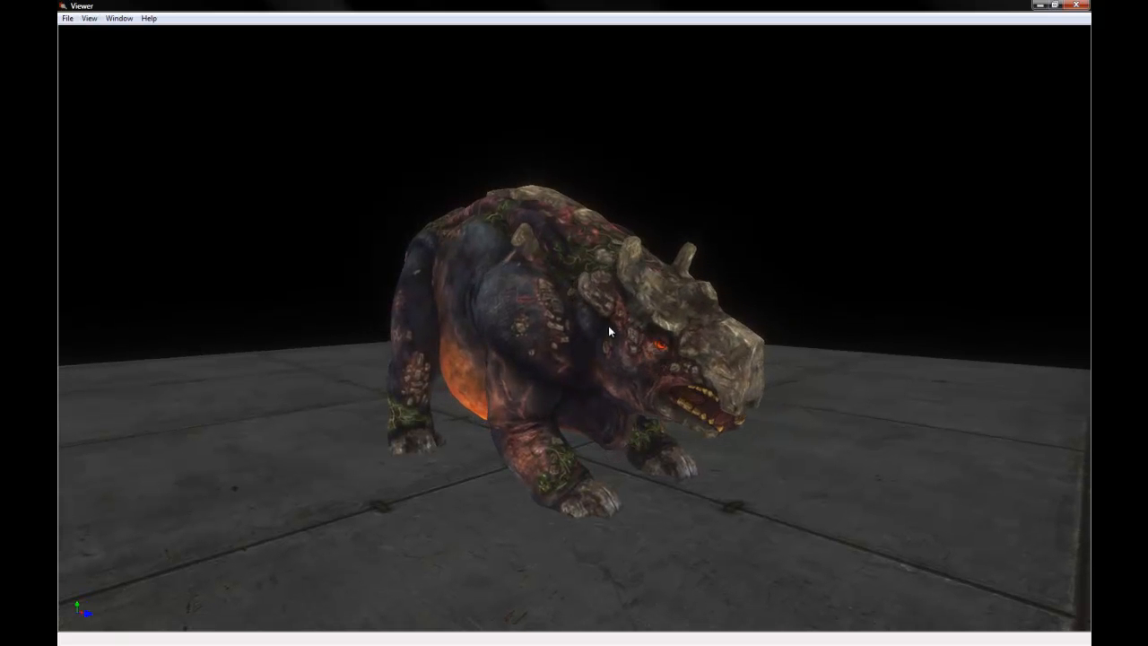
{"action": "left_click", "coordinate": [90, 18]}
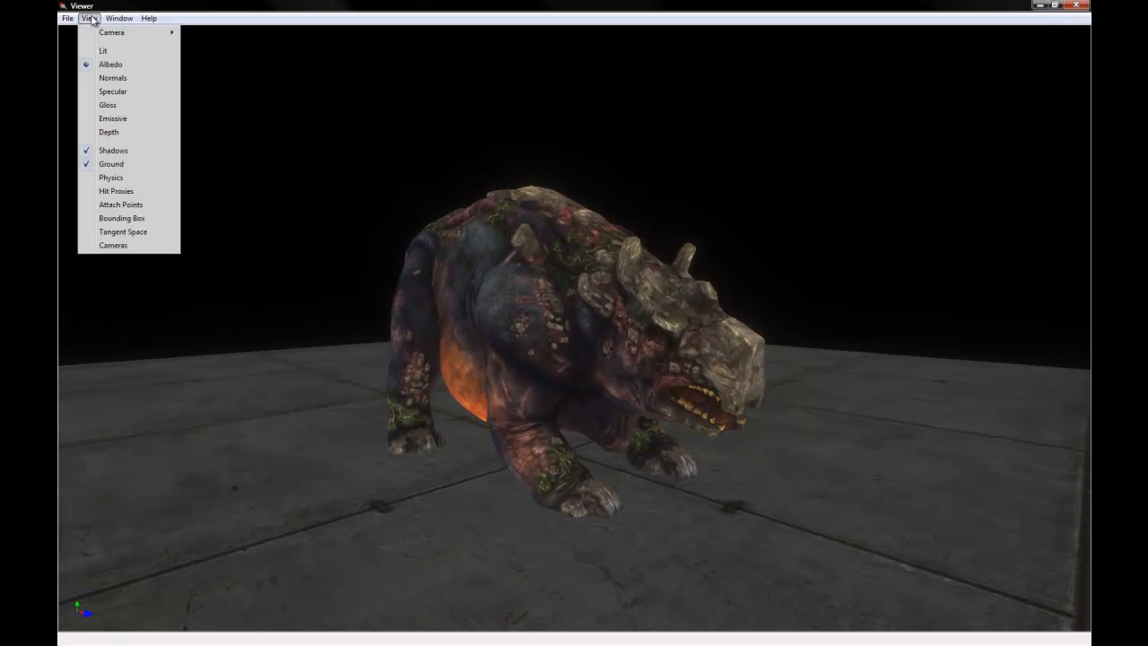
{"action": "left_click", "coordinate": [113, 77]}
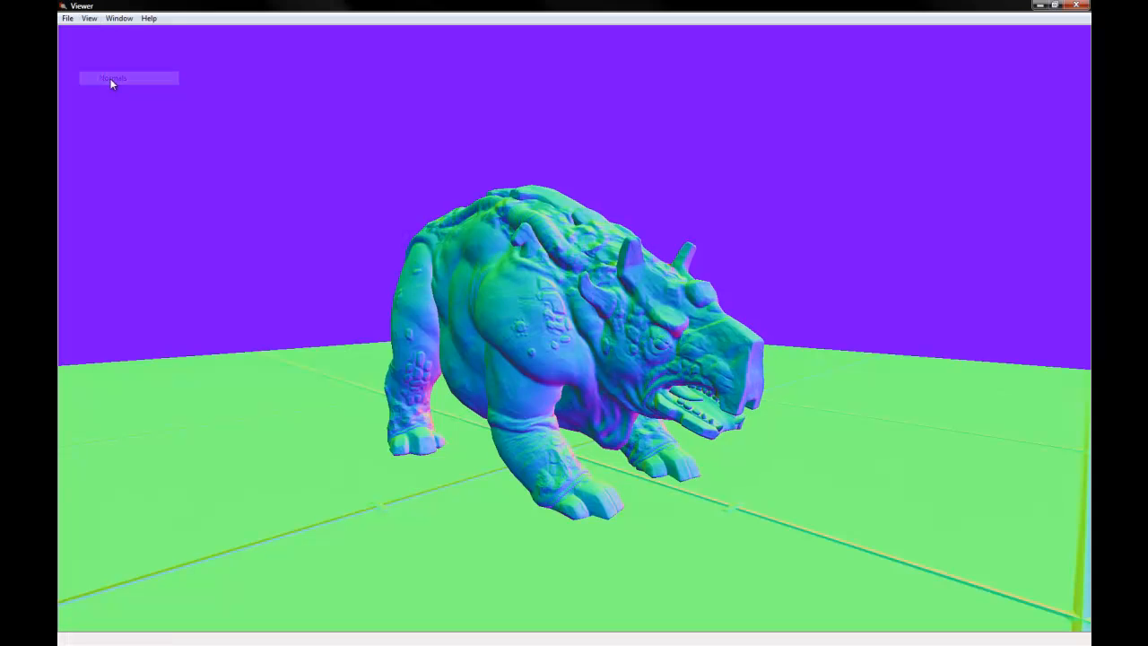
{"action": "left_click", "coordinate": [89, 18]}
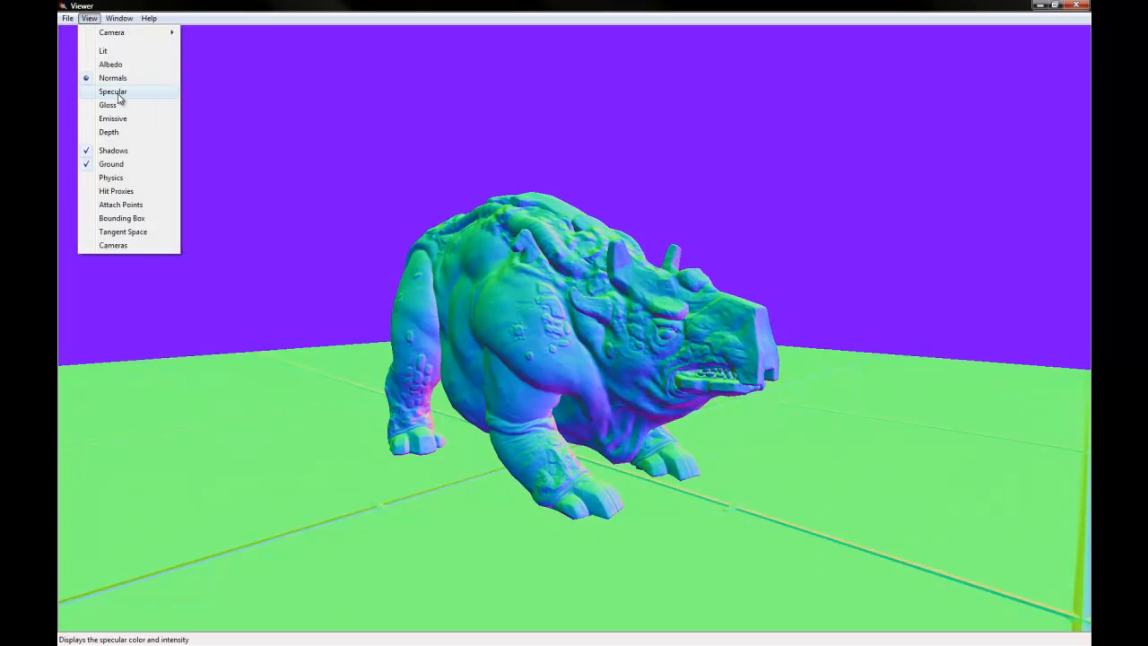
{"action": "left_click", "coordinate": [111, 90]}
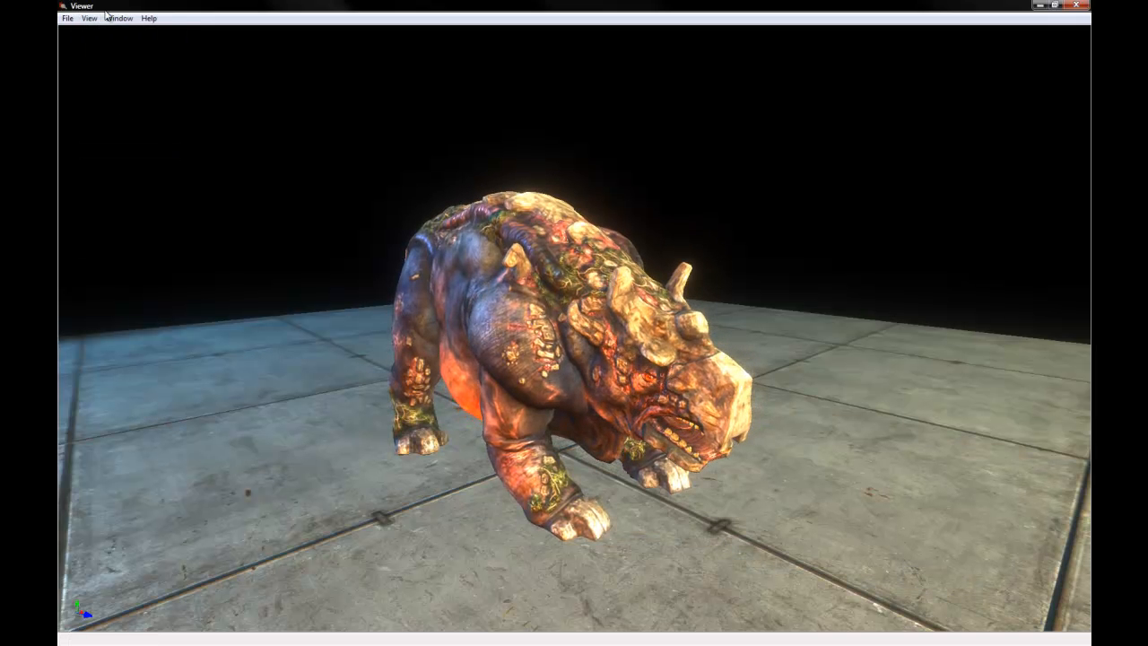
Step: Turn off Shadows and Ground in the View menu and toggle the Window > Animation panel
{"action": "left_click", "coordinate": [88, 18]}
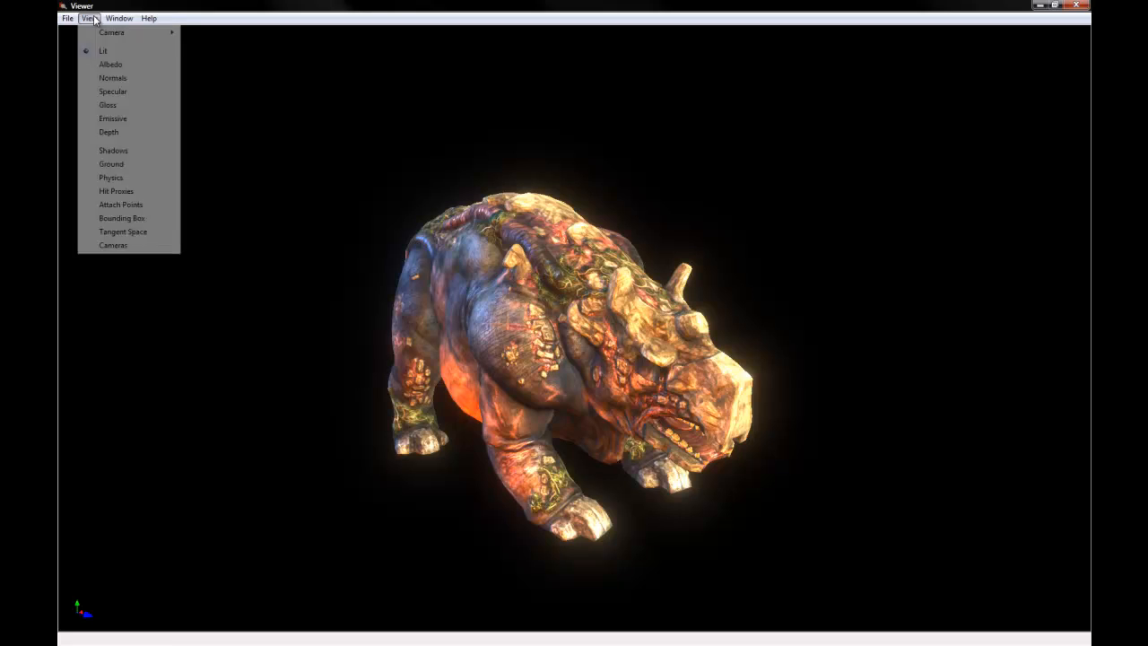
{"action": "mouse_move", "coordinate": [111, 178]}
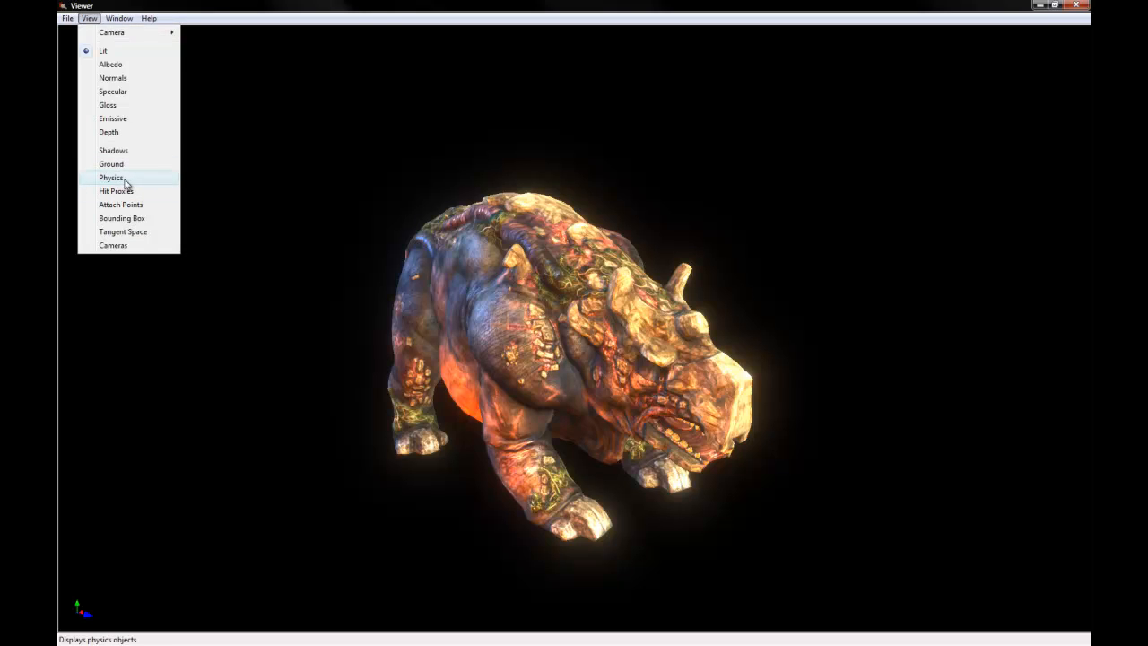
{"action": "mouse_move", "coordinate": [134, 231]}
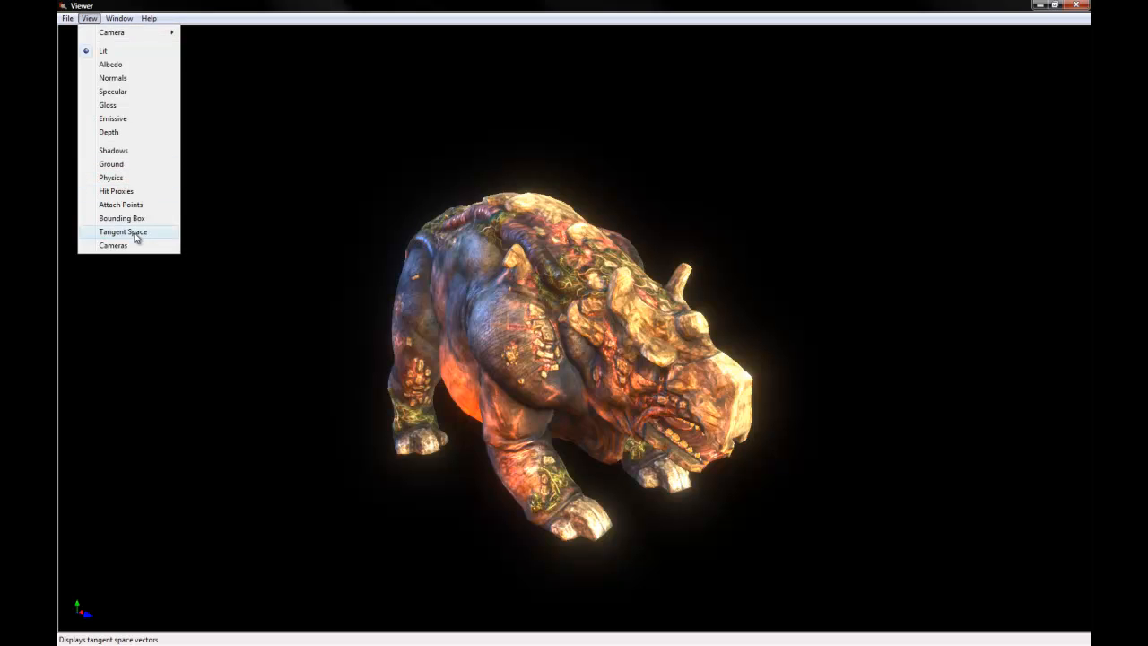
{"action": "left_click", "coordinate": [118, 18]}
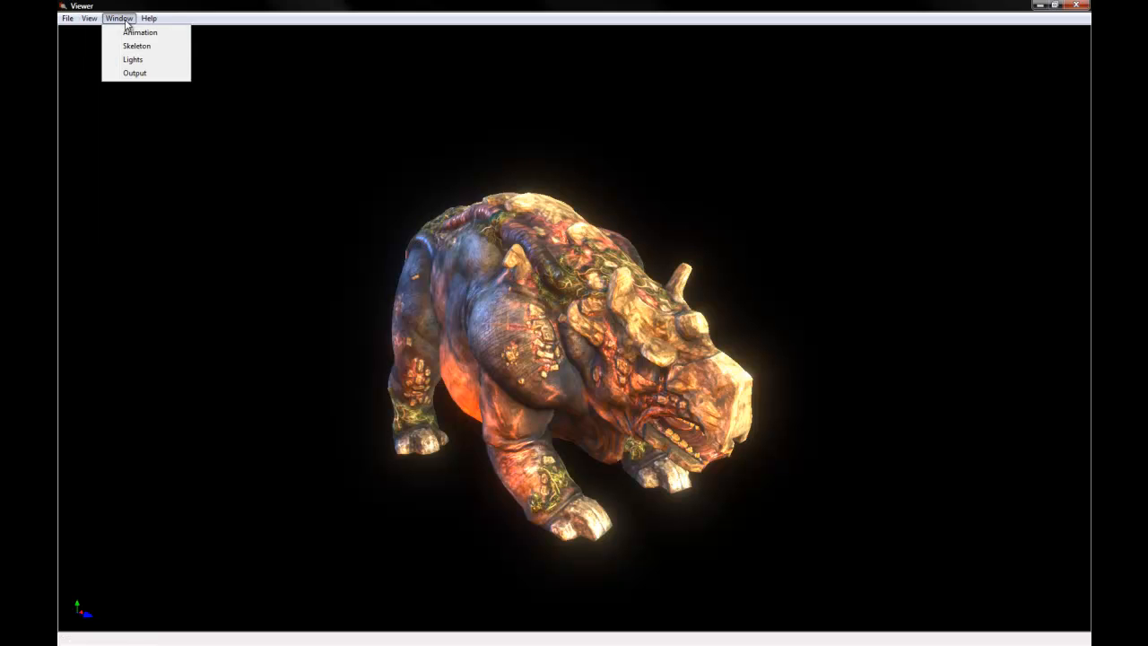
{"action": "left_click", "coordinate": [140, 32]}
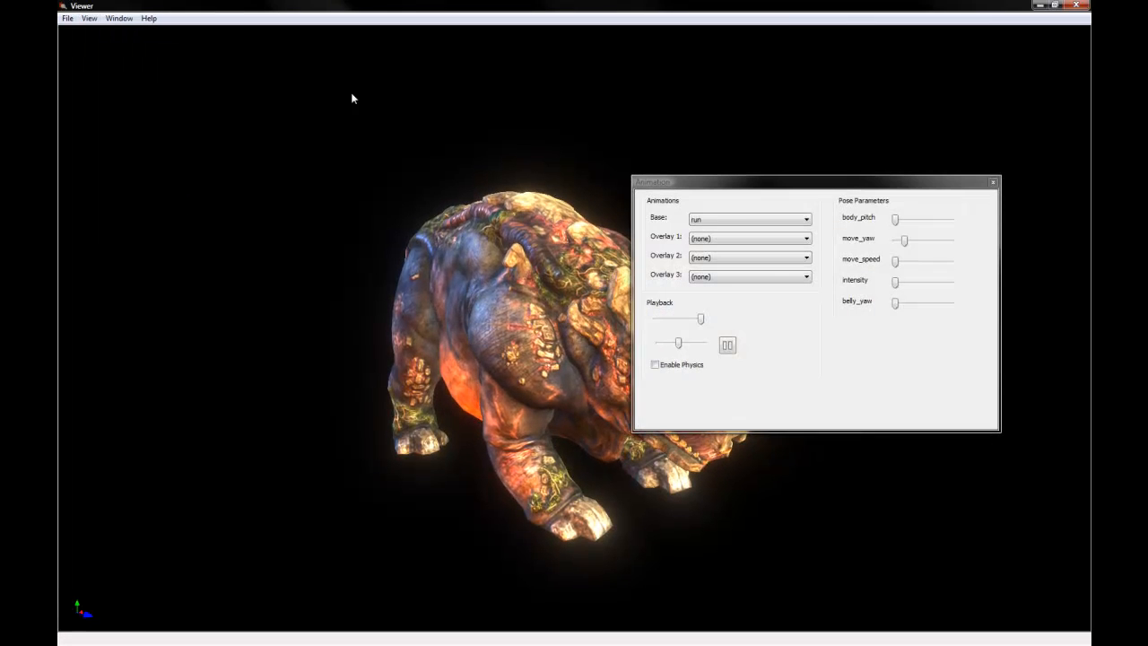
{"action": "left_click", "coordinate": [118, 17]}
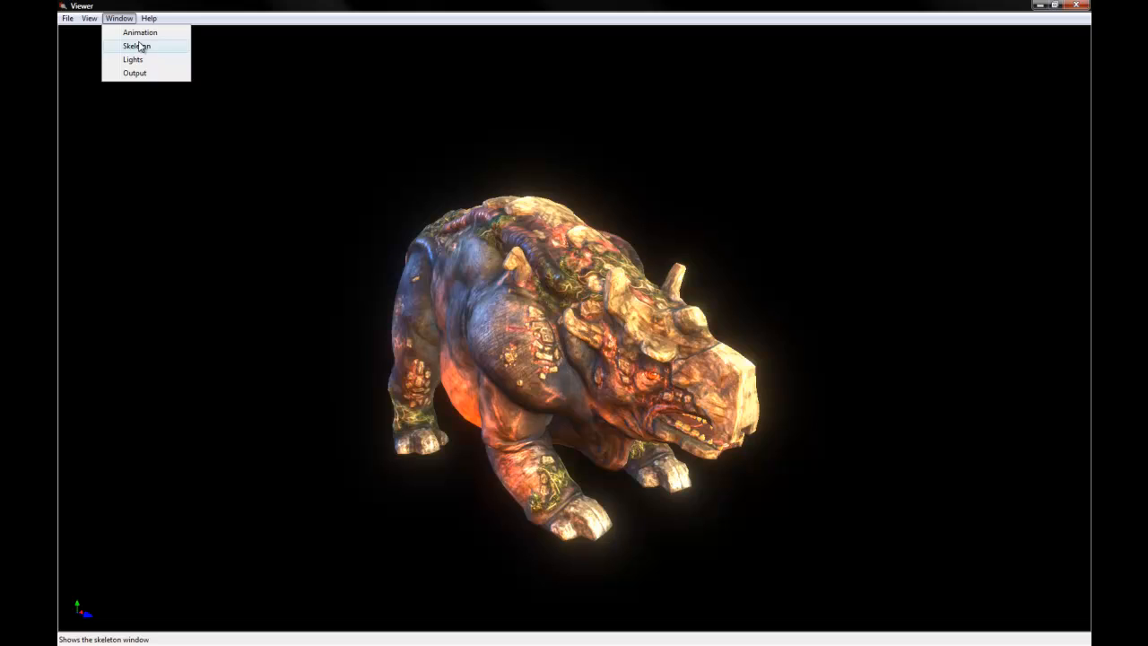
Step: Show the Gorge's skeleton window with its bone list, then close it again
{"action": "left_click", "coordinate": [136, 46]}
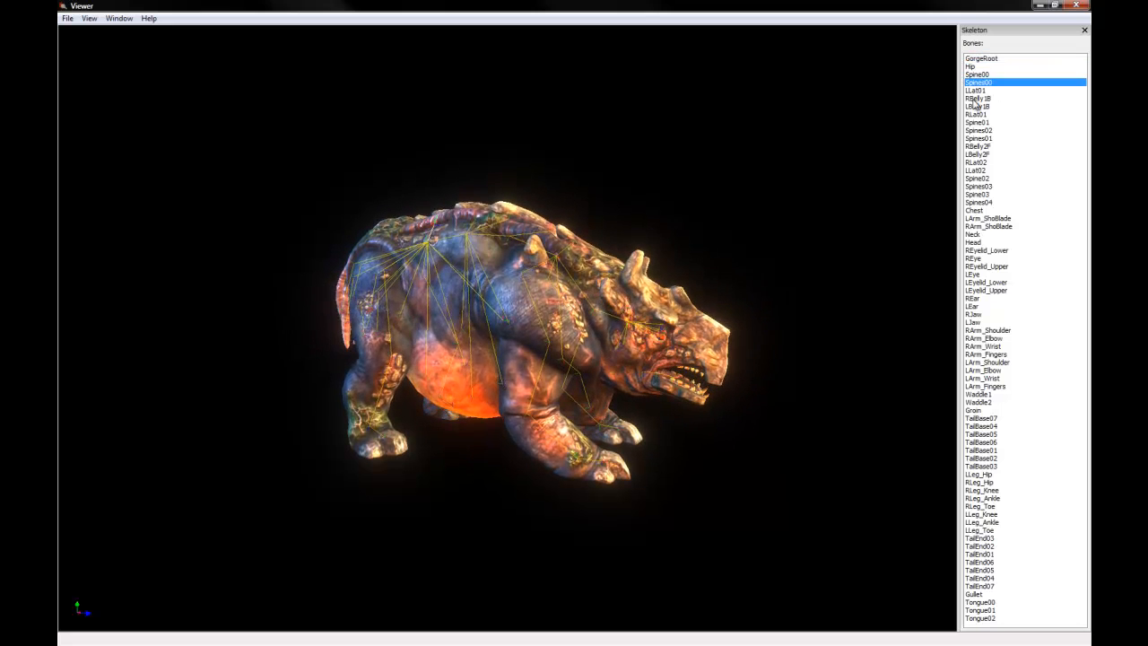
{"action": "left_click", "coordinate": [986, 330]}
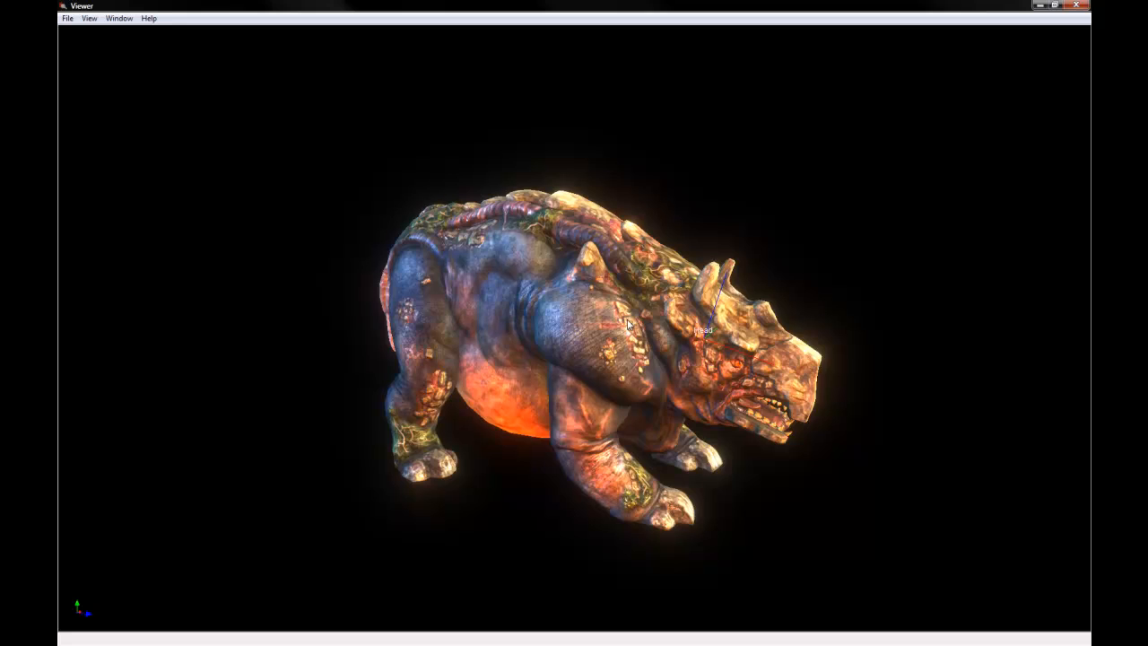
Step: Enable the Gorge's attach points from the view options, then close Spark Viewer to return to the Launch Pad
{"action": "left_click_drag", "start_coordinate": [628, 326], "coordinate": [717, 338]}
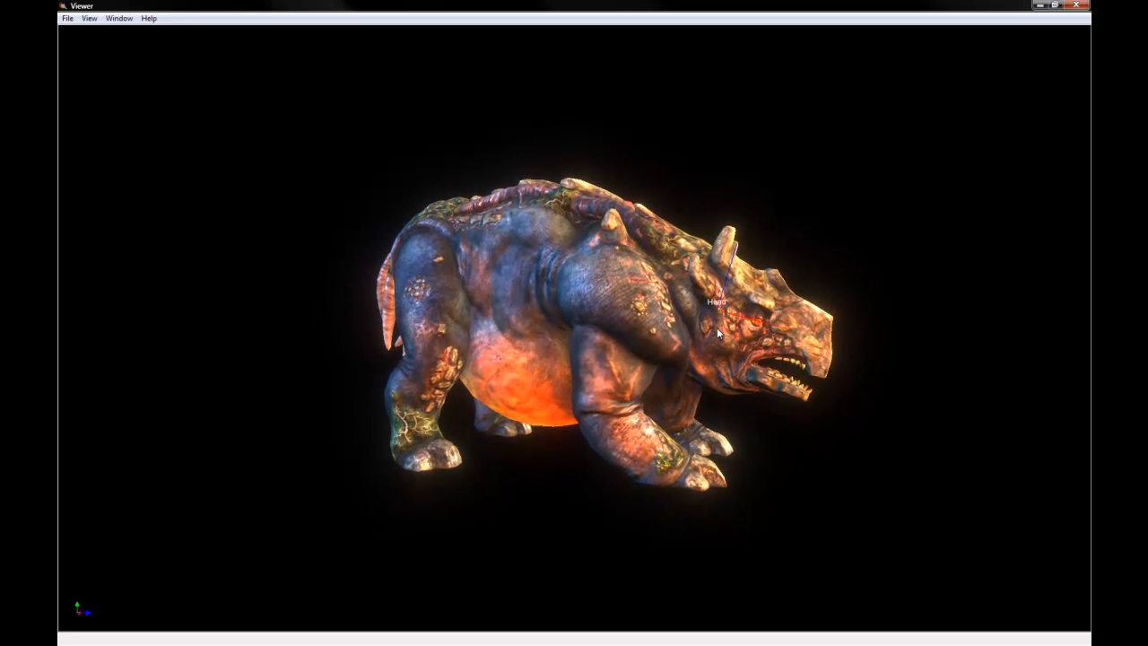
{"action": "left_click_drag", "start_coordinate": [718, 332], "coordinate": [696, 376]}
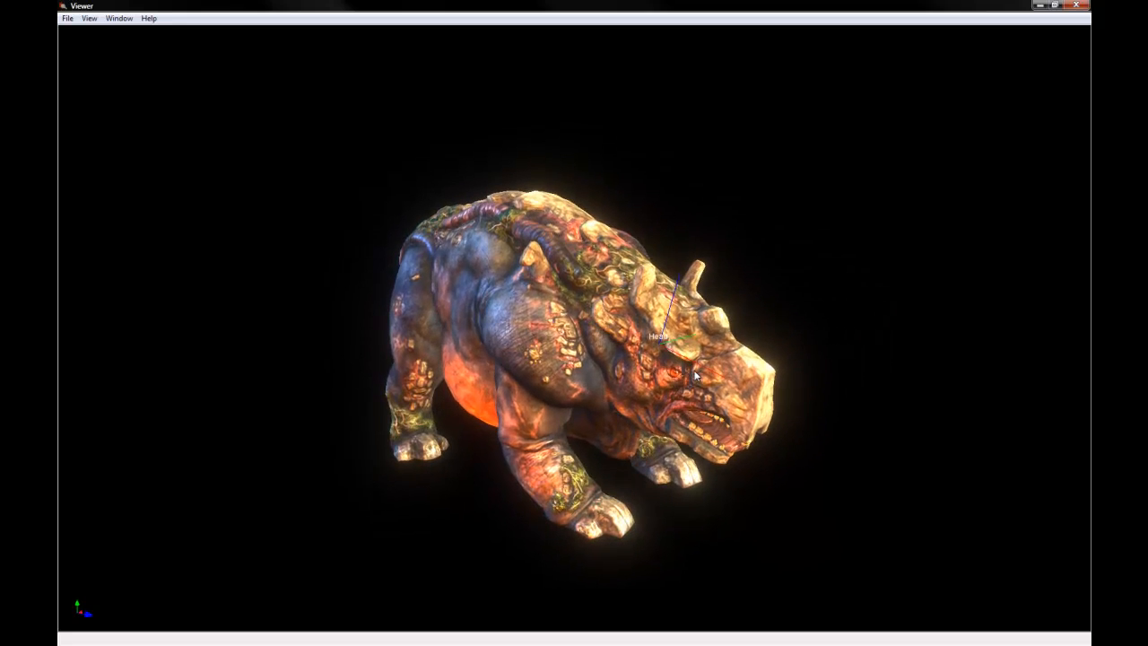
{"action": "left_click", "coordinate": [89, 18]}
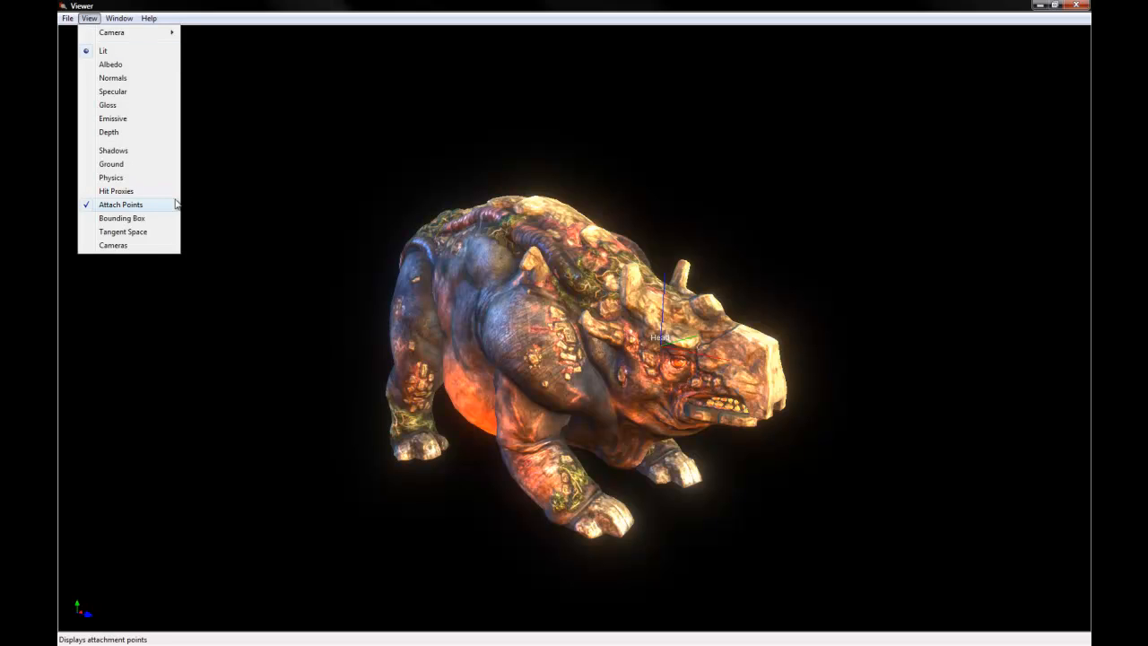
{"action": "mouse_move", "coordinate": [115, 204]}
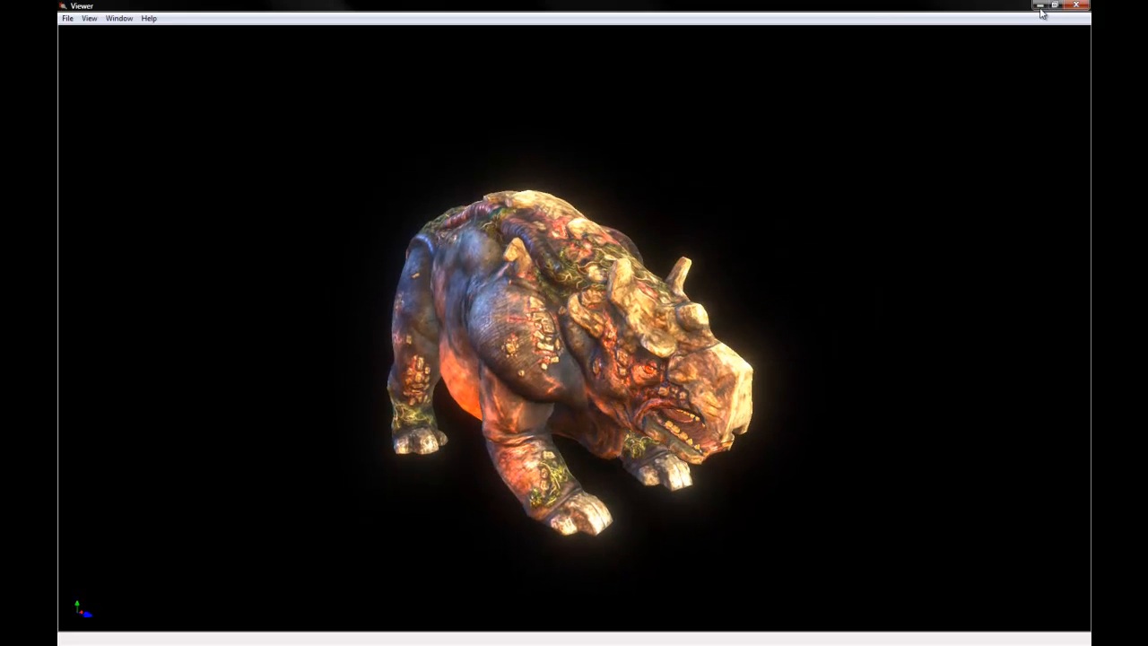
{"action": "left_click", "coordinate": [1040, 6]}
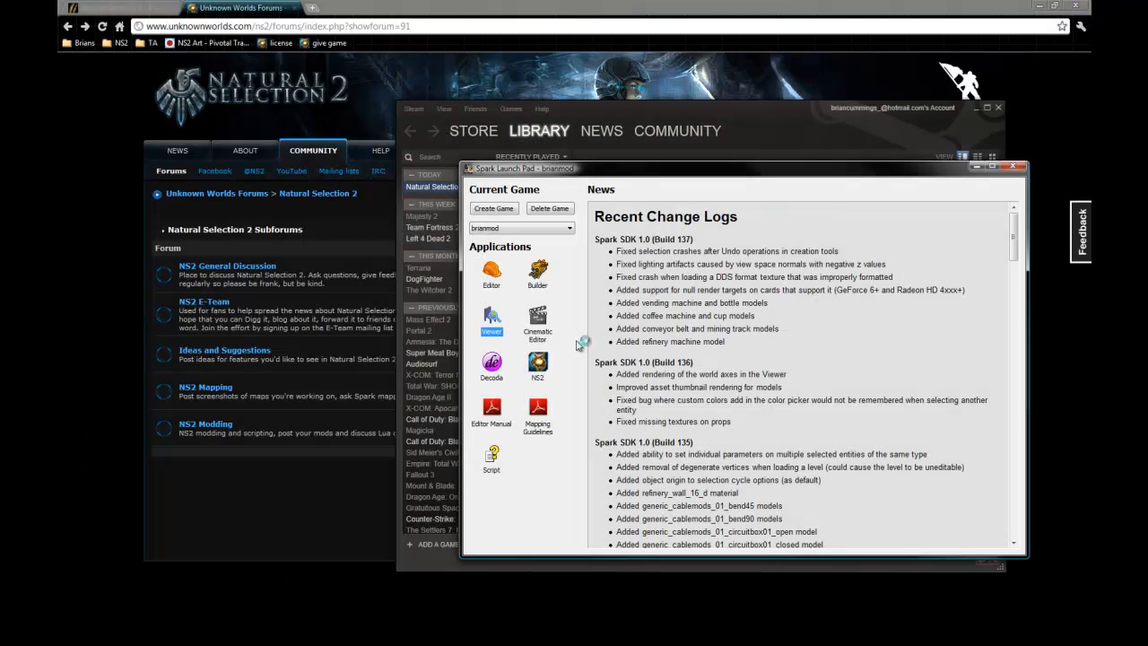
{"action": "mouse_move", "coordinate": [602, 312]}
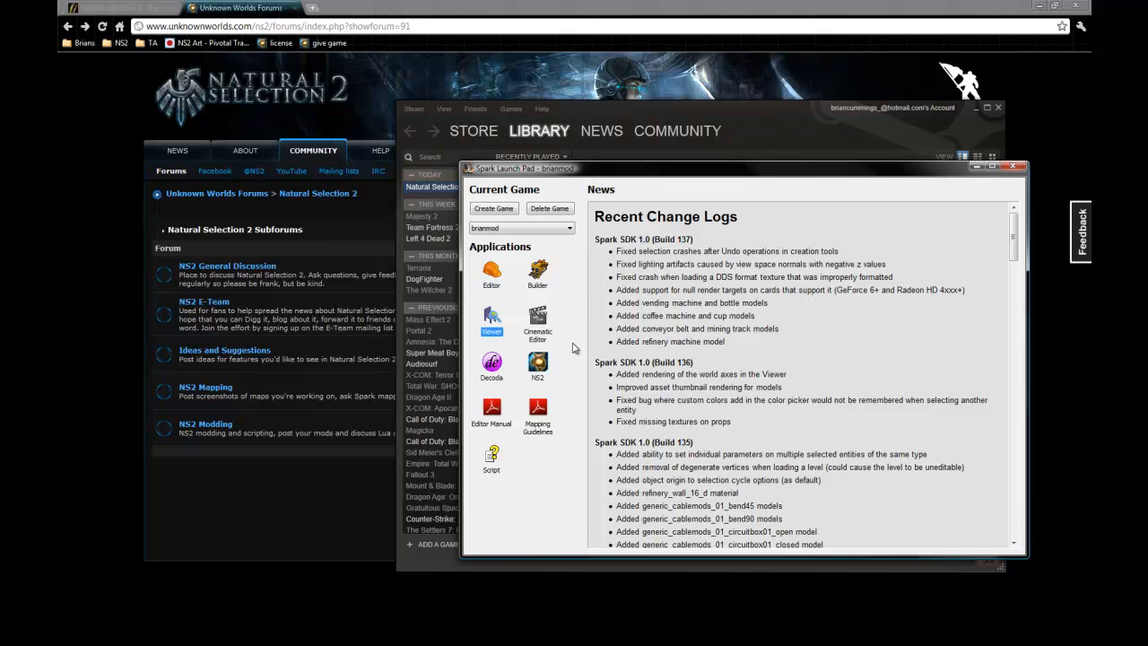
{"action": "mouse_move", "coordinate": [601, 323]}
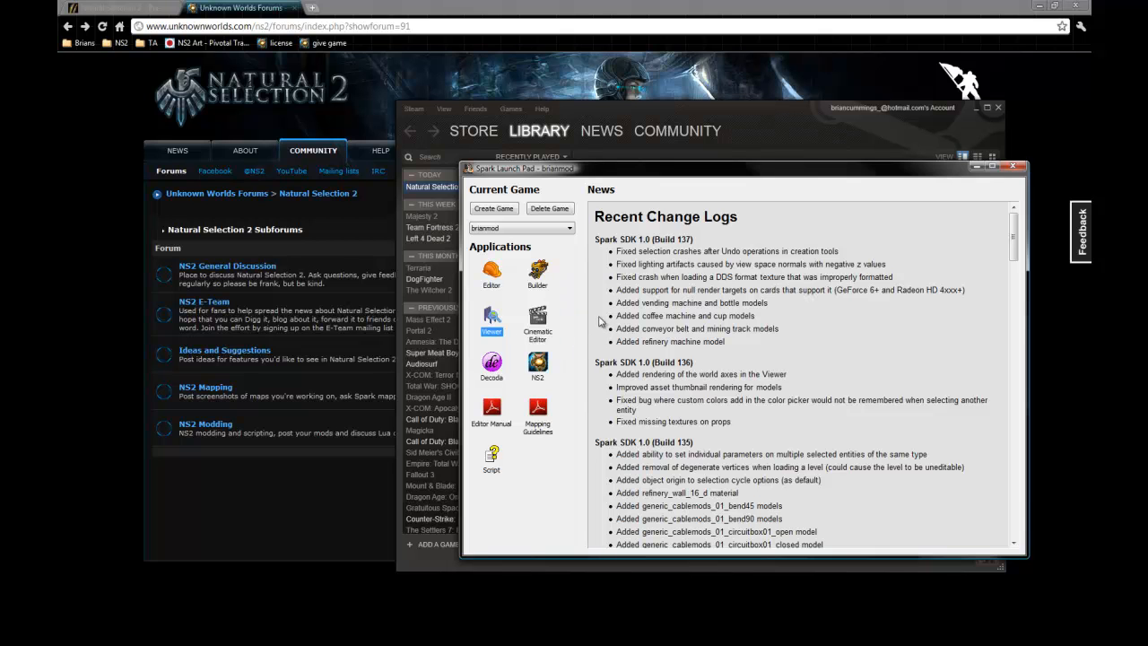
{"action": "mouse_move", "coordinate": [601, 323]}
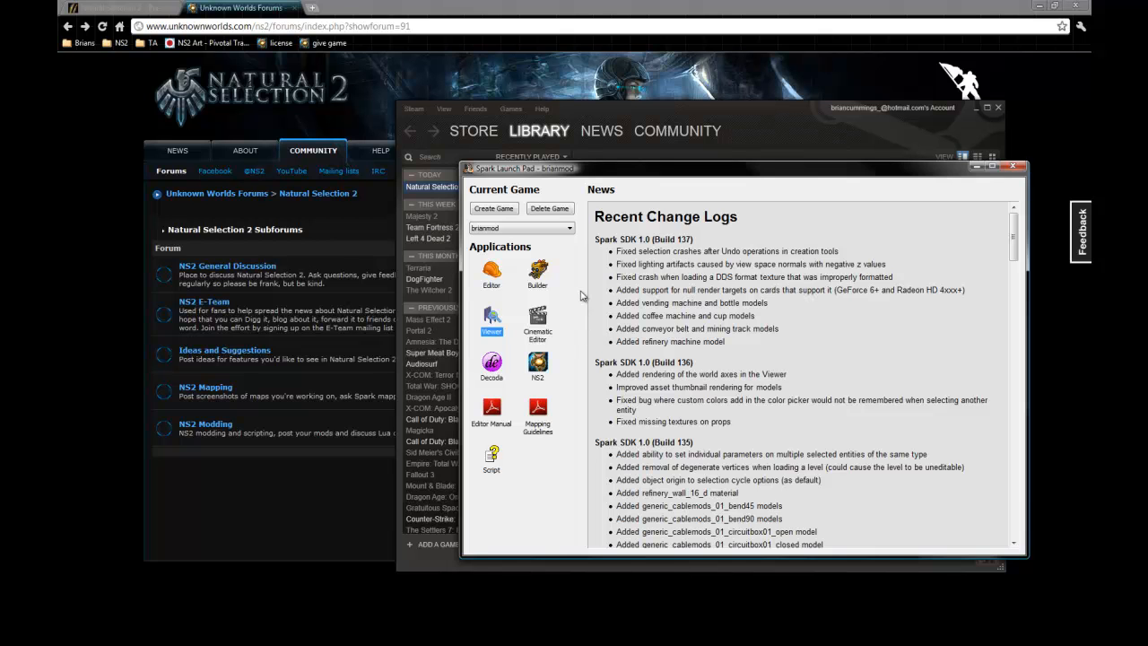
{"action": "mouse_move", "coordinate": [596, 357]}
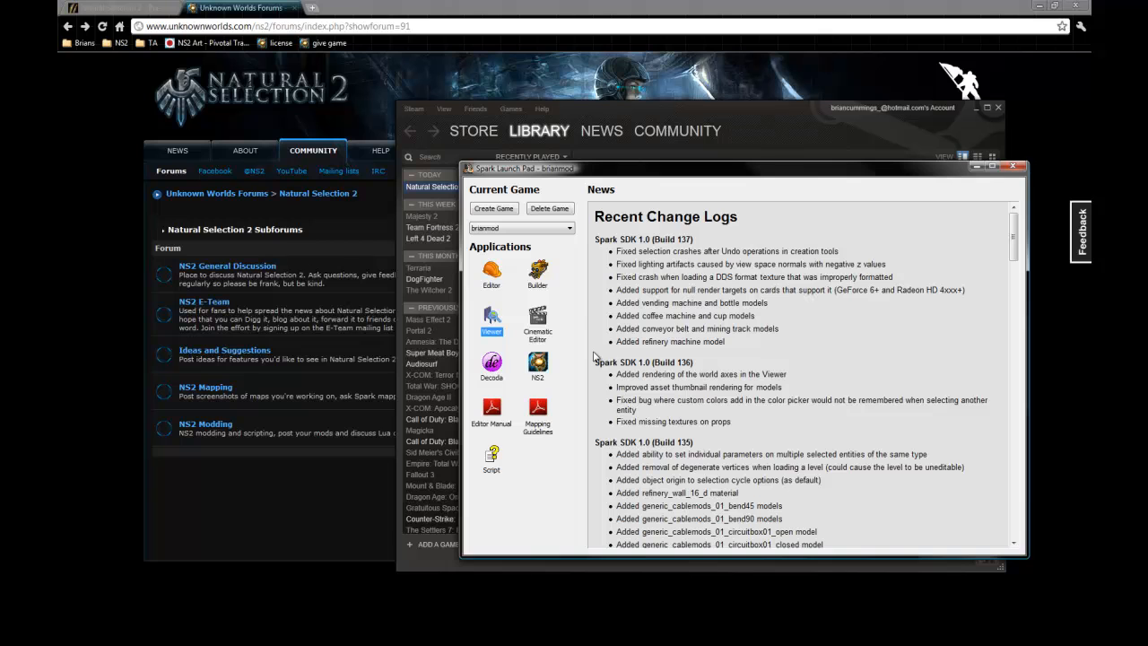
{"action": "mouse_move", "coordinate": [578, 308]}
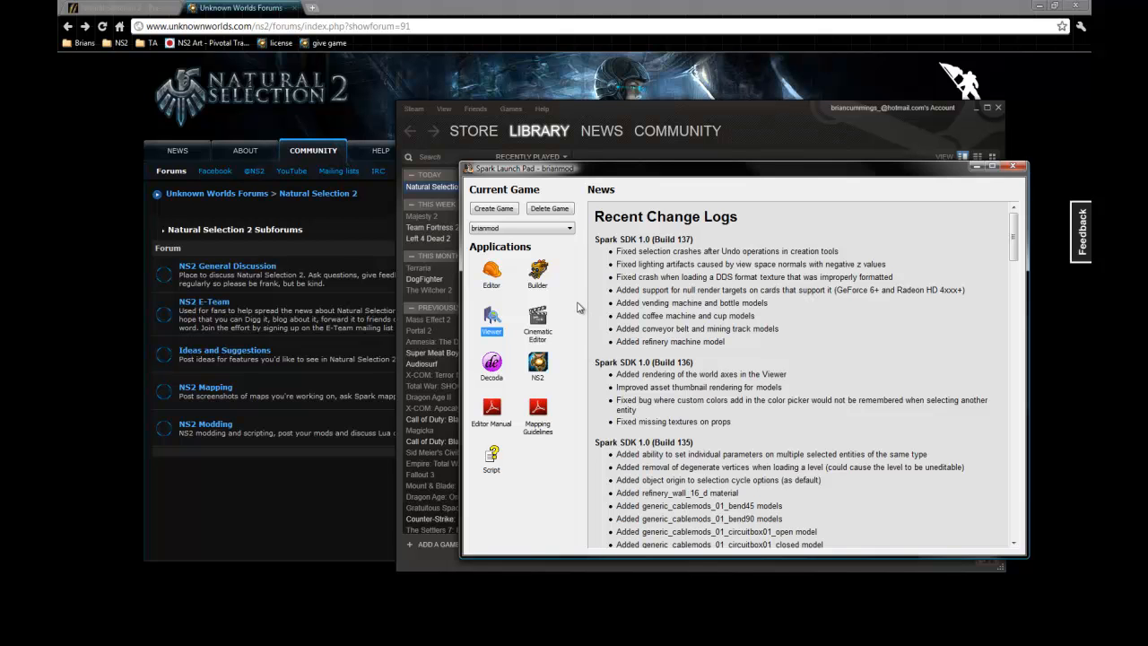
{"action": "mouse_move", "coordinate": [577, 326]}
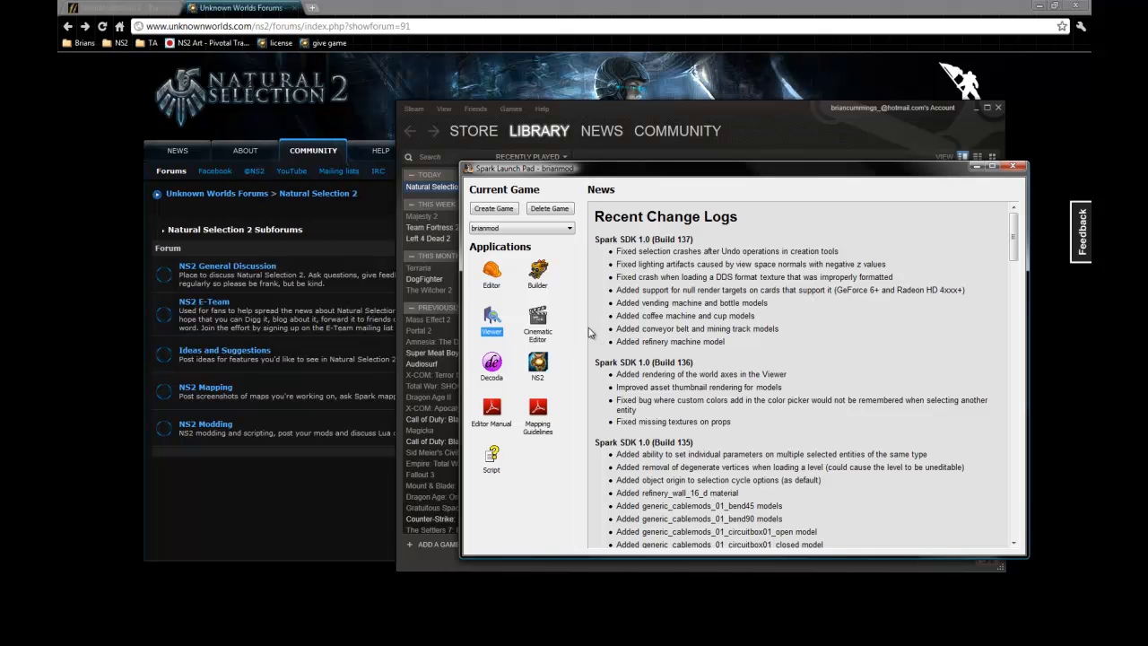
{"action": "mouse_move", "coordinate": [580, 348]}
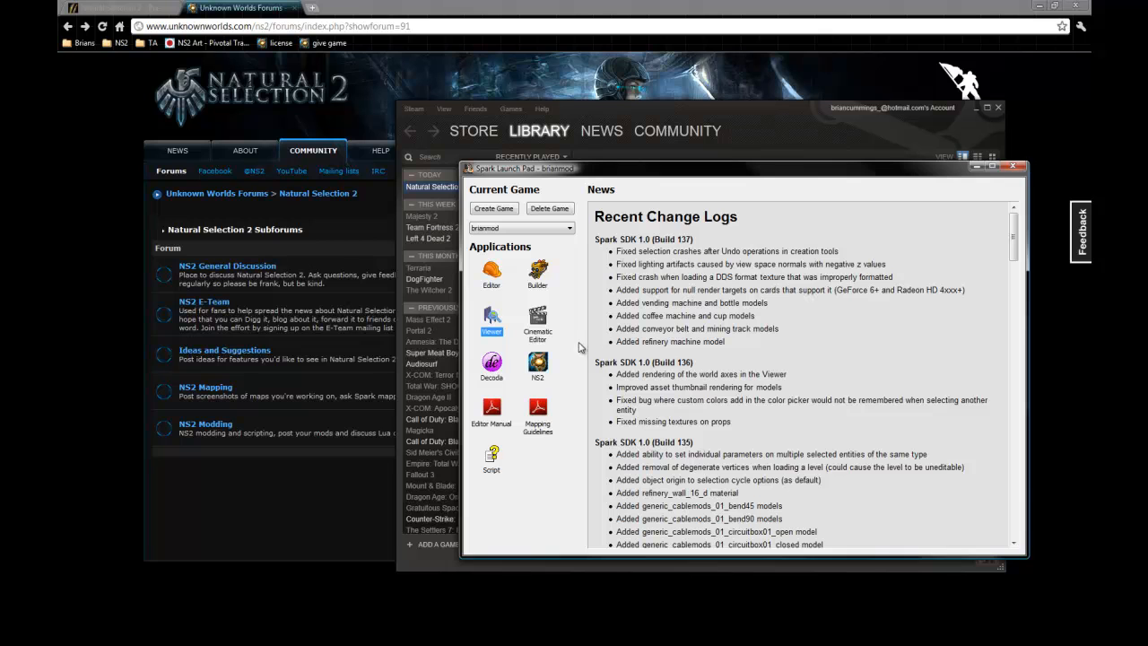